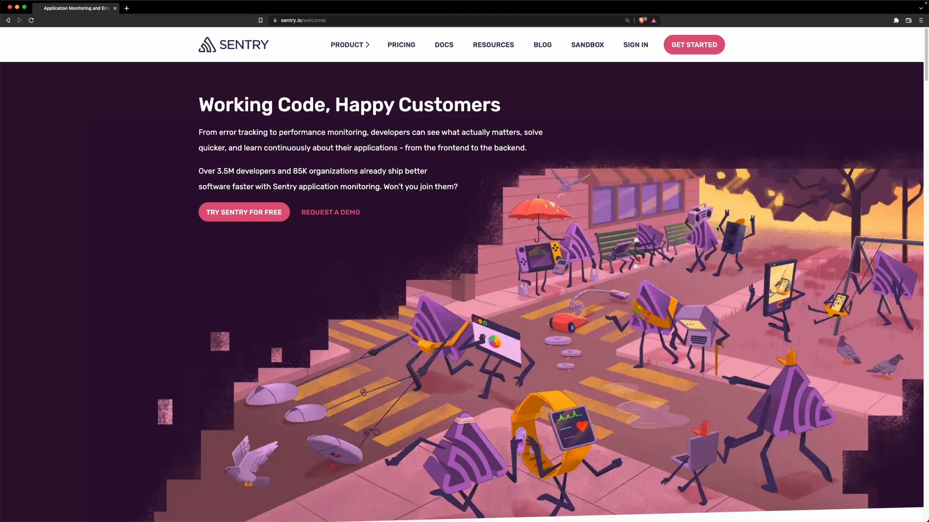
pyautogui.moveTo(680, 240)
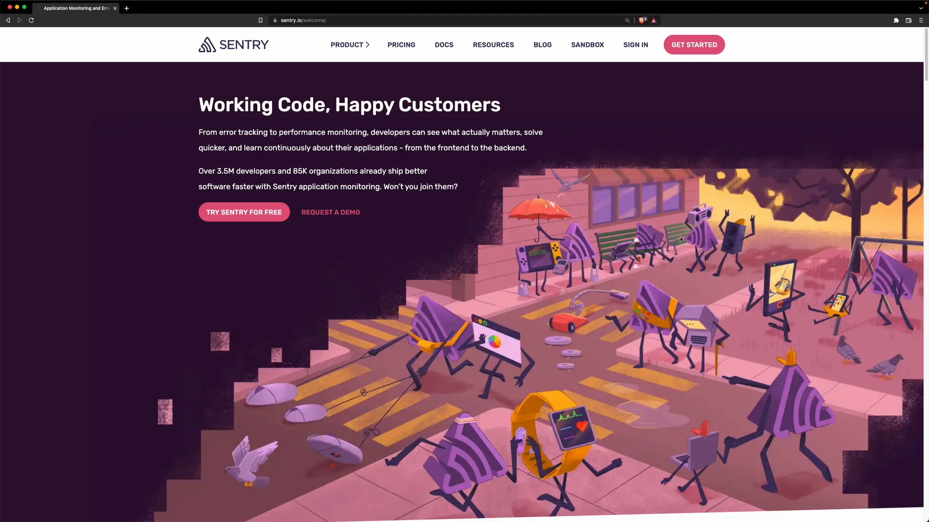
pyautogui.moveTo(407, 267)
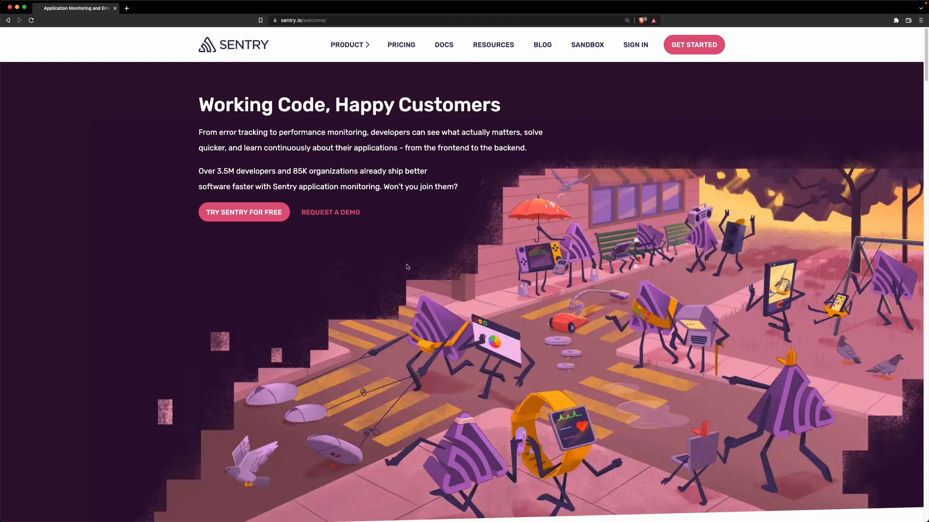
# Step: Scroll the sentry.io homepage past the hero and resource cards to the 'These folks get it' logos
pyautogui.scroll(-3)
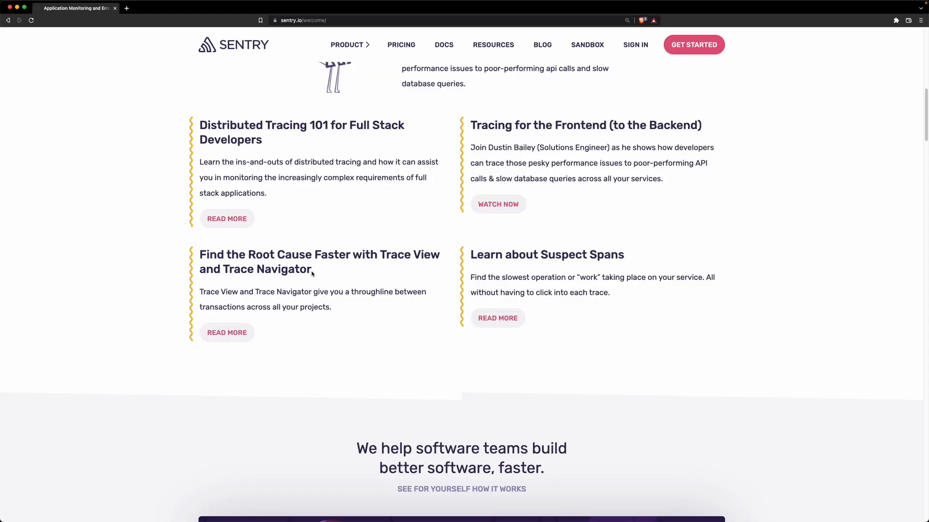
pyautogui.scroll(-3)
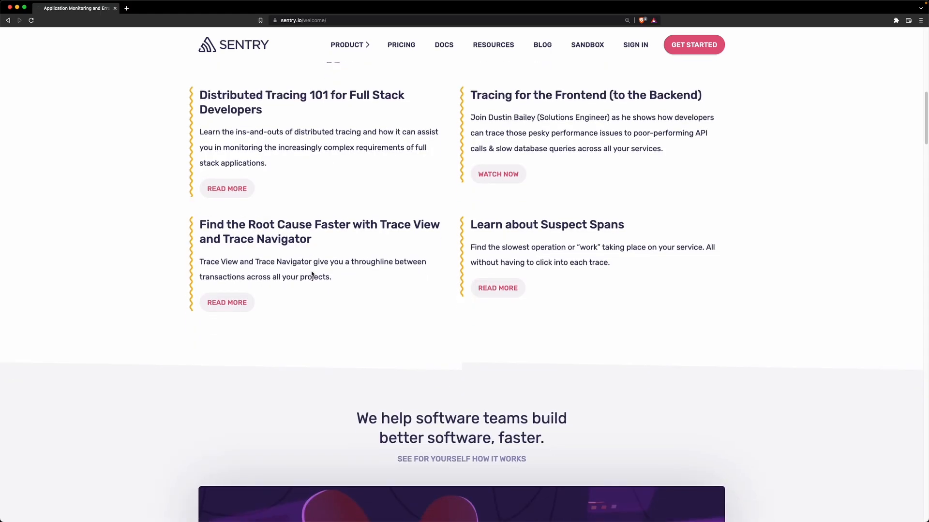
pyautogui.scroll(-3)
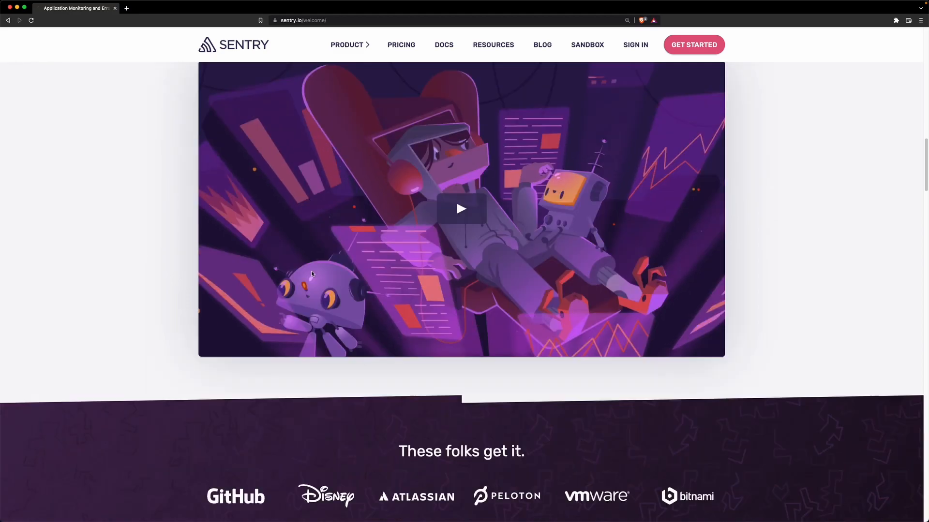
pyautogui.scroll(-3)
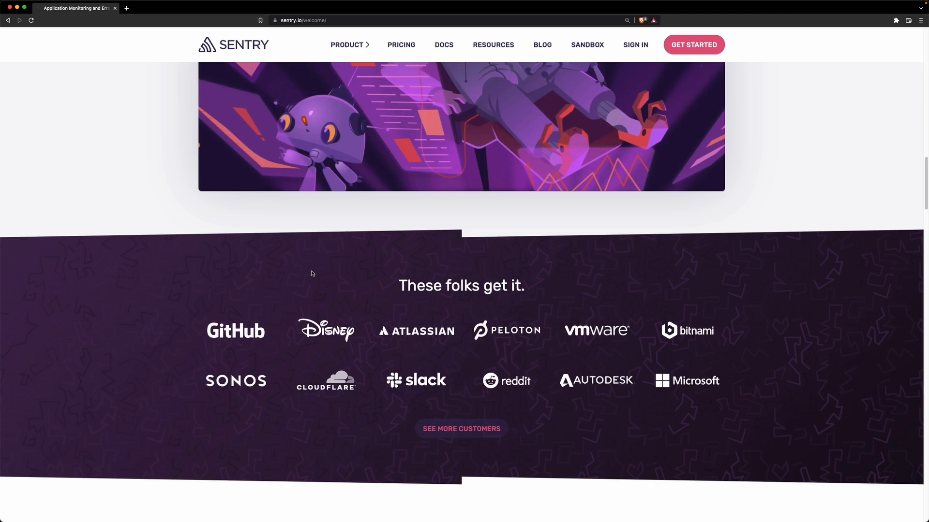
# Step: Browse down through the homepage feature sections, selecting the word 'discovered' in a heading
pyautogui.scroll(3)
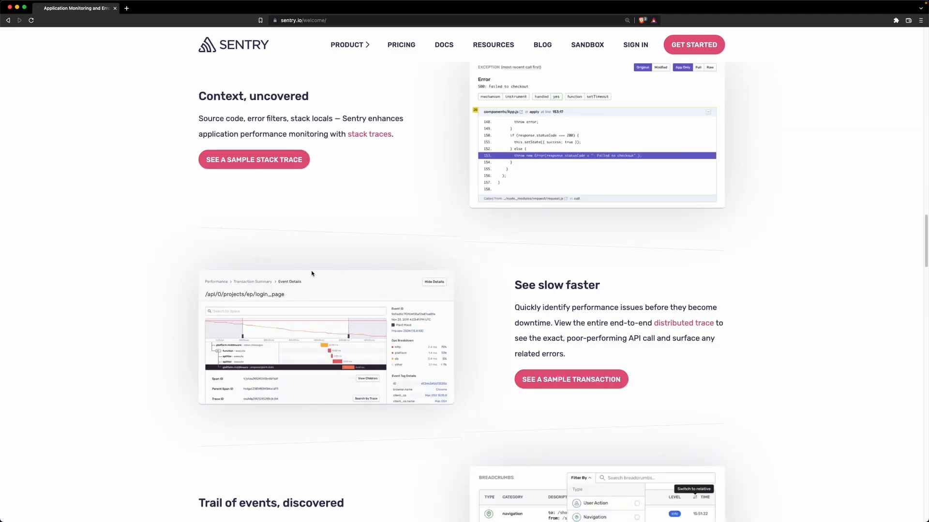
pyautogui.scroll(-3)
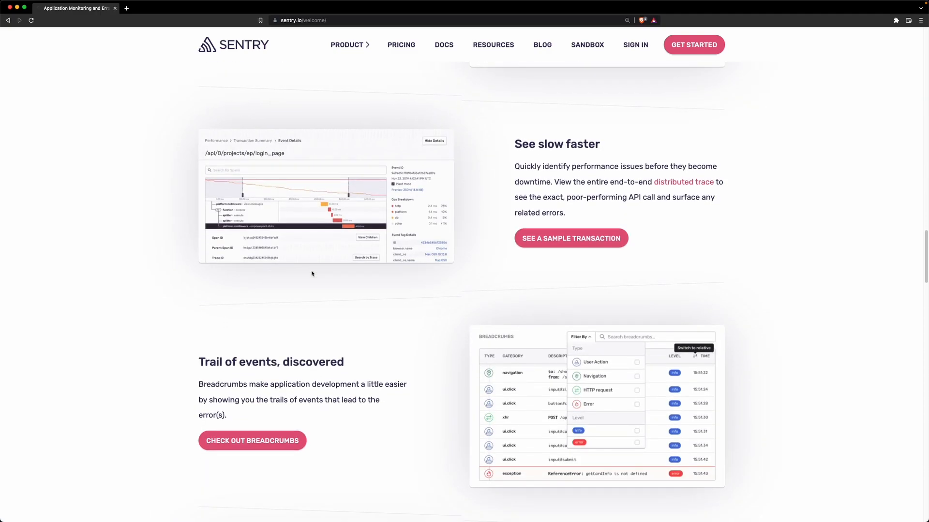
pyautogui.moveTo(578, 148)
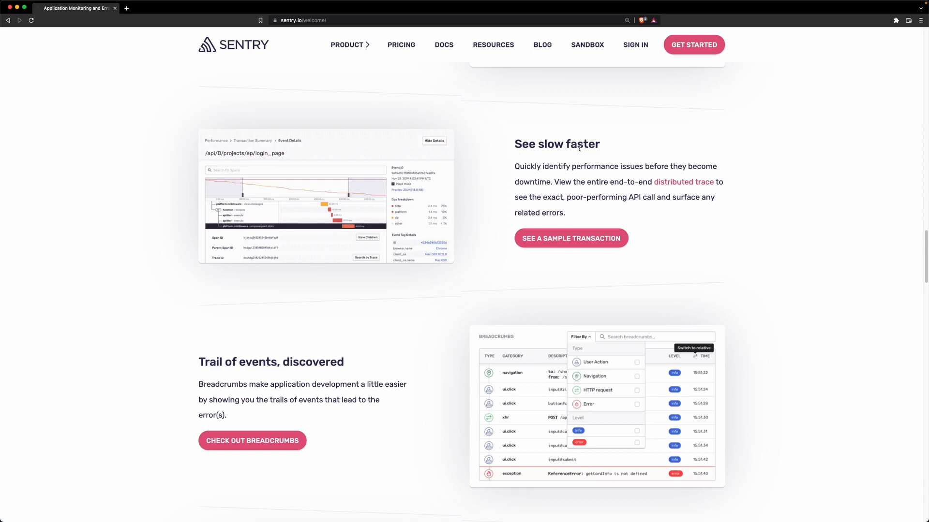
pyautogui.scroll(-3)
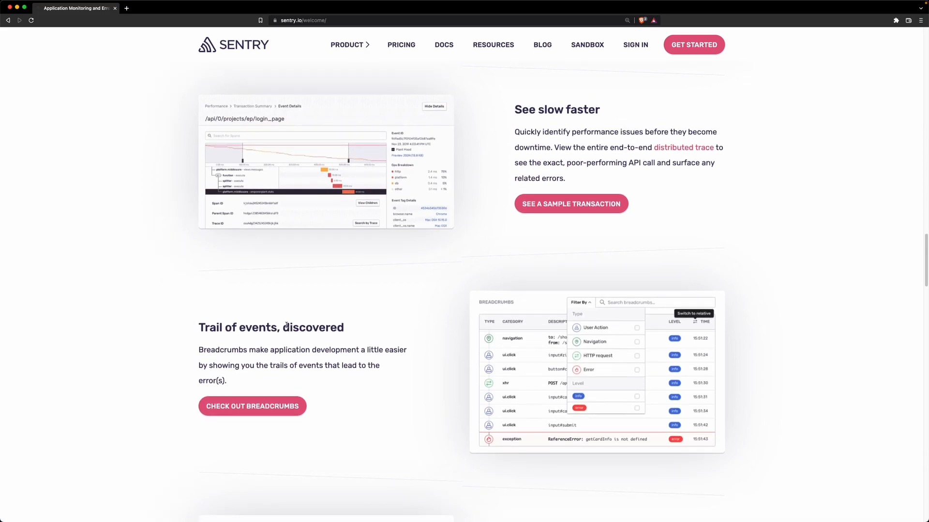
pyautogui.scroll(-3)
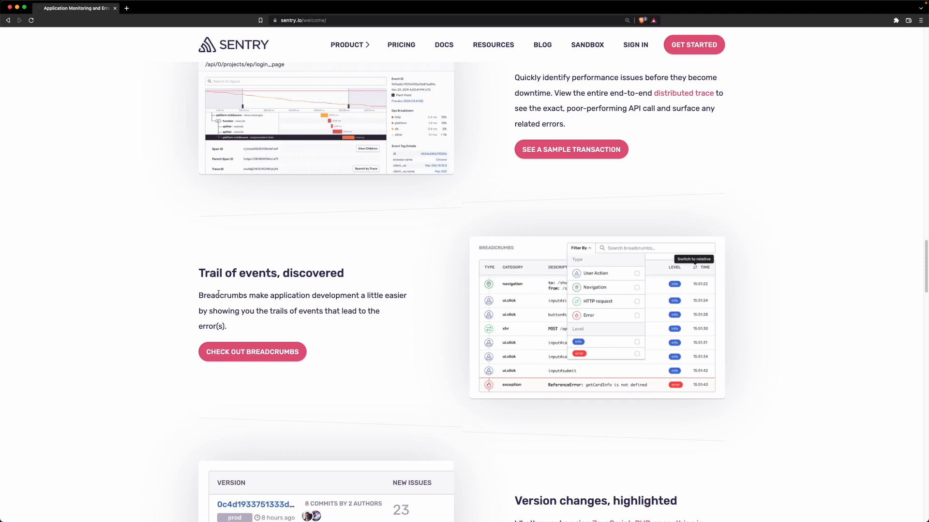
pyautogui.doubleClick(312, 273)
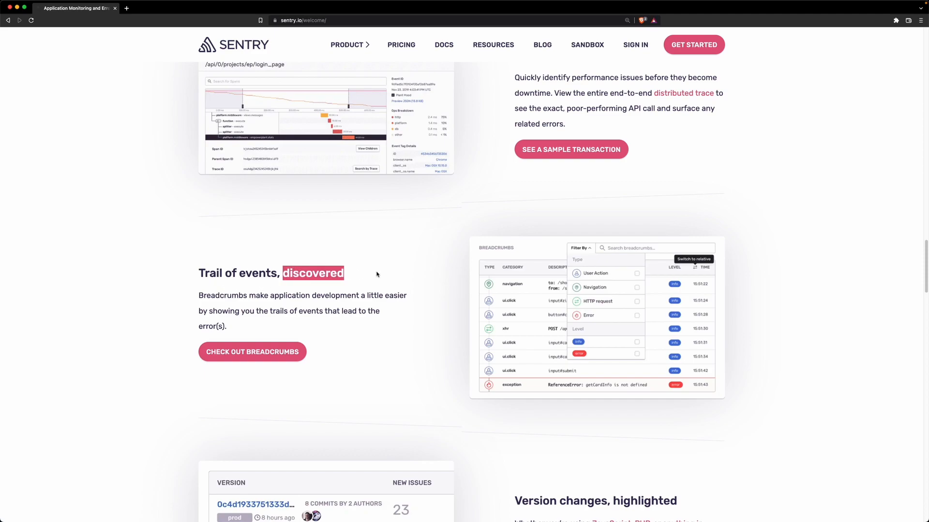
pyautogui.scroll(-3)
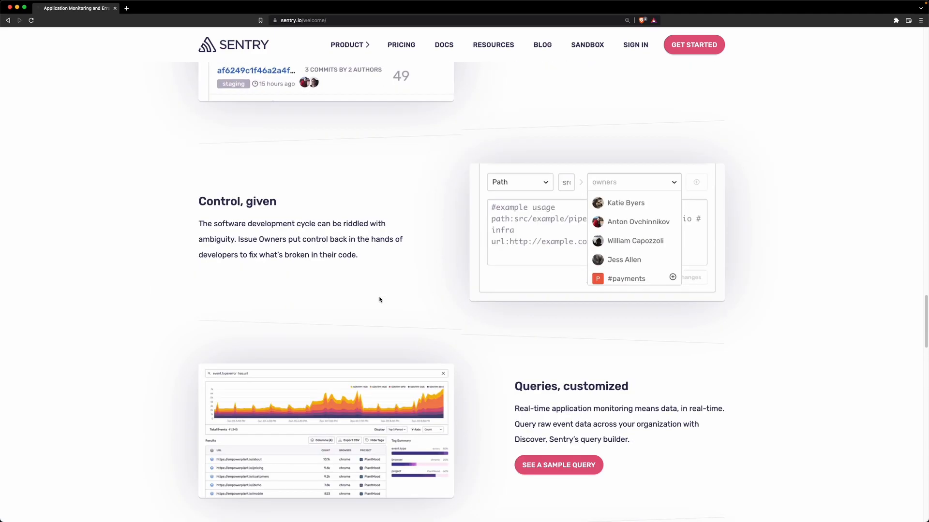
pyautogui.scroll(3)
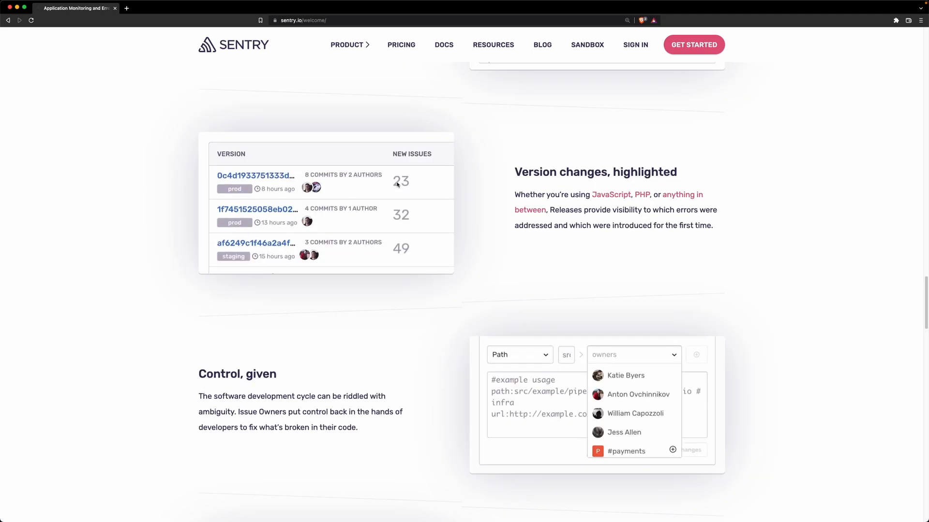
pyautogui.scroll(-3)
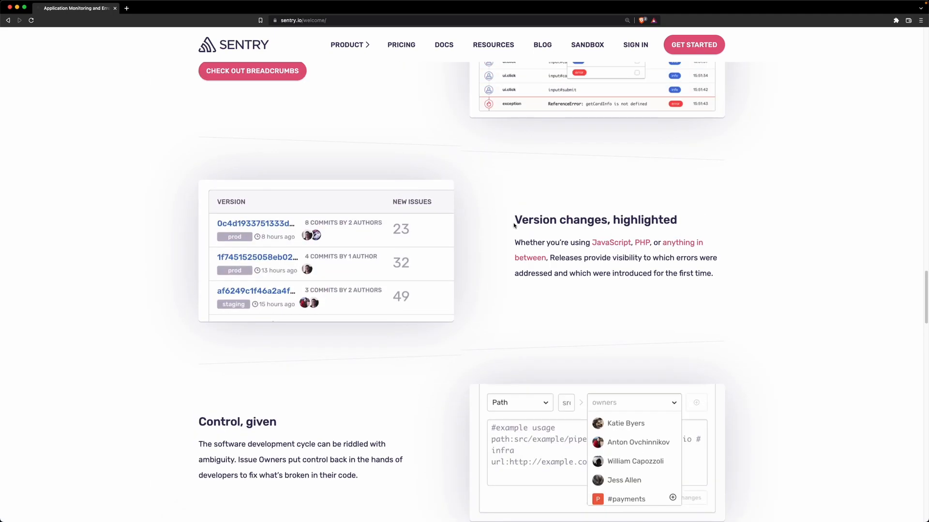
pyautogui.moveTo(489, 242)
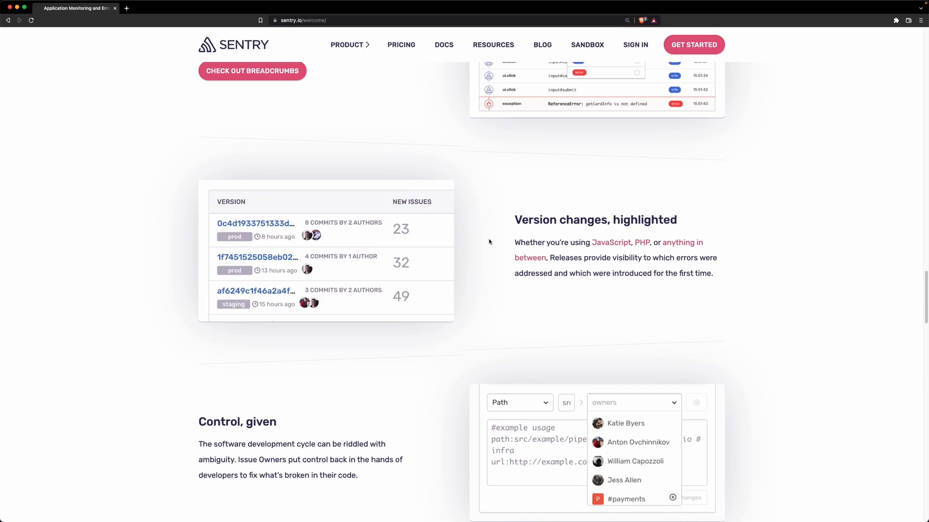
pyautogui.moveTo(241, 245)
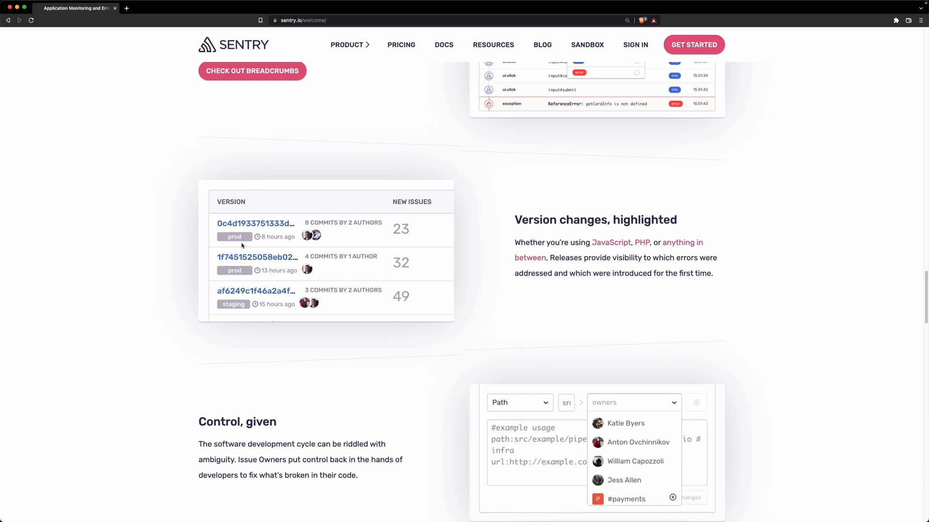
# Step: Continue past Sentry for Enterprise to the 'We probably support it' platforms section
pyautogui.scroll(-3)
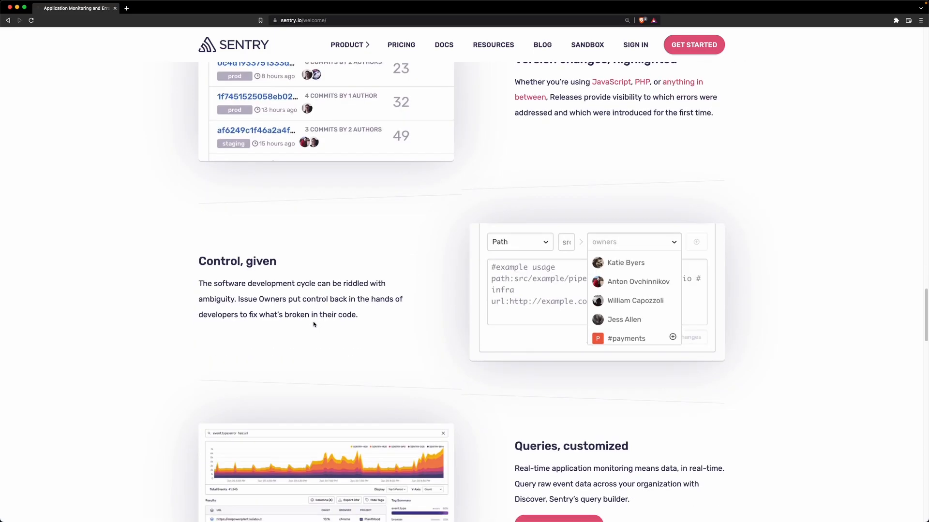
pyautogui.scroll(-3)
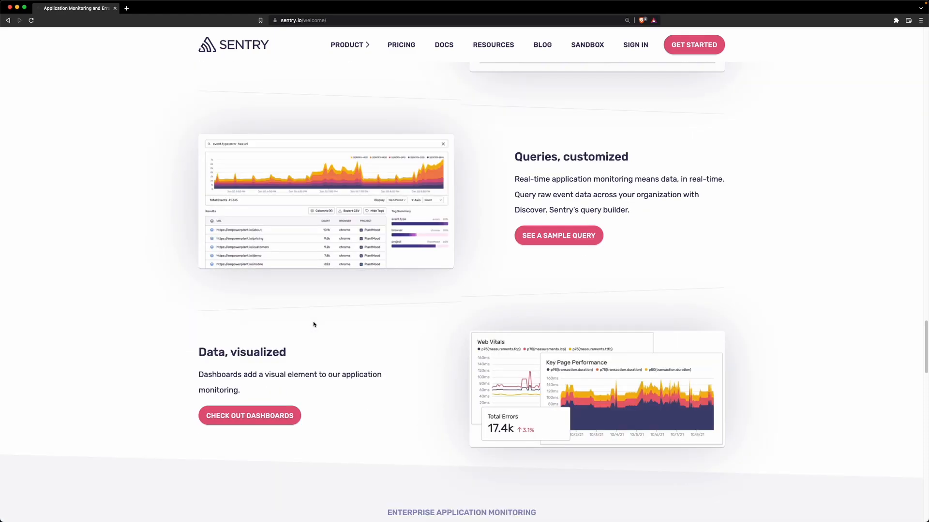
pyautogui.scroll(-3)
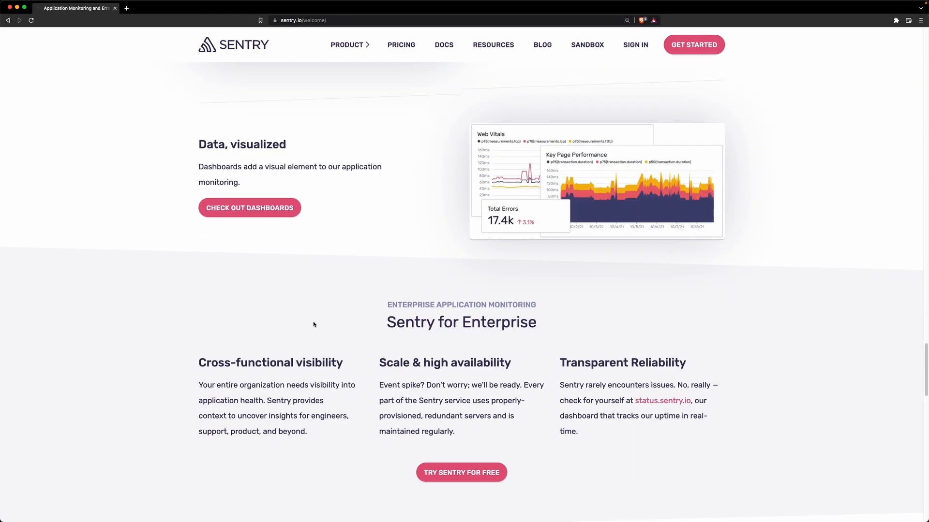
pyautogui.scroll(-3)
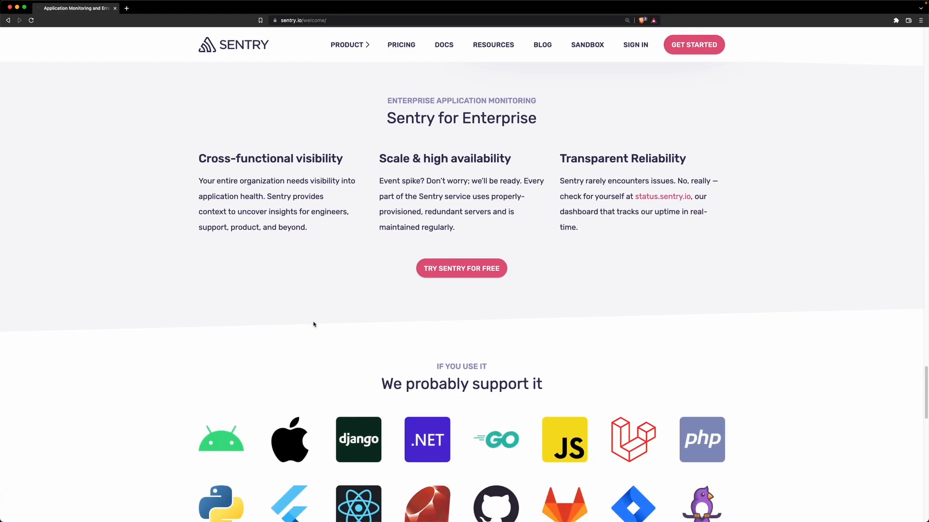
# Step: View the supported platform icons grid, then scroll back up to the customer logos section
pyautogui.scroll(-3)
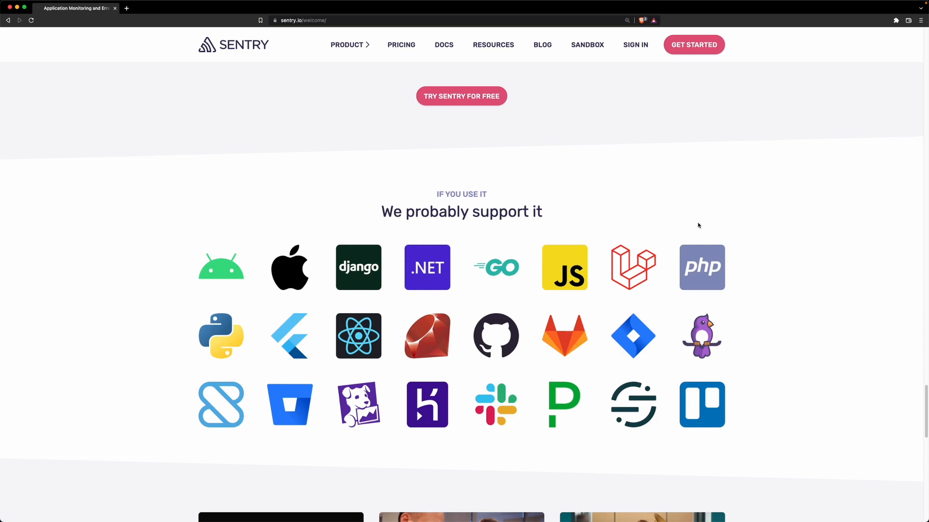
pyautogui.moveTo(319, 294)
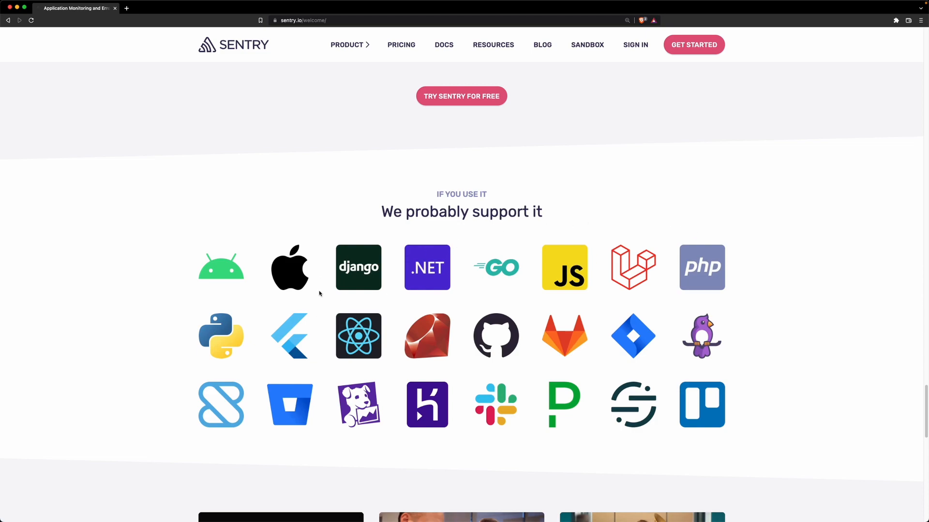
pyautogui.moveTo(289, 352)
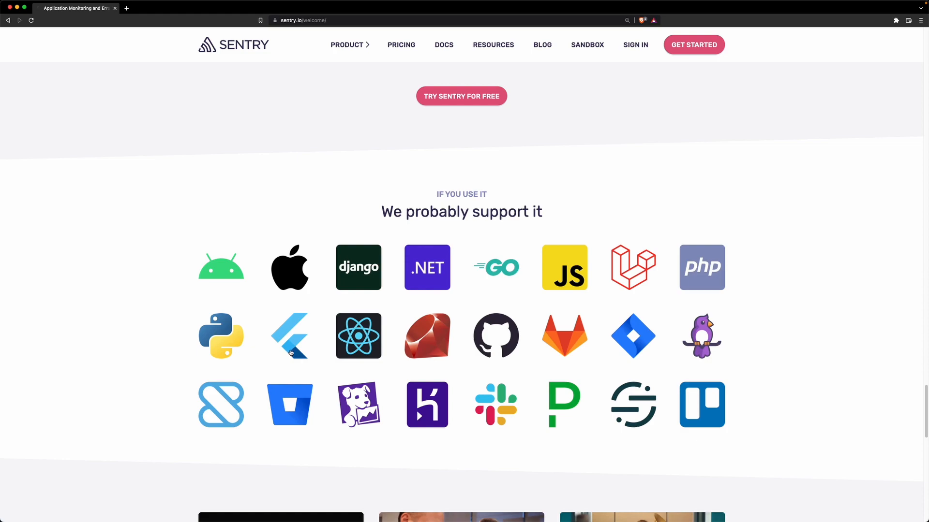
pyautogui.scroll(3)
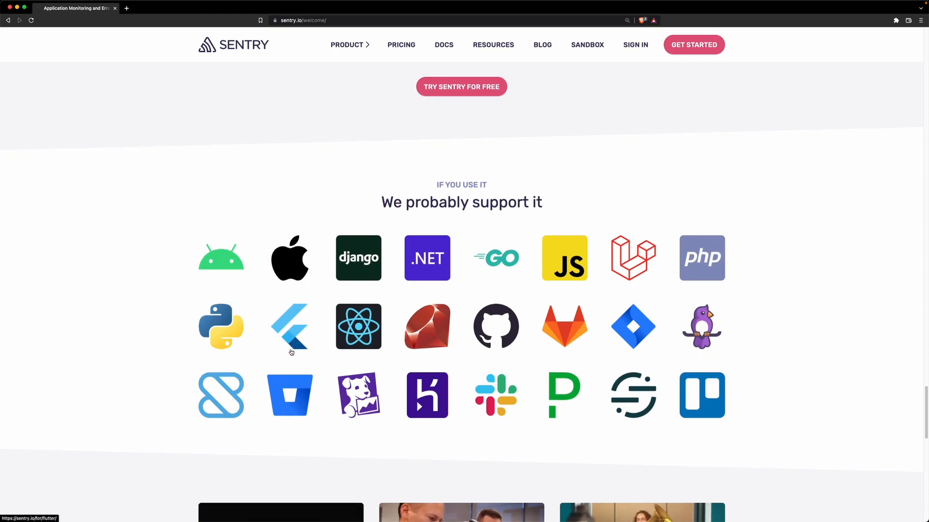
pyautogui.moveTo(702, 327)
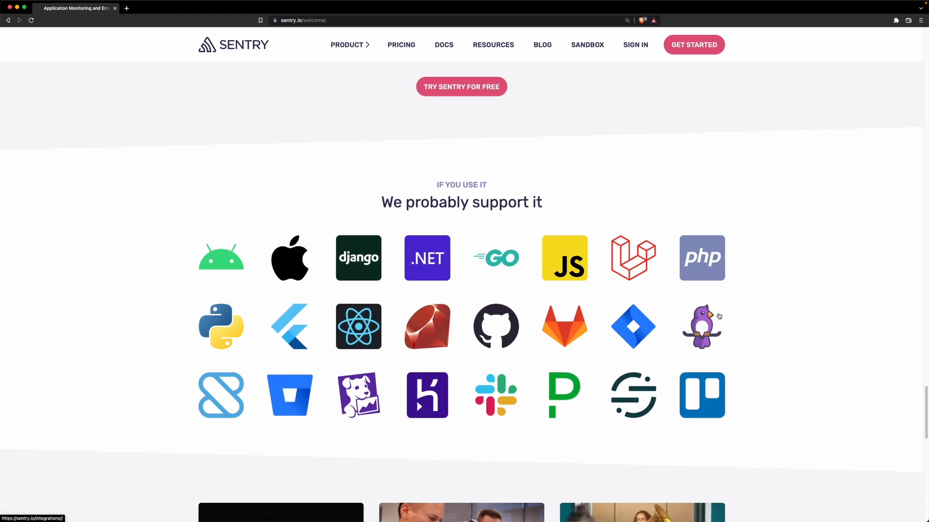
pyautogui.moveTo(489, 423)
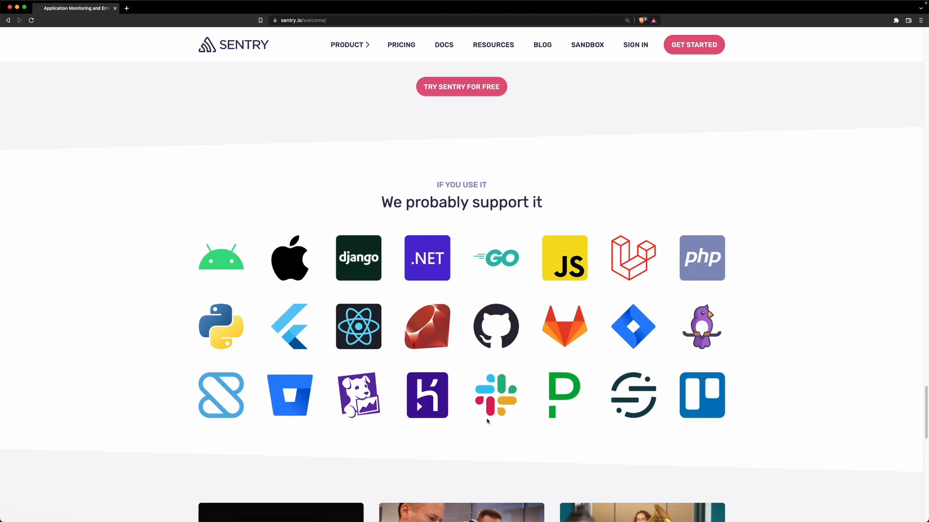
pyautogui.moveTo(468, 329)
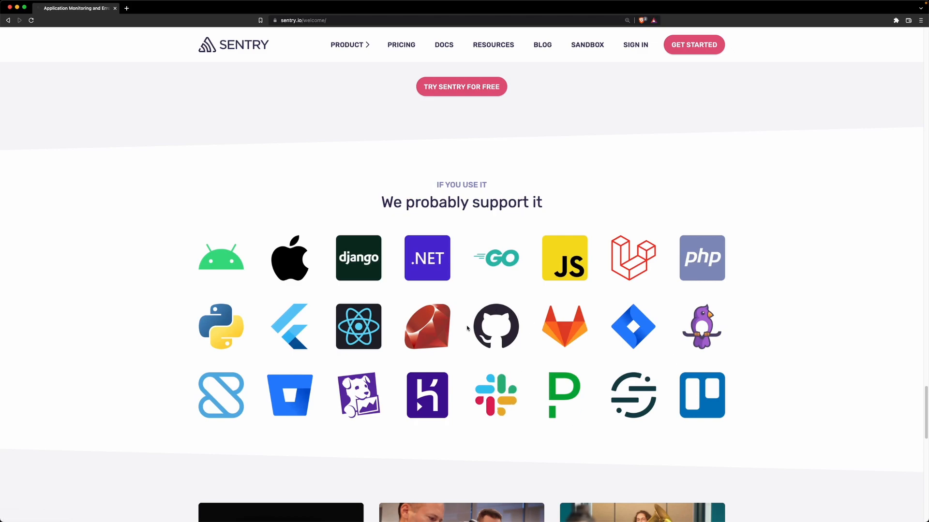
pyautogui.moveTo(507, 355)
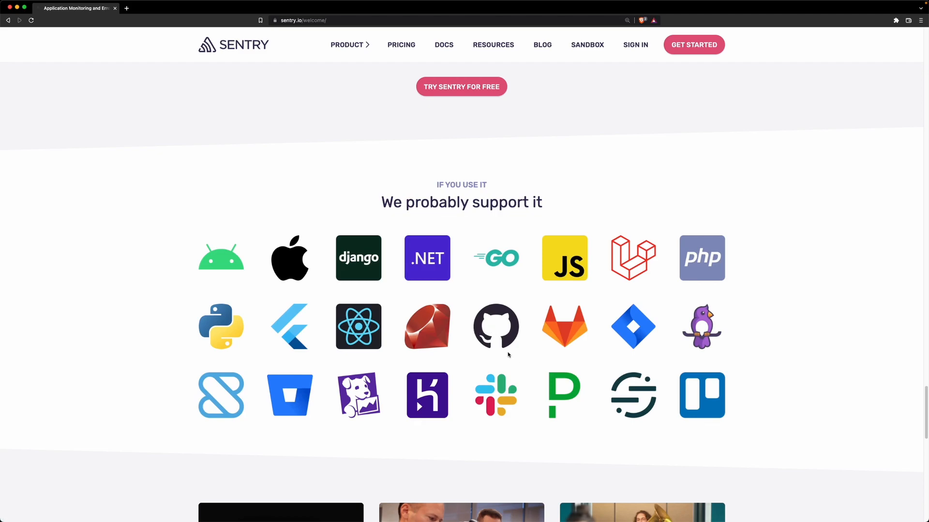
pyautogui.scroll(-3)
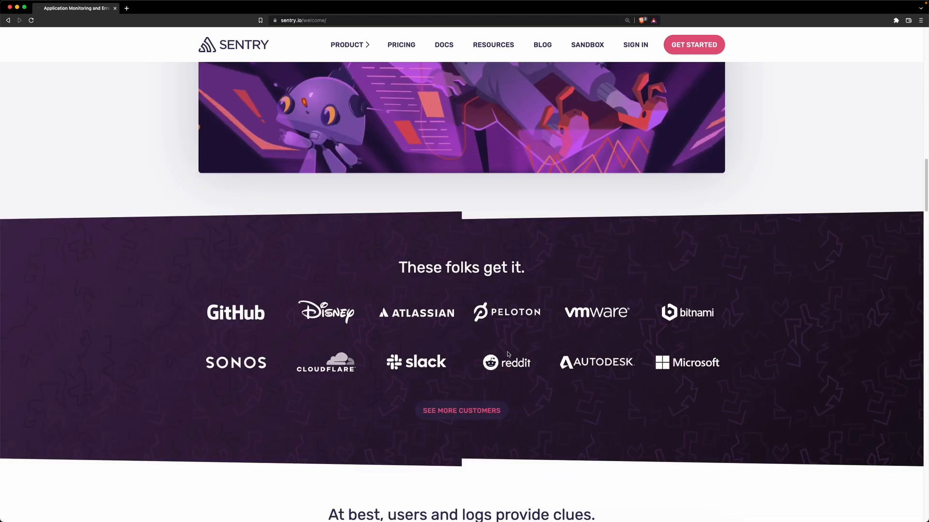
pyautogui.scroll(3)
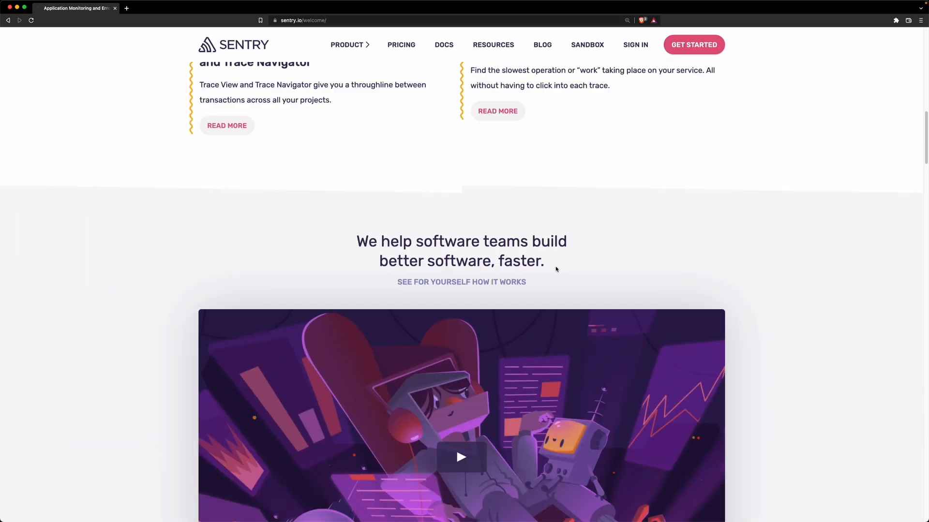
pyautogui.scroll(3)
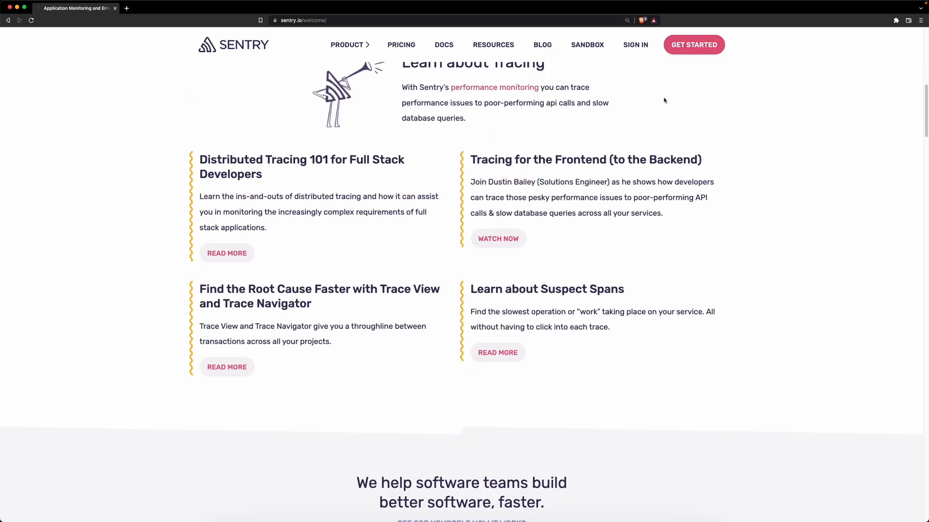
pyautogui.moveTo(662, 114)
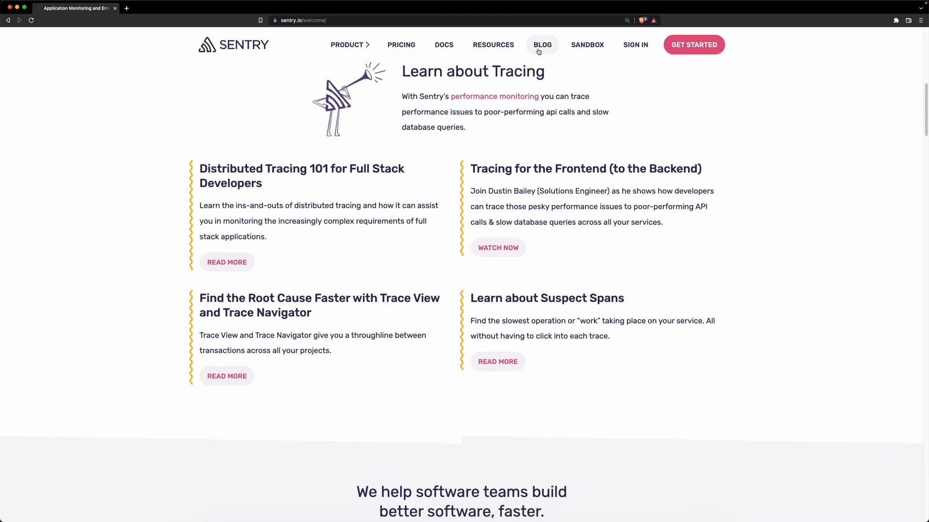
# Step: Go to Sentry's Pricing page showing the Developer, Team, Business and Enterprise plans
pyautogui.click(401, 44)
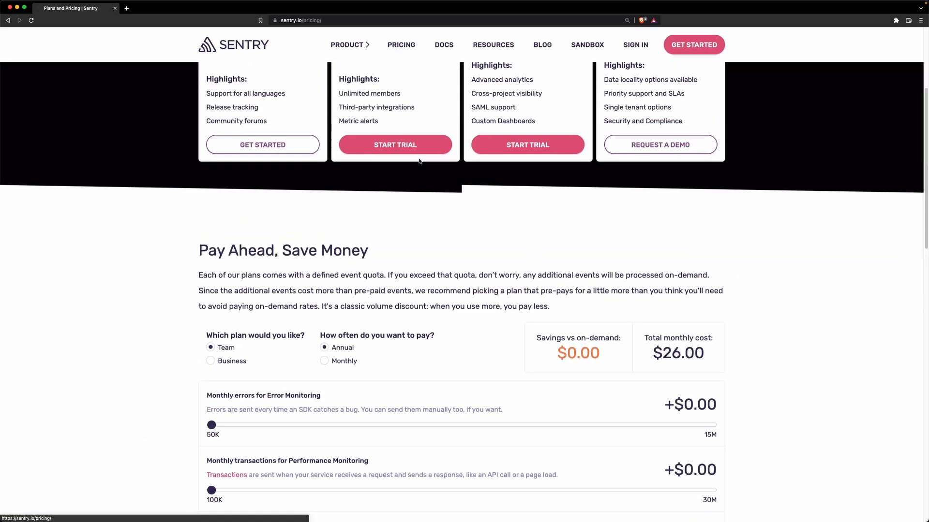
pyautogui.scroll(3)
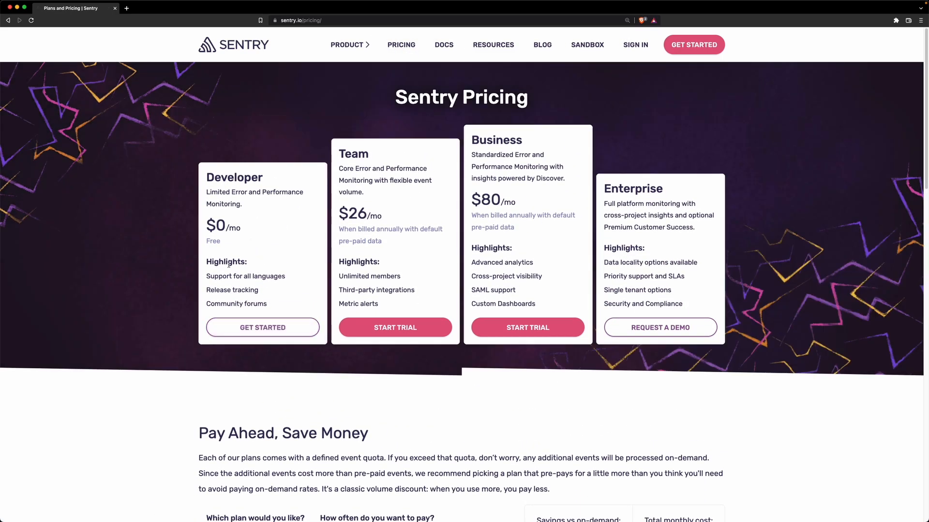
pyautogui.moveTo(664, 87)
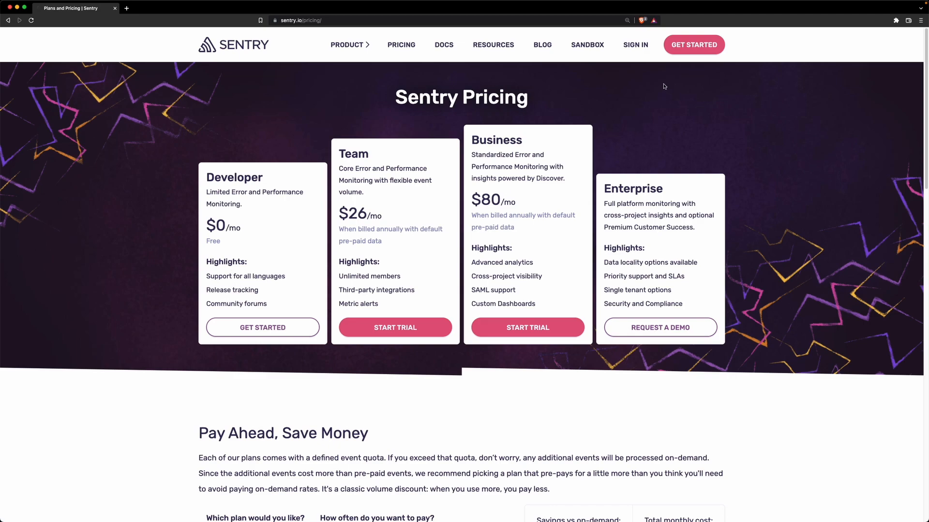
pyautogui.moveTo(409, 86)
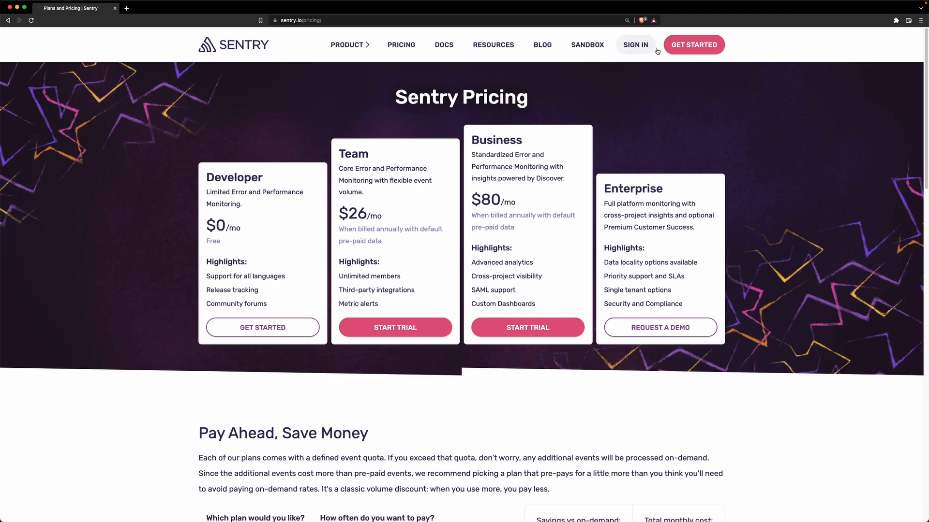
pyautogui.moveTo(125, 19)
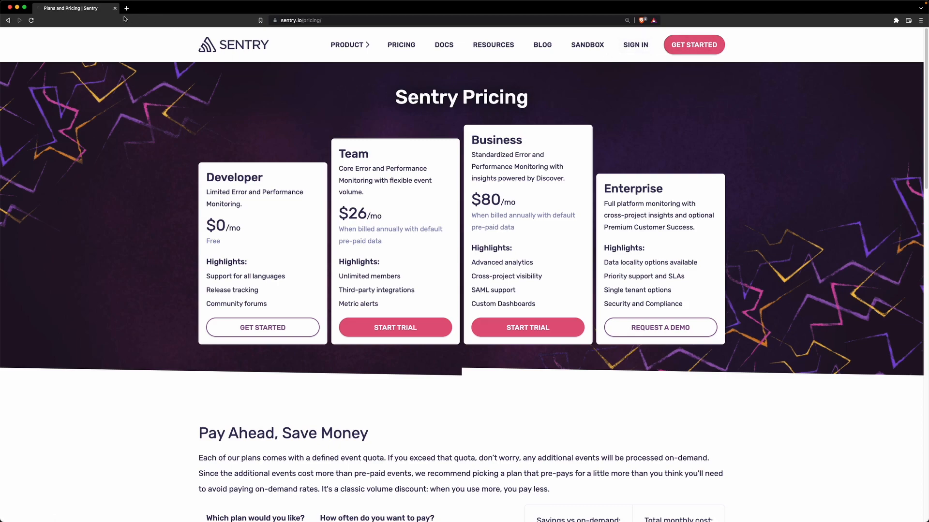
pyautogui.moveTo(126, 8)
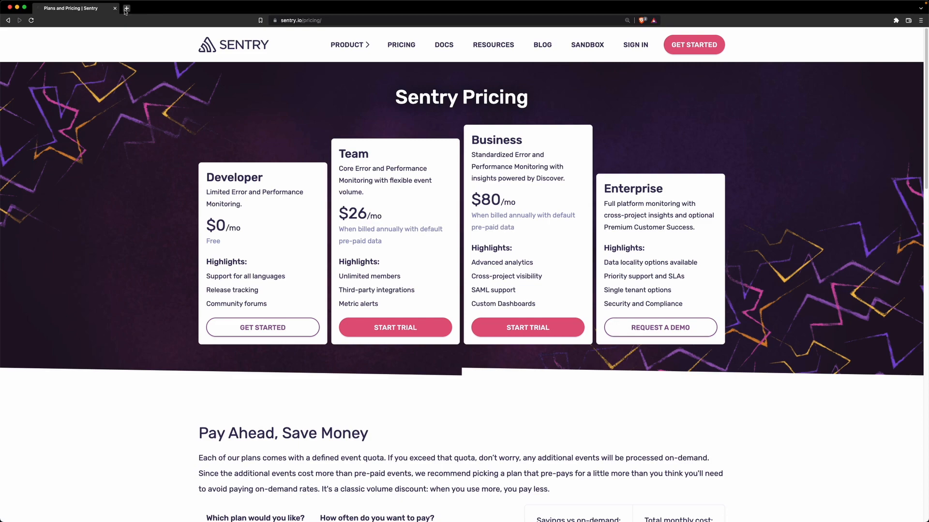
# Step: In a new Brave tab, reach the codeReview Sentry dashboard's Organization Settings and expand the organization menu
pyautogui.click(126, 8)
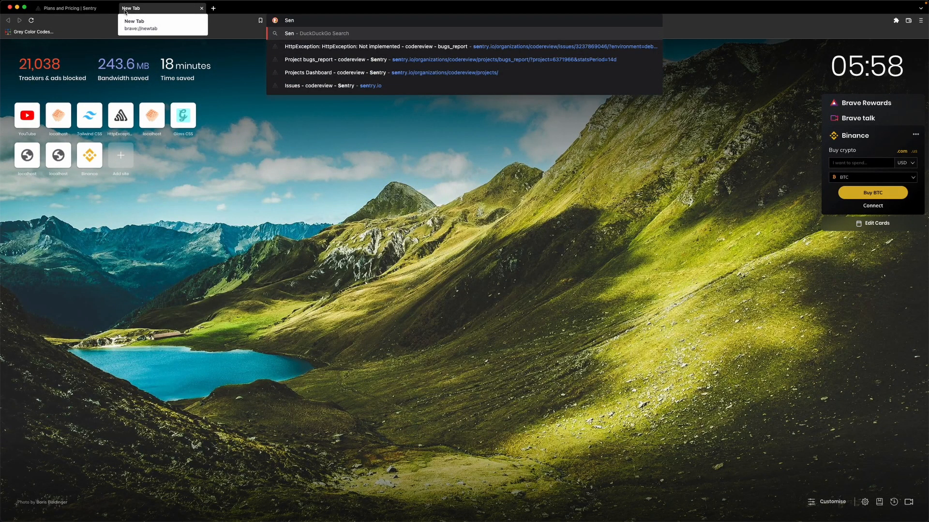
pyautogui.click(469, 47)
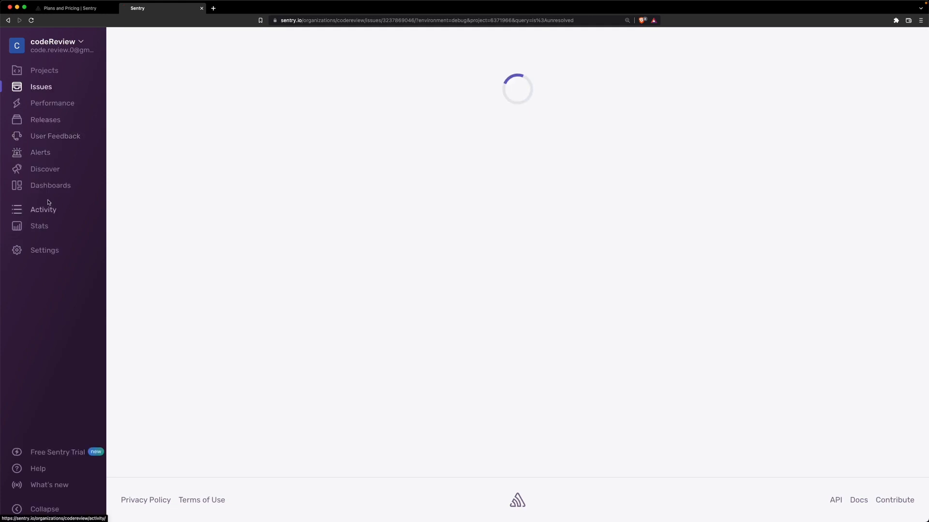
pyautogui.click(43, 249)
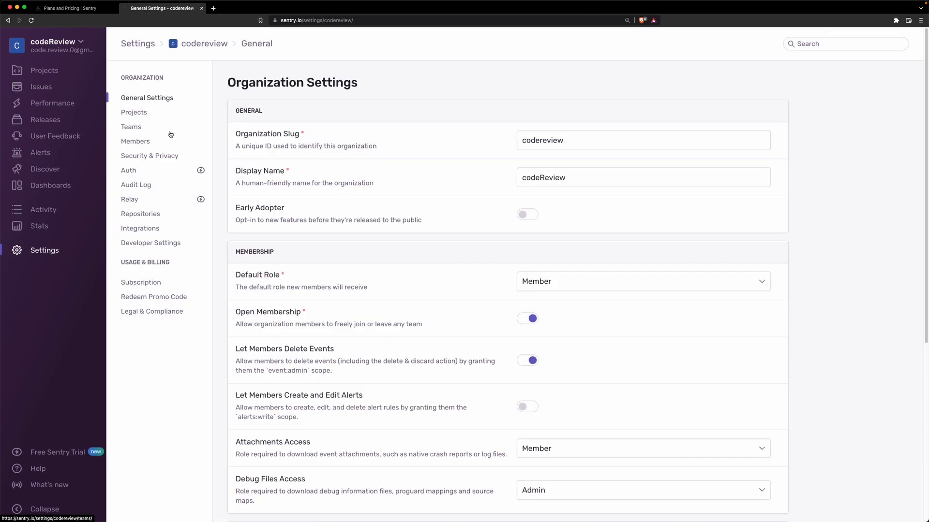
pyautogui.moveTo(129, 200)
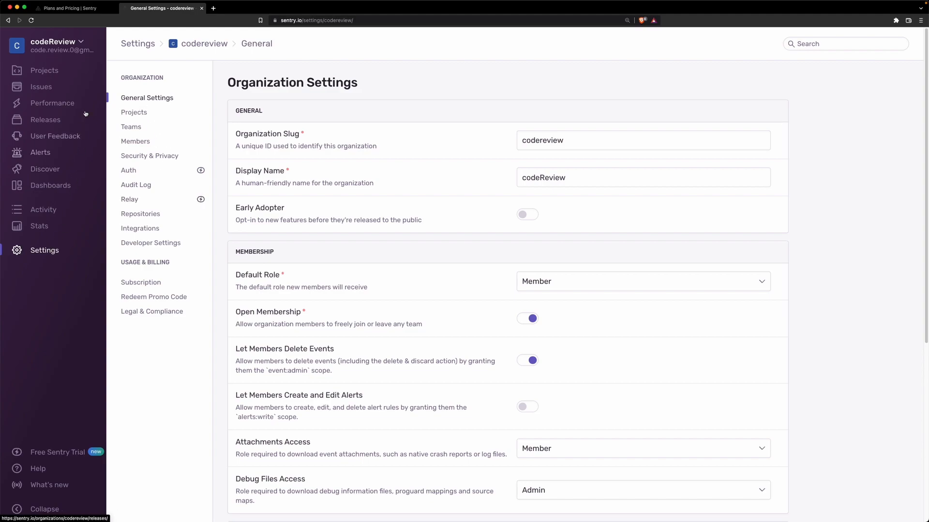
pyautogui.click(54, 45)
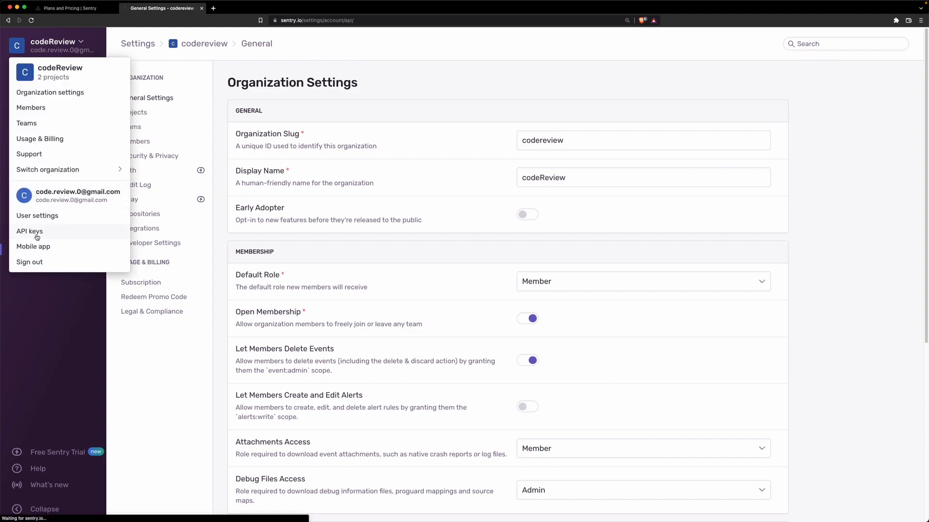
# Step: Choose API keys to reach the account's Auth Tokens page, showing no tokens yet
pyautogui.click(29, 231)
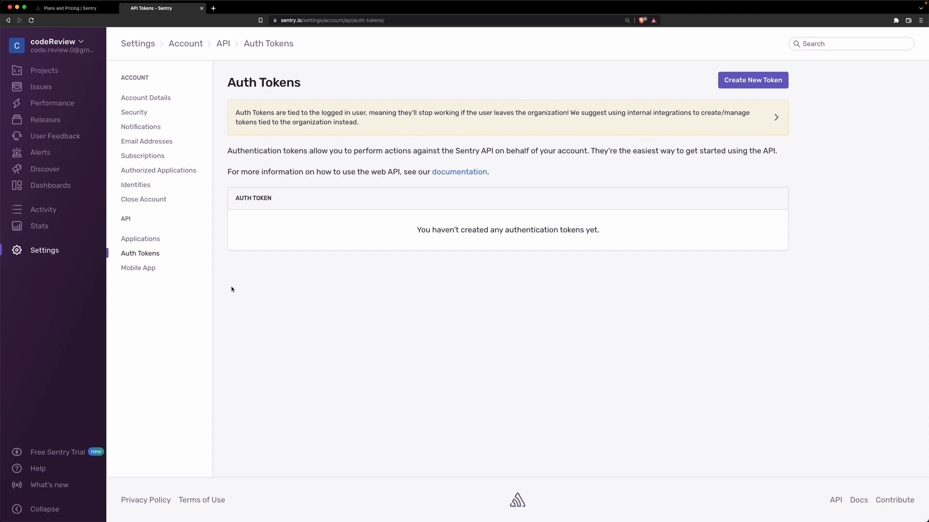
pyautogui.moveTo(154, 220)
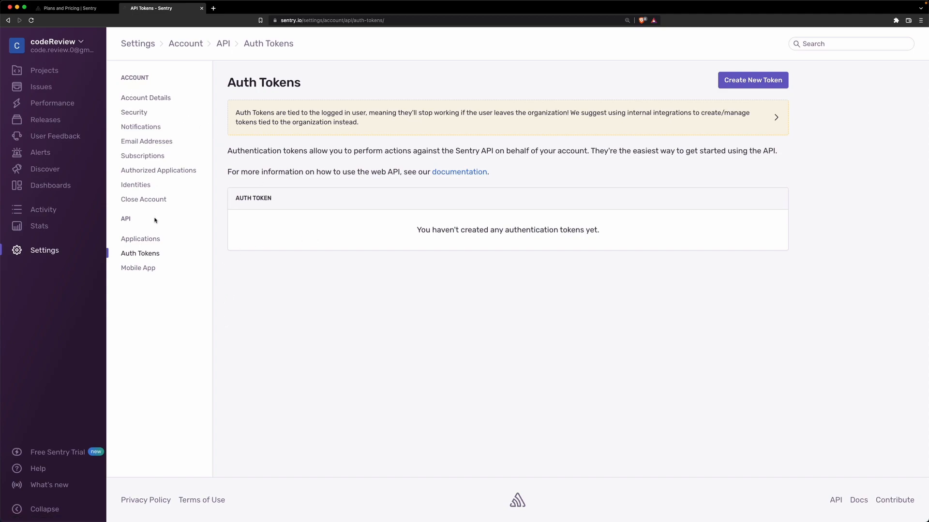
pyautogui.moveTo(752, 80)
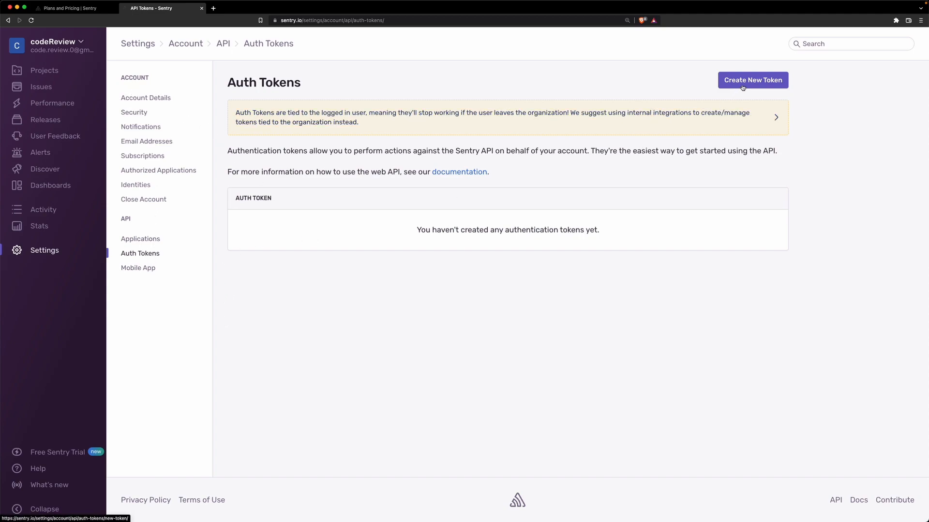
pyautogui.moveTo(263, 142)
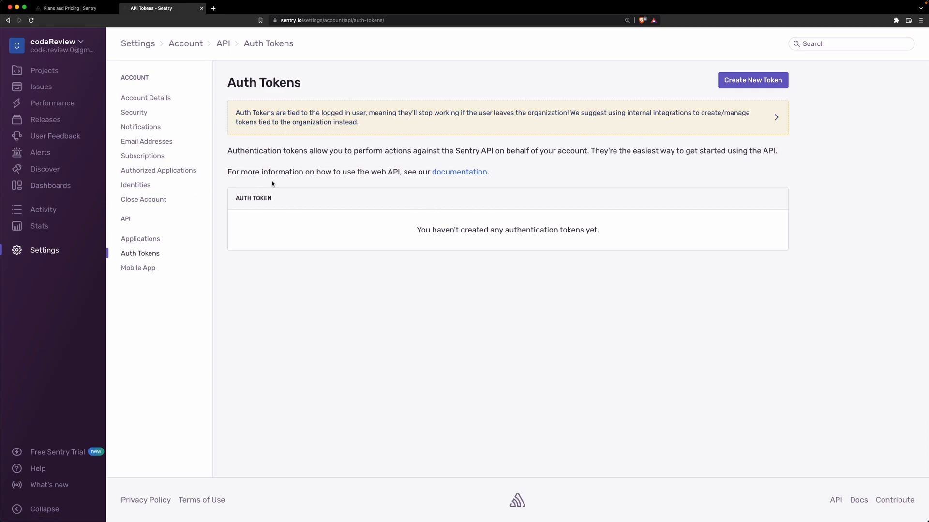
pyautogui.moveTo(142, 151)
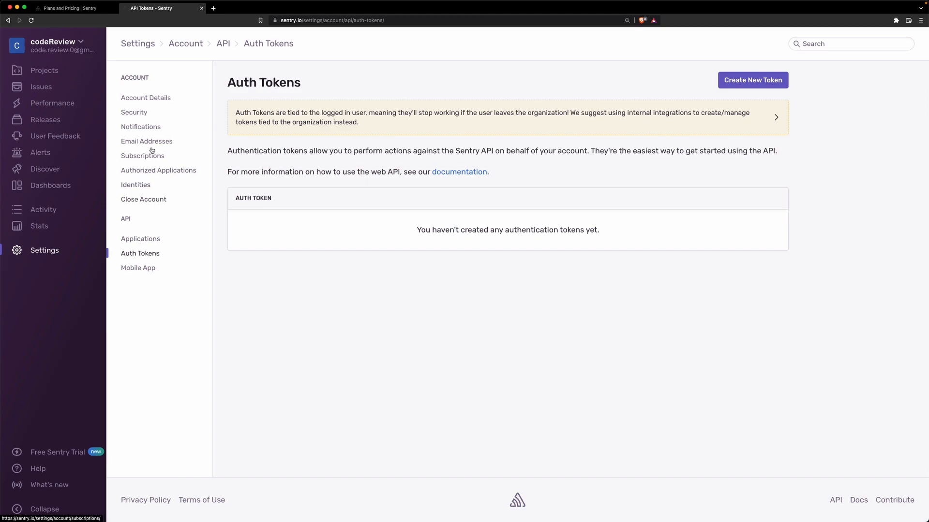
pyautogui.moveTo(470, 205)
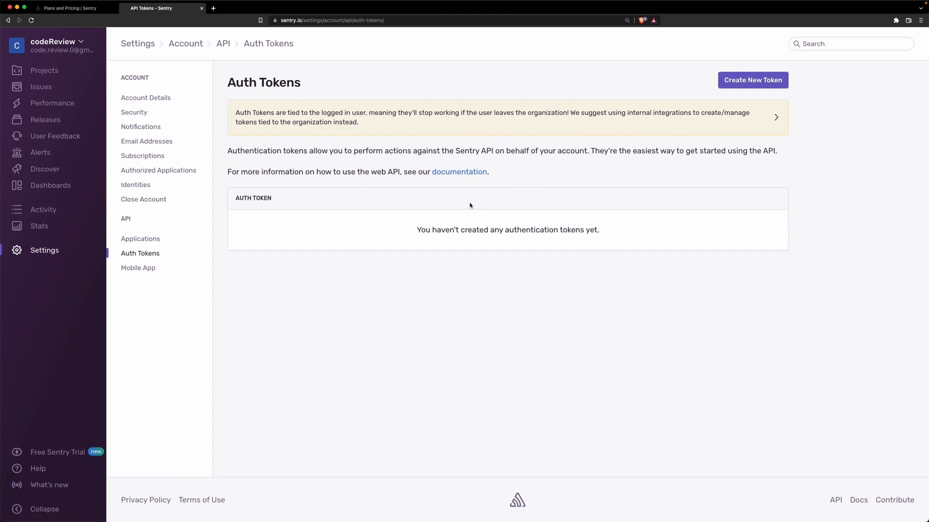
pyautogui.moveTo(335, 211)
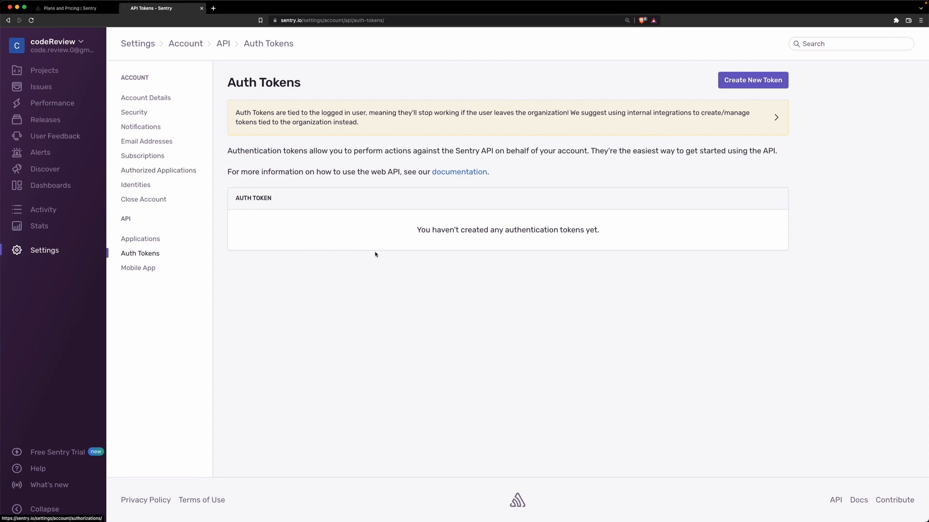
pyautogui.moveTo(355, 205)
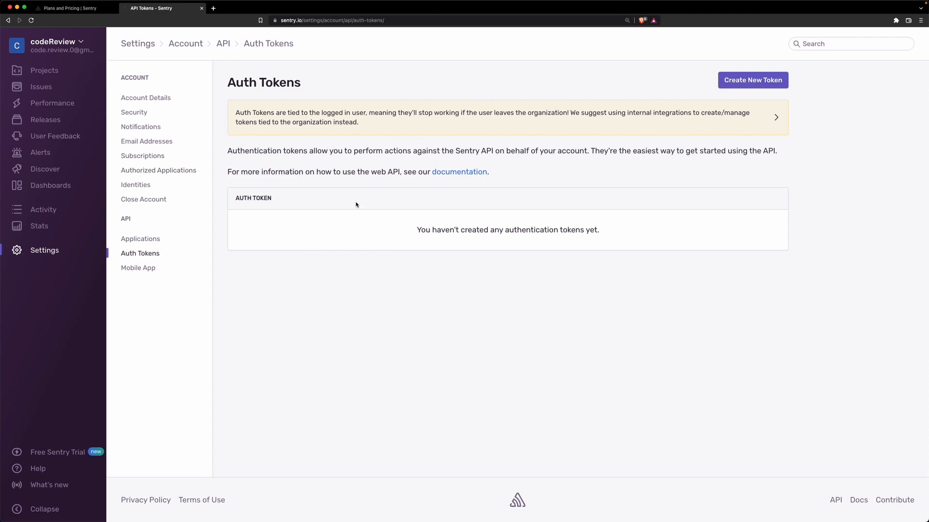
pyautogui.moveTo(368, 203)
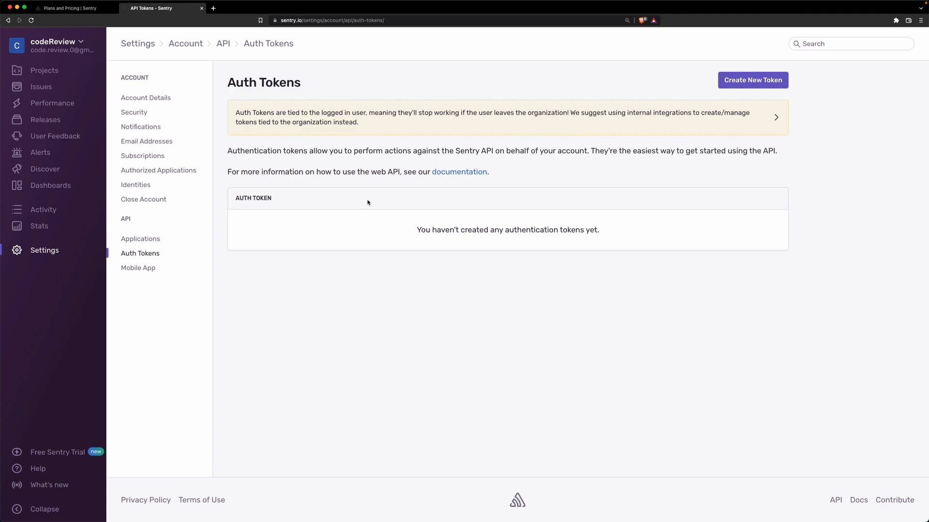
pyautogui.moveTo(358, 172)
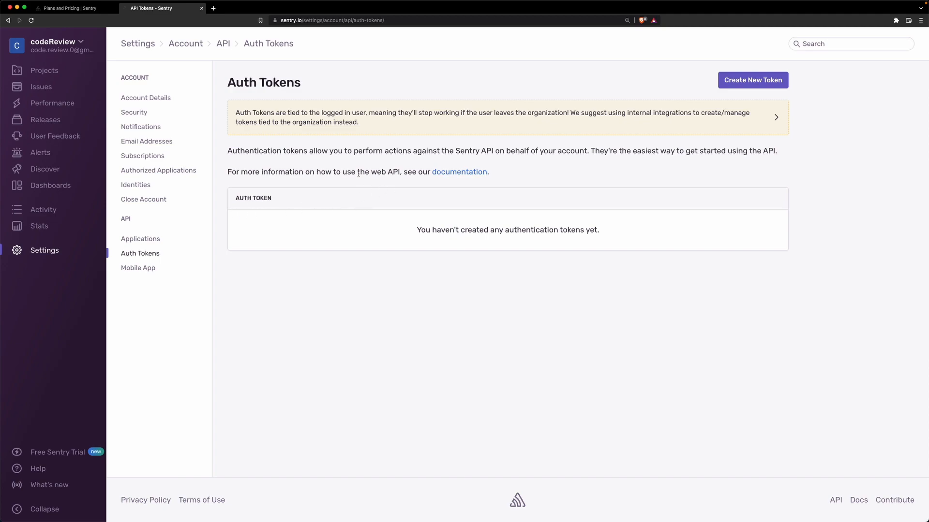
pyautogui.moveTo(313, 190)
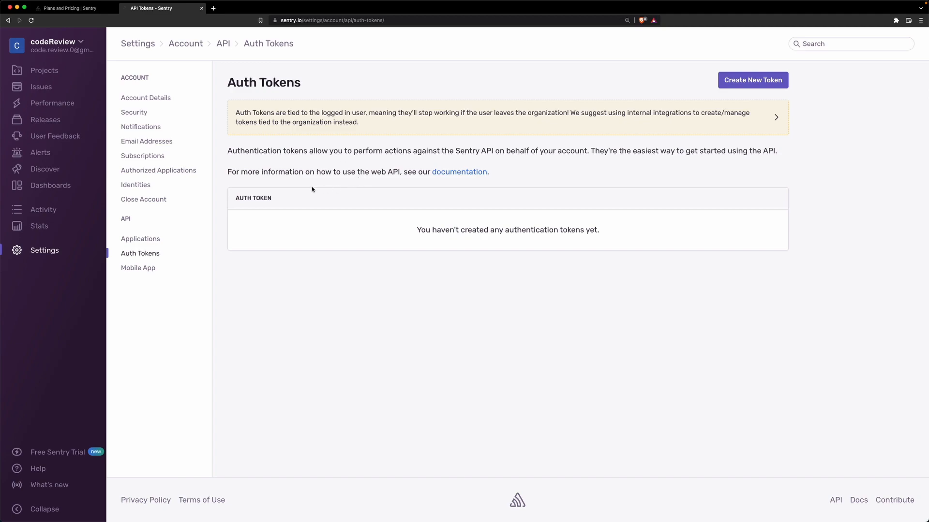
pyautogui.moveTo(55, 136)
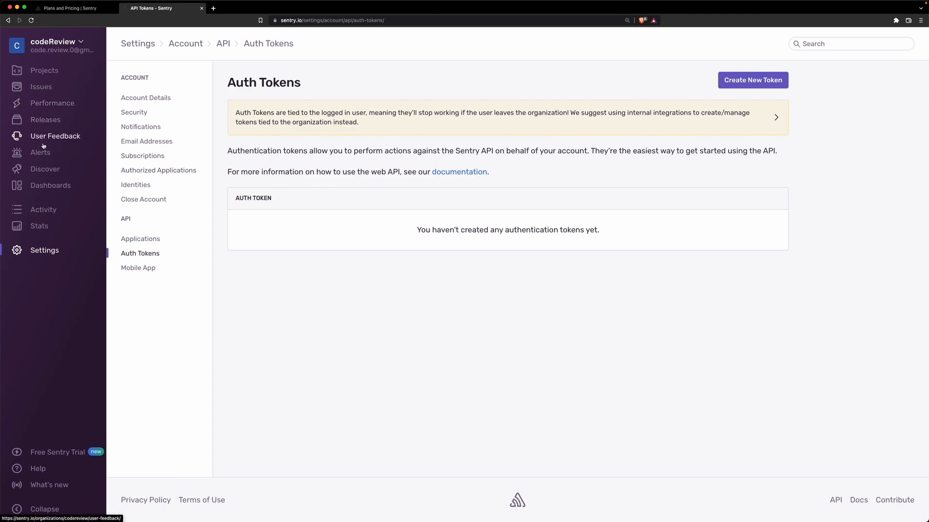
pyautogui.moveTo(368, 274)
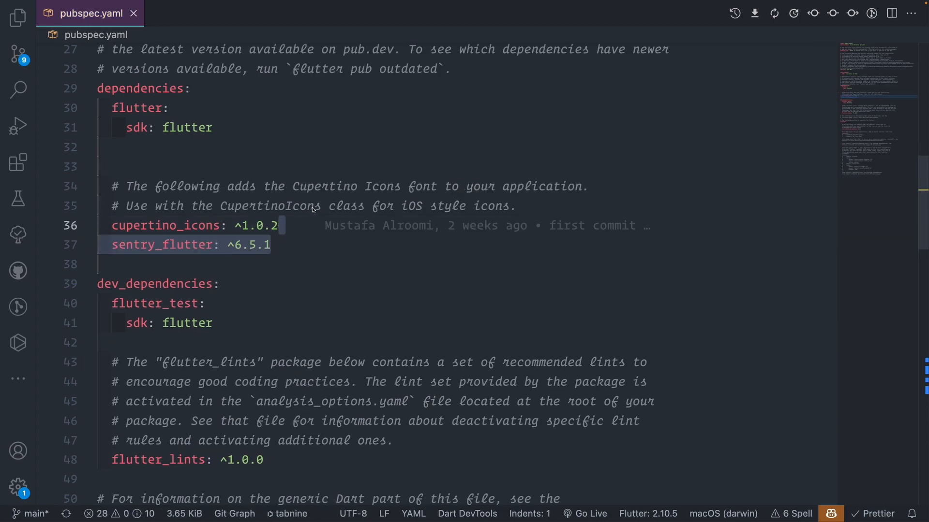
# Step: Add 'provider: ^6.0.2' as a dependency under sentry_flutter in pubspec.yaml
pyautogui.write('provider: ^6.0.2')
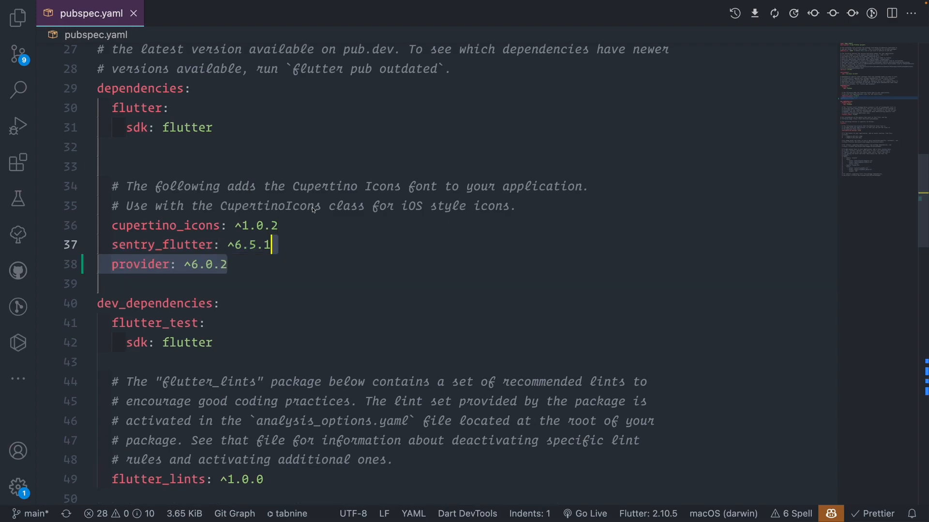
pyautogui.write('1')
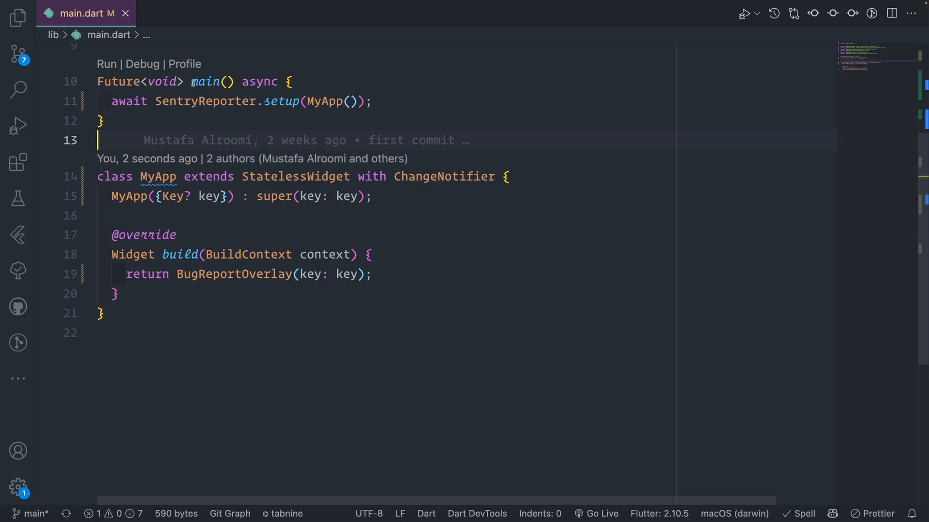
pyautogui.moveTo(392, 112)
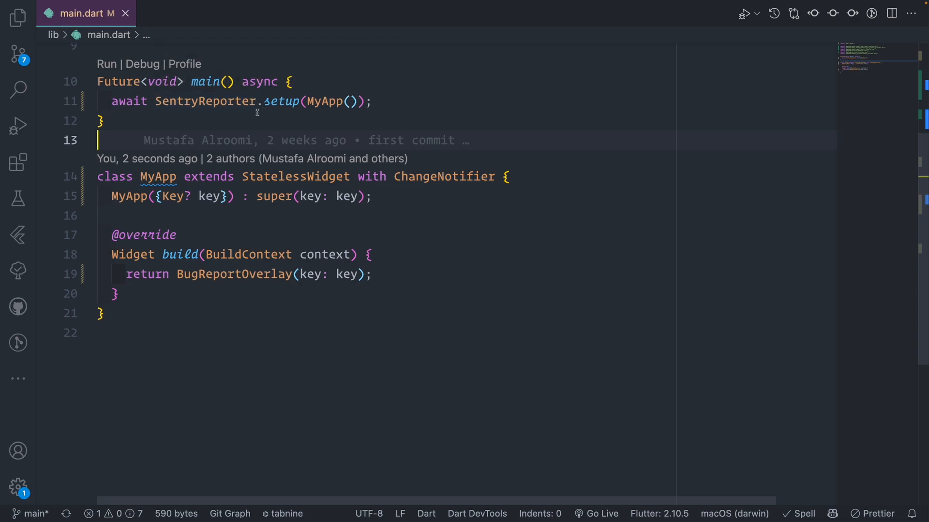
pyautogui.moveTo(195, 116)
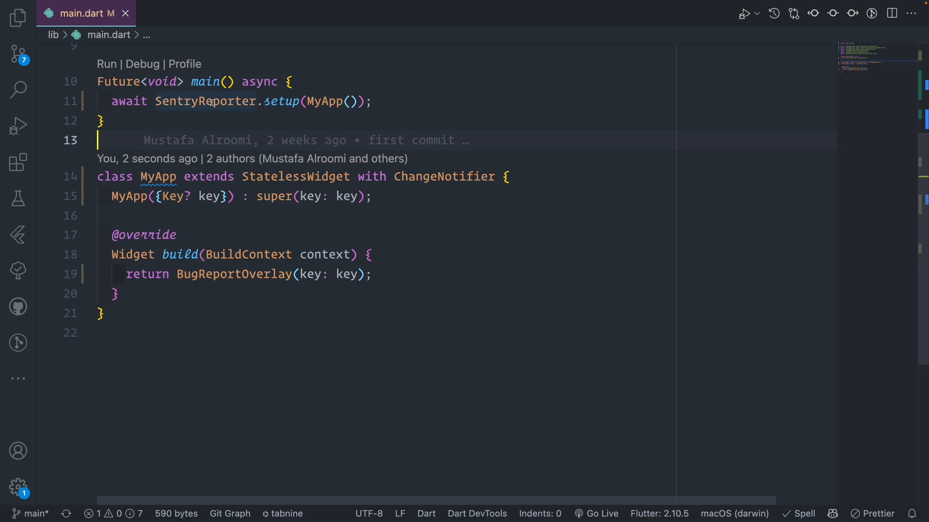
pyautogui.moveTo(282, 101)
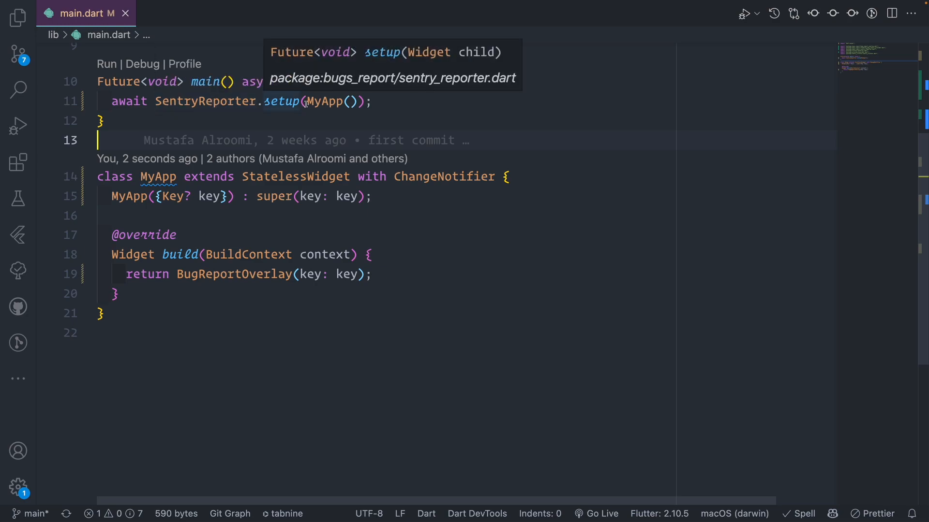
pyautogui.moveTo(212, 185)
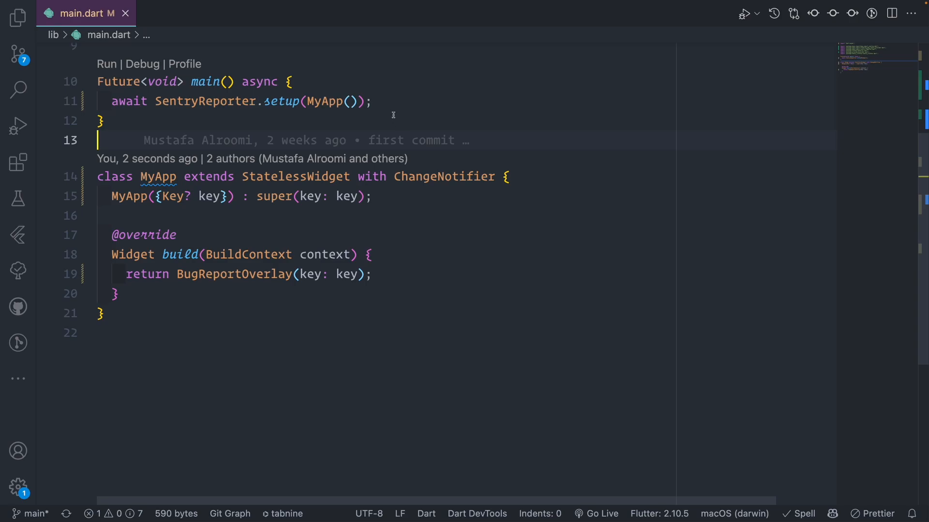
pyautogui.moveTo(231, 111)
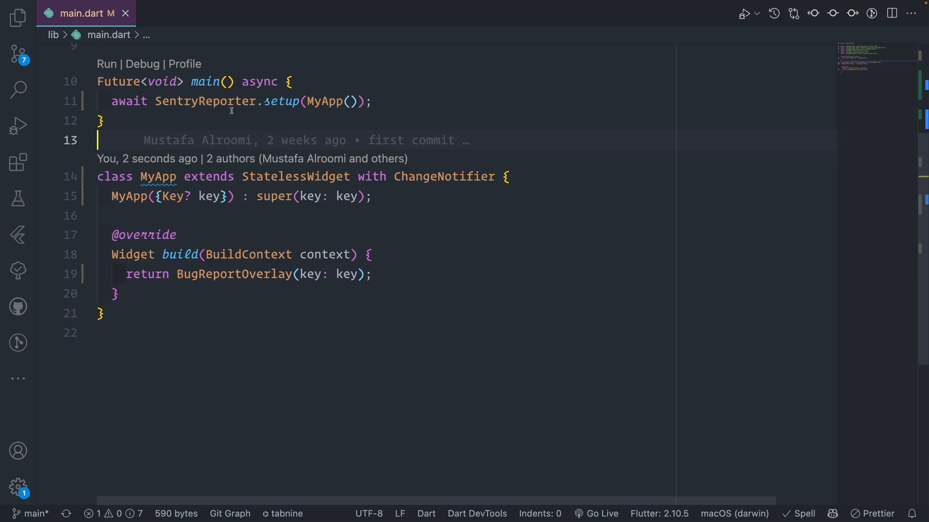
pyautogui.moveTo(205, 102)
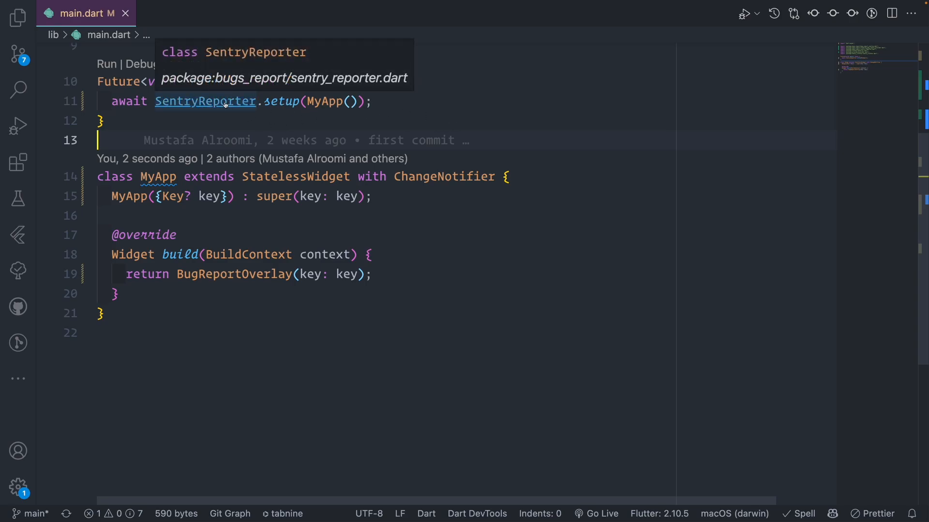
# Step: Jump from SentryReporter in main.dart to its definition in sentry_reporter.dart
pyautogui.click(205, 102)
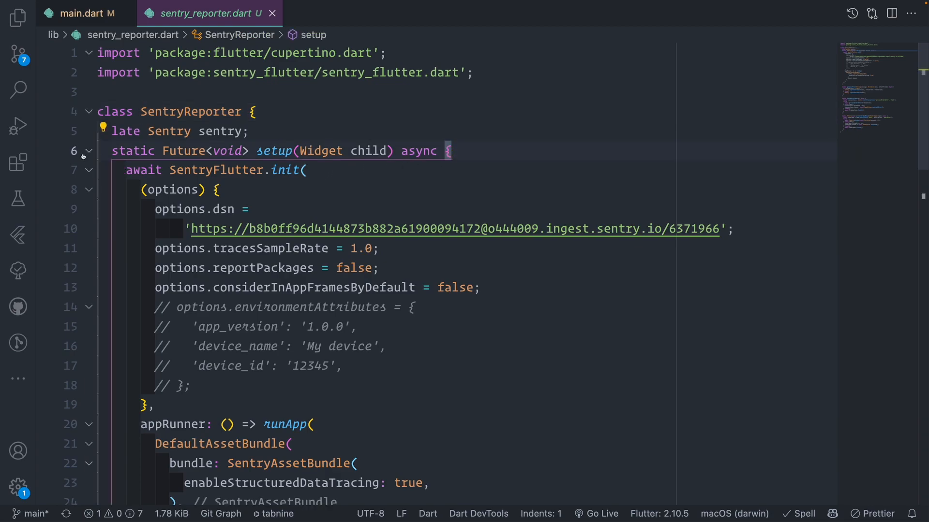
# Step: Fold and unfold setup, then review SentryFlutter.init's DSN, sample rates and commented environmentAttributes line
pyautogui.click(89, 151)
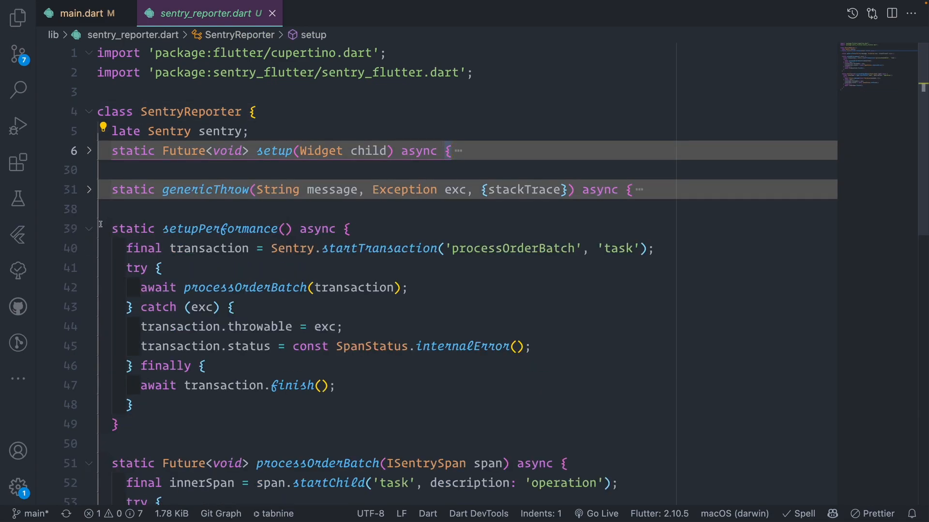
pyautogui.click(88, 151)
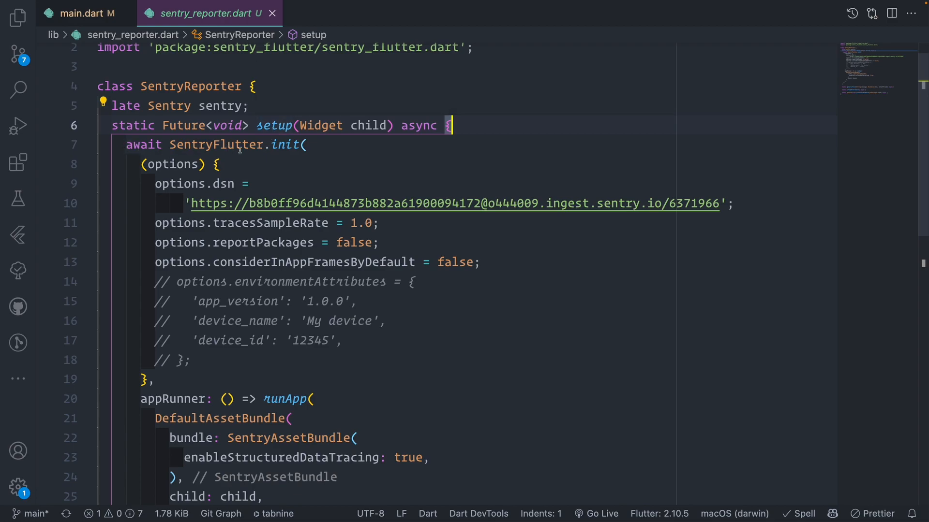
pyautogui.moveTo(320, 148)
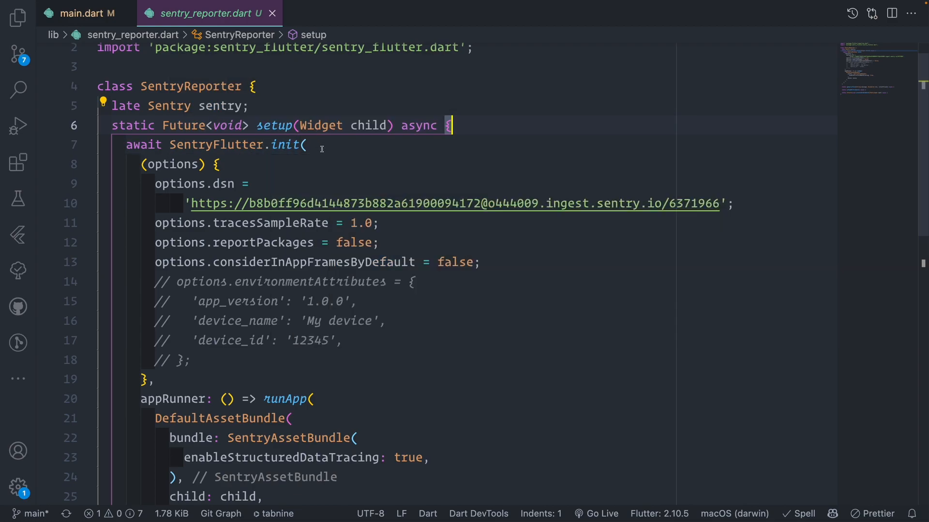
pyautogui.scroll(3)
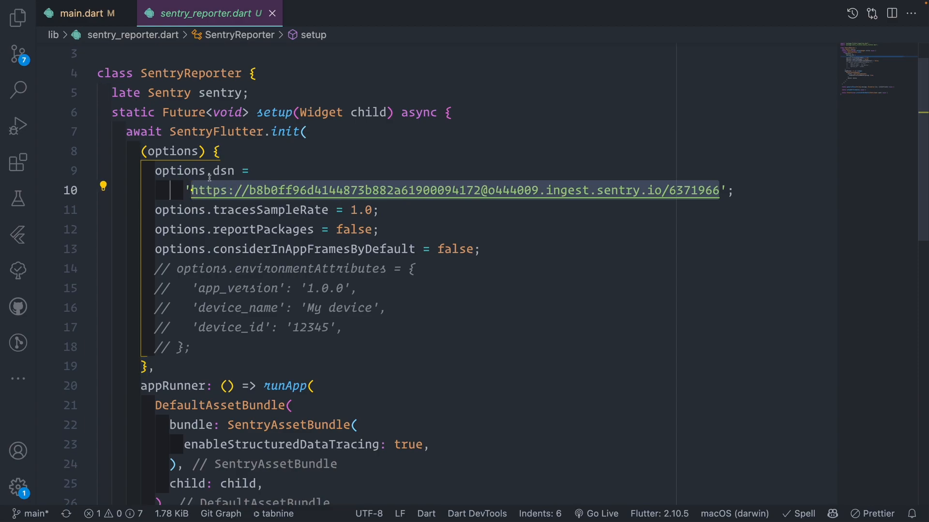
pyautogui.moveTo(342, 154)
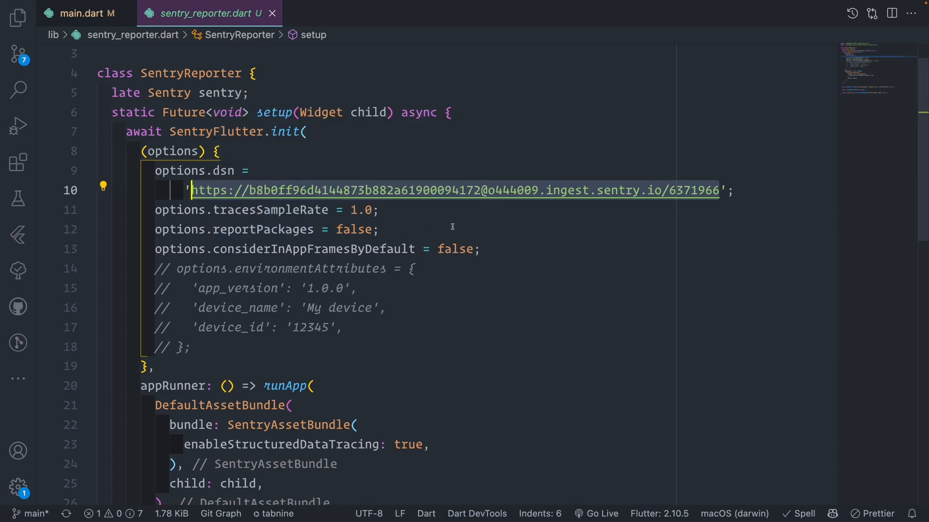
pyautogui.moveTo(391, 212)
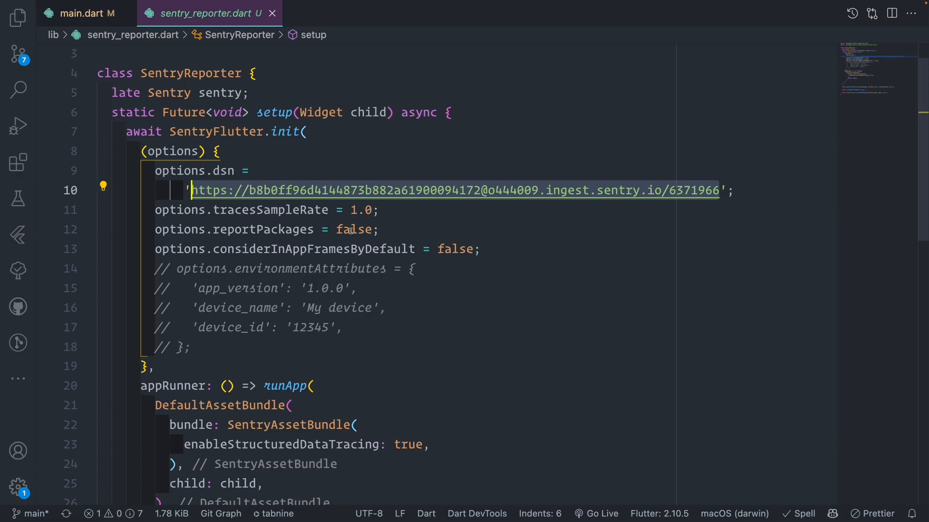
pyautogui.moveTo(265, 259)
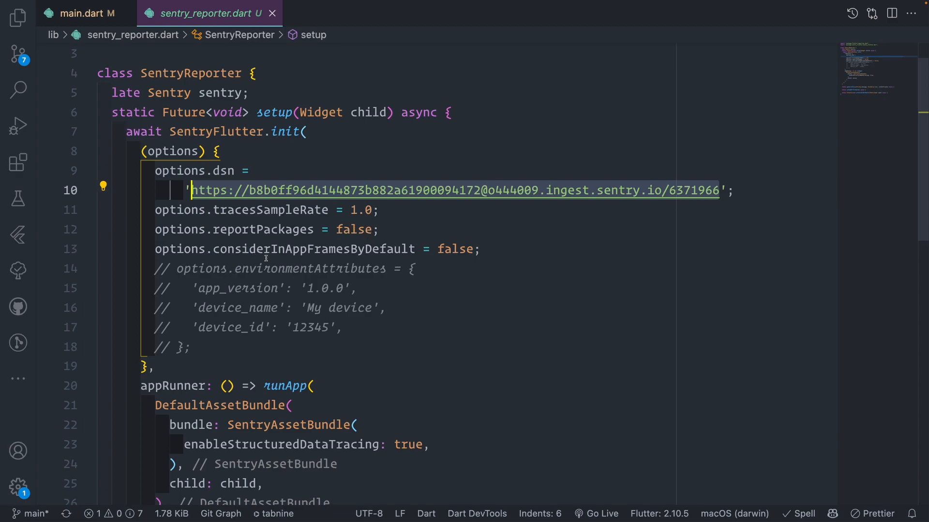
pyautogui.moveTo(358, 260)
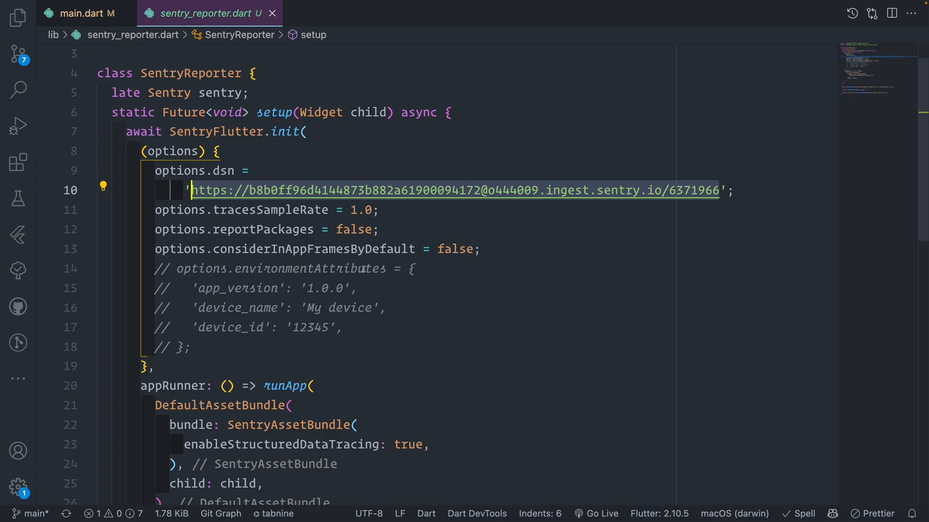
pyautogui.scroll(3)
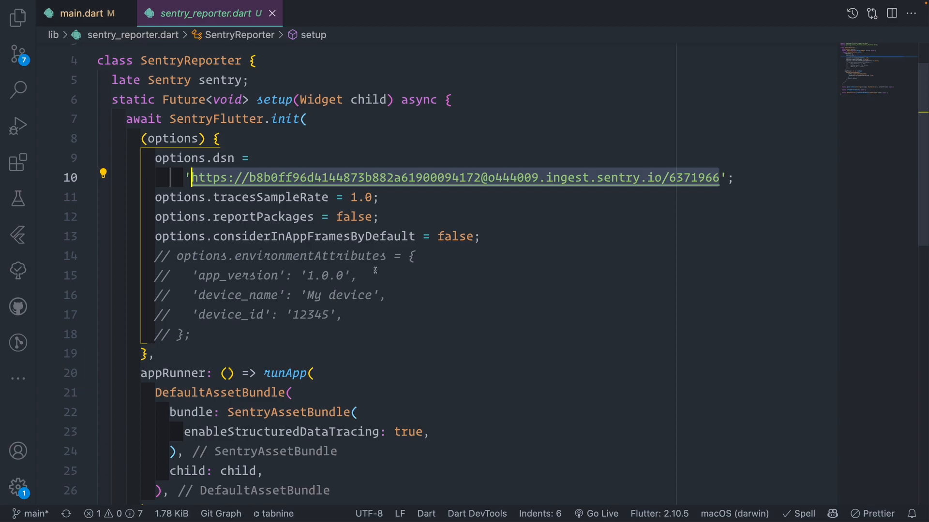
pyautogui.click(416, 255)
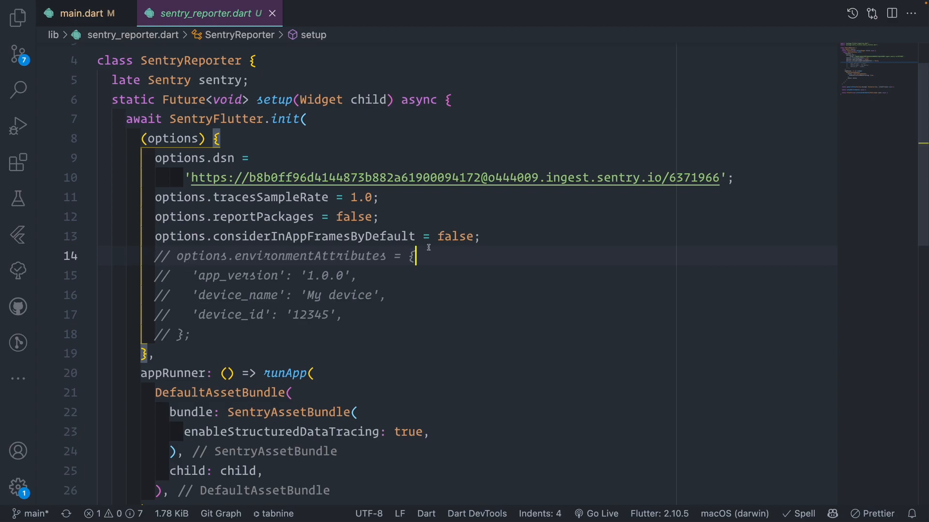
pyautogui.moveTo(455, 178)
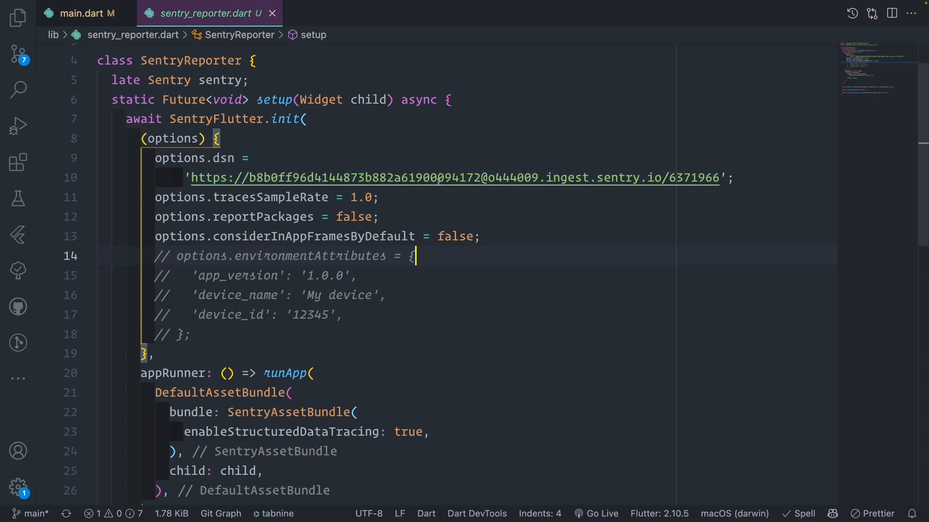
# Step: Select runApp in appRunner and scroll down to the genericThrow, setupPerformance and processOrderBatch methods
pyautogui.scroll(-3)
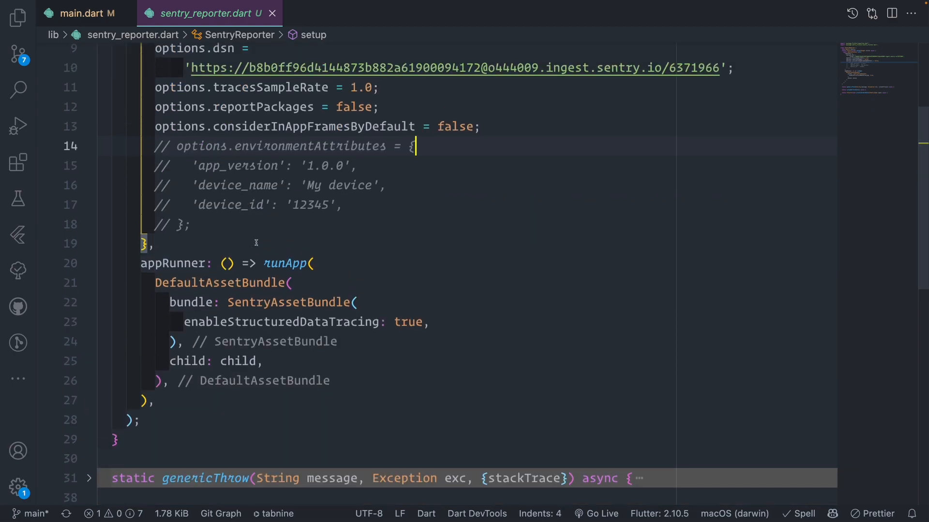
pyautogui.moveTo(218, 263)
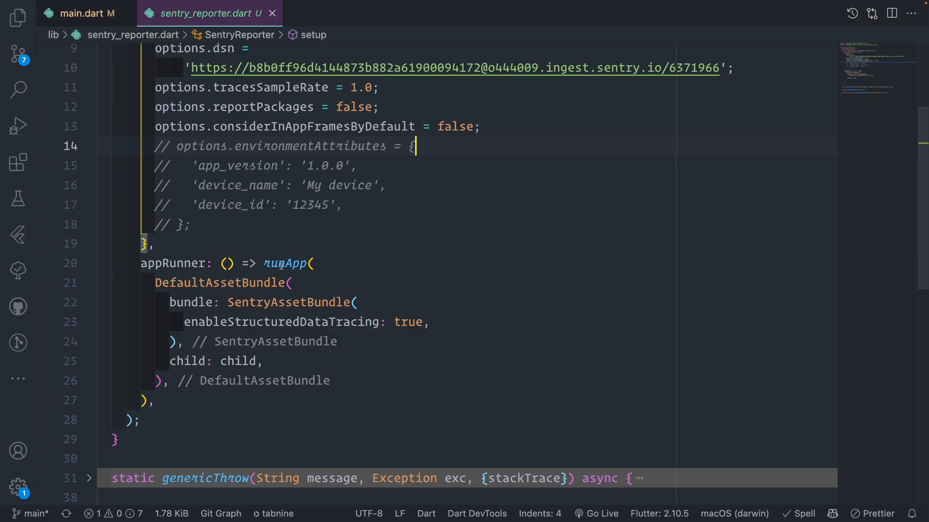
pyautogui.doubleClick(285, 263)
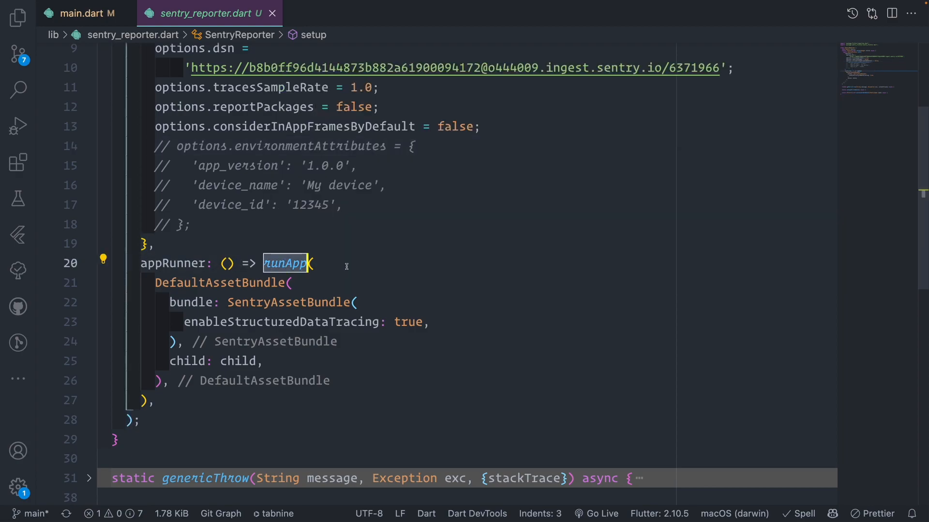
pyautogui.scroll(3)
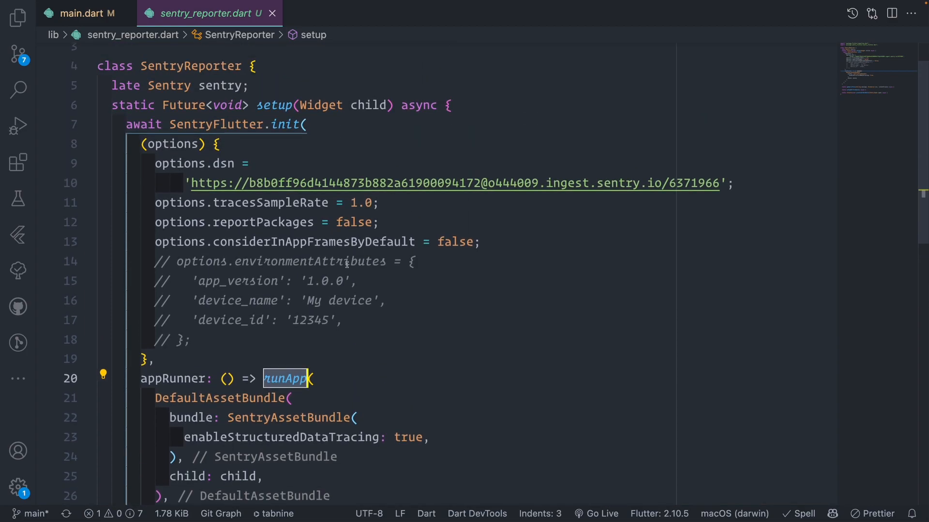
pyautogui.scroll(-3)
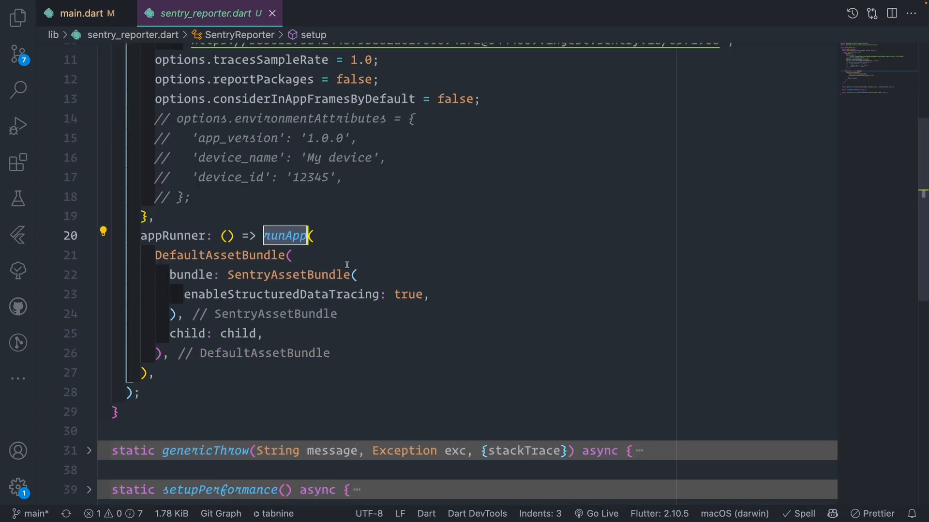
pyautogui.scroll(-3)
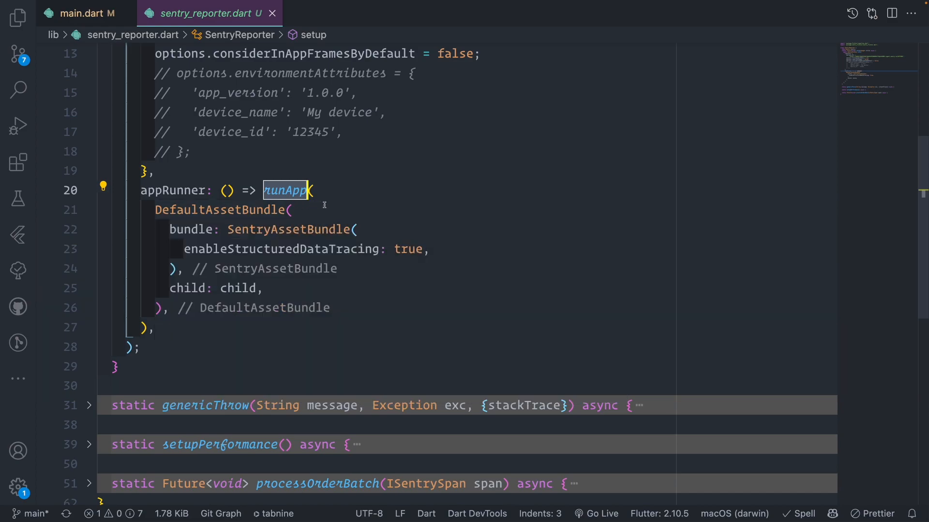
pyautogui.moveTo(194, 229)
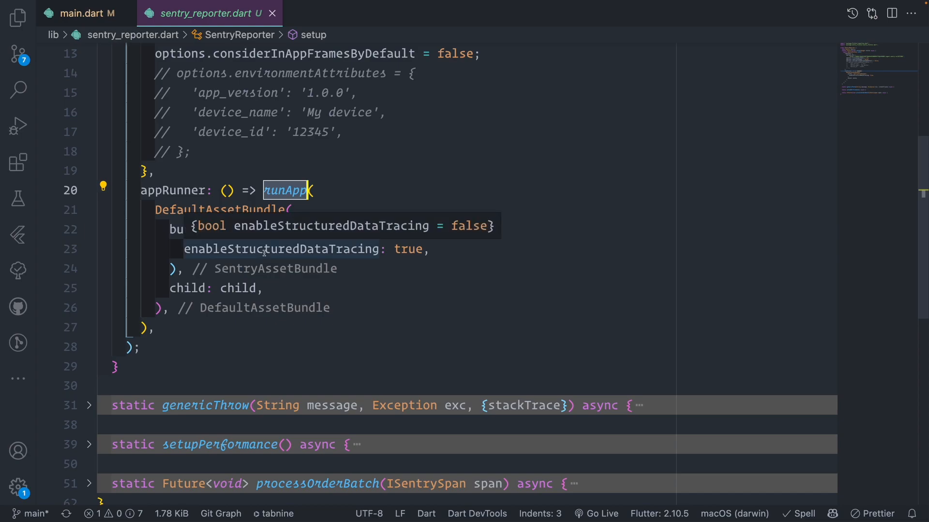
pyautogui.moveTo(335, 254)
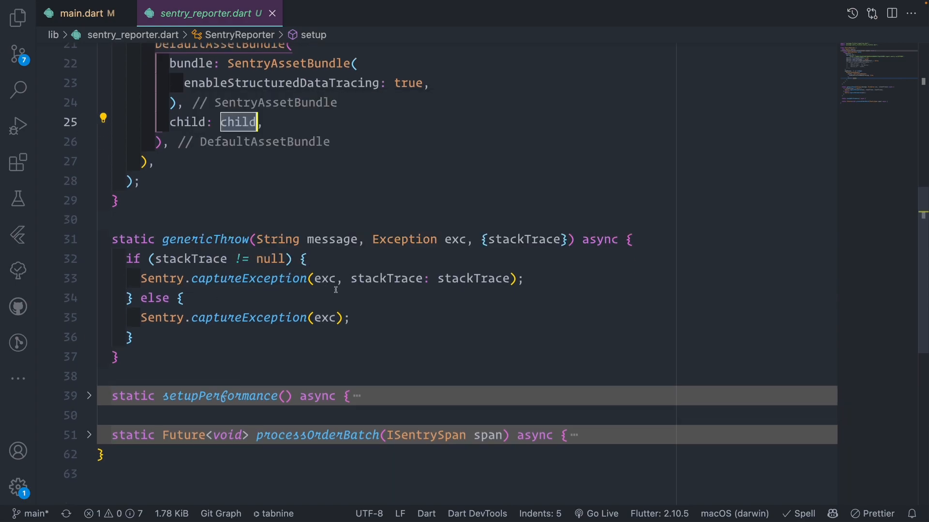
pyautogui.moveTo(399, 291)
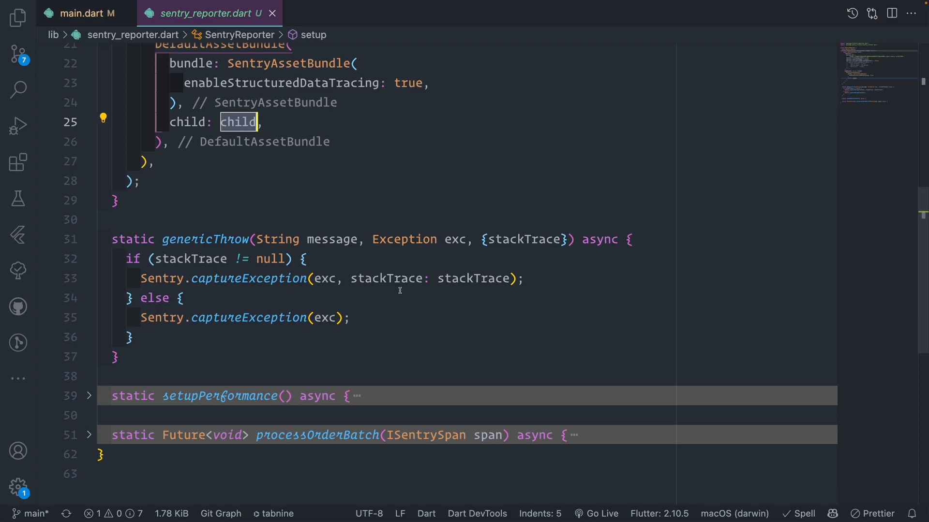
pyautogui.scroll(3)
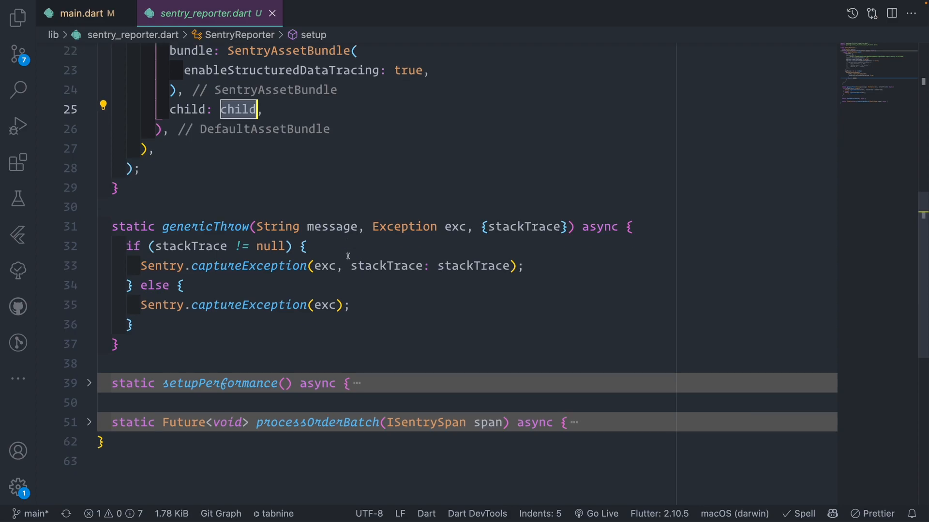
pyautogui.moveTo(205, 227)
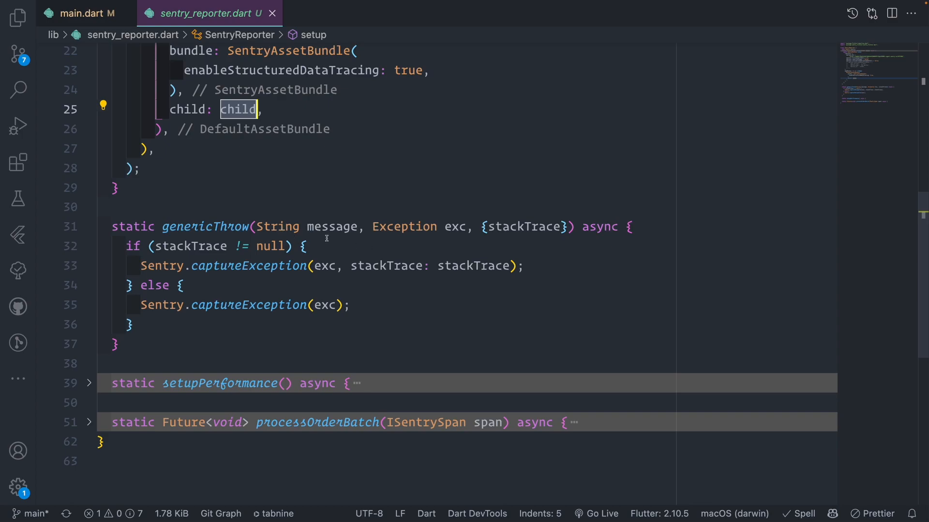
pyautogui.moveTo(544, 230)
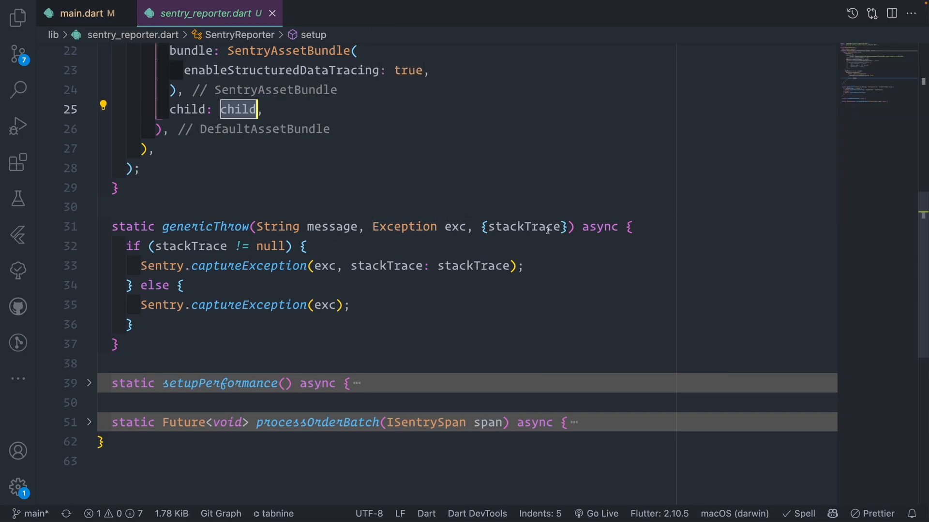
pyautogui.moveTo(228, 287)
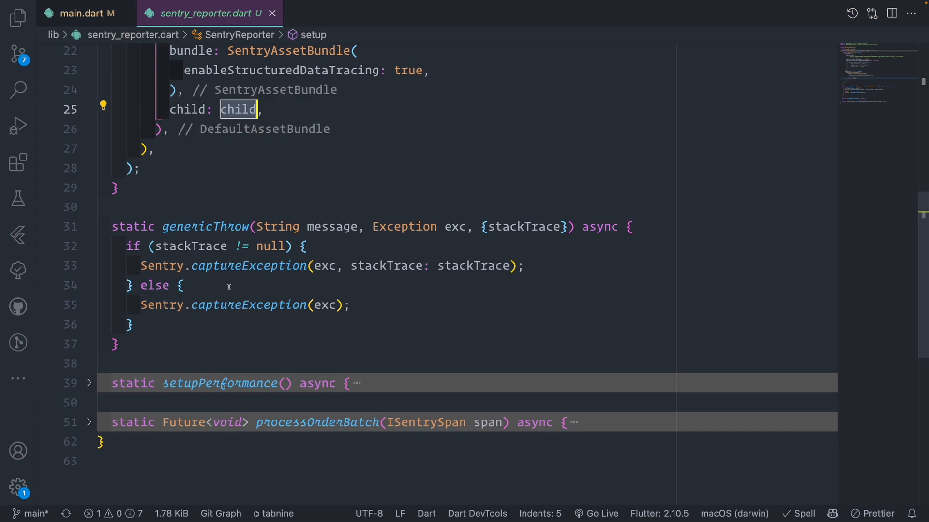
pyautogui.moveTo(162, 266)
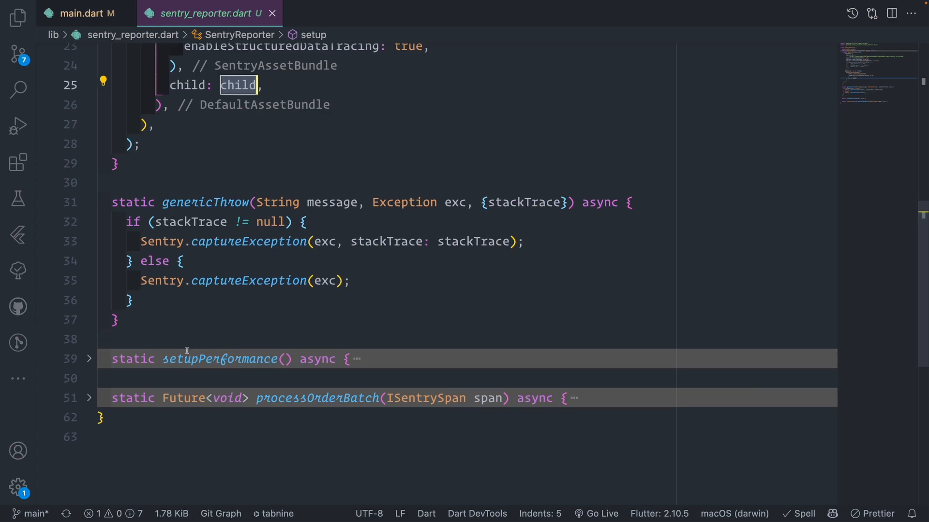
# Step: Expand setupPerformance, examine its startTransaction call and SpanStatus.internalError, then return to main.dart
pyautogui.click(89, 358)
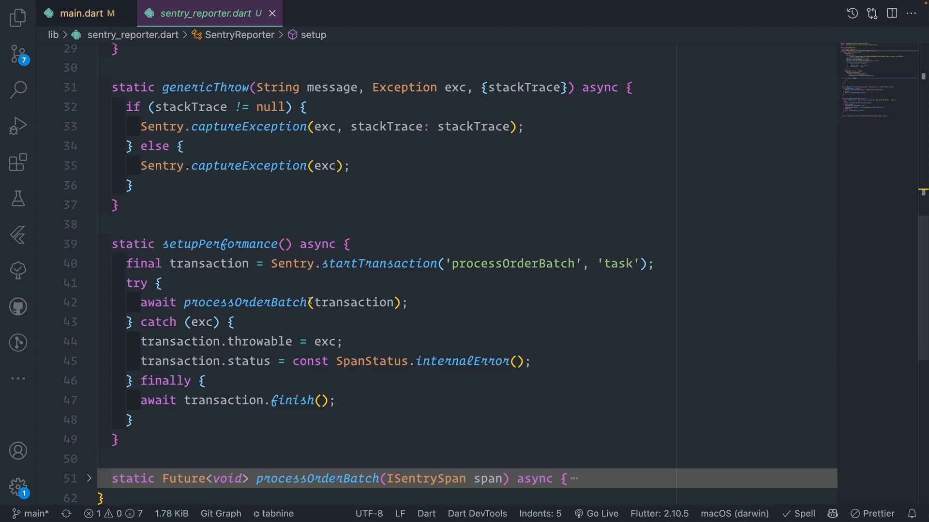
pyautogui.scroll(3)
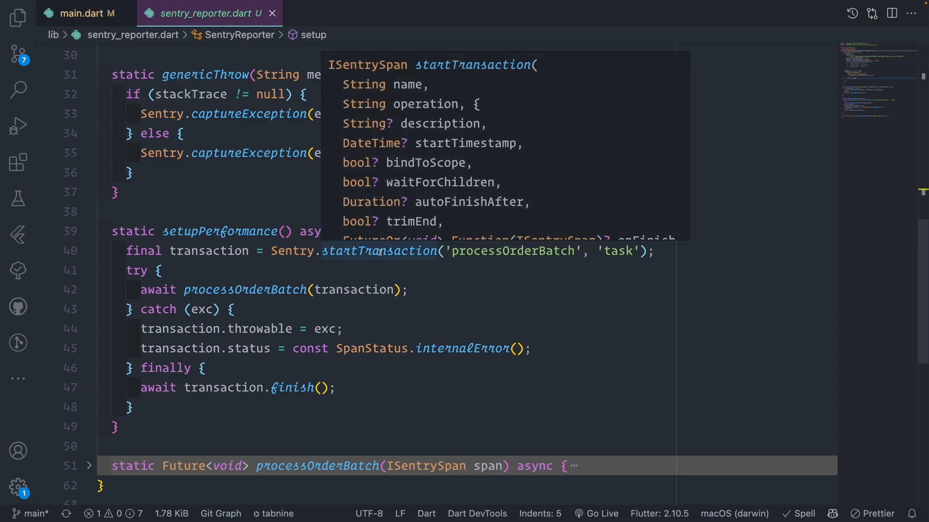
pyautogui.moveTo(245, 231)
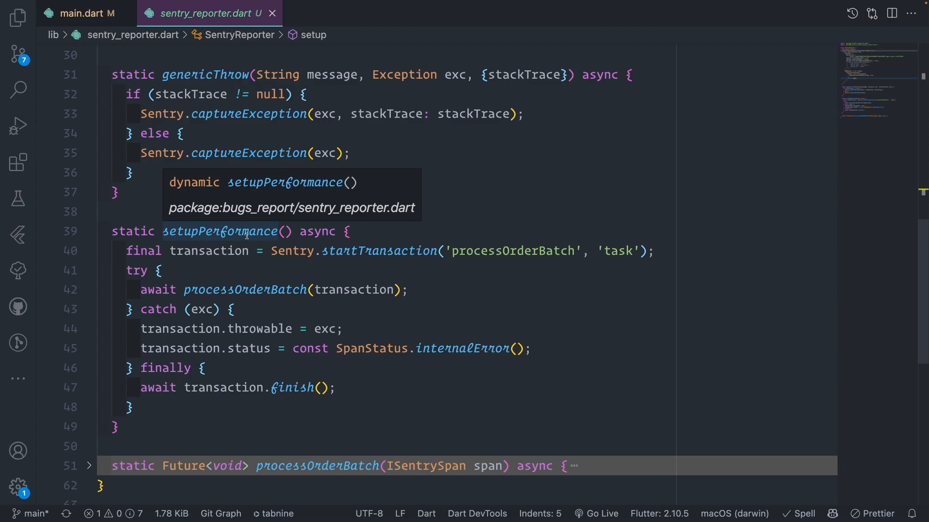
pyautogui.moveTo(379, 252)
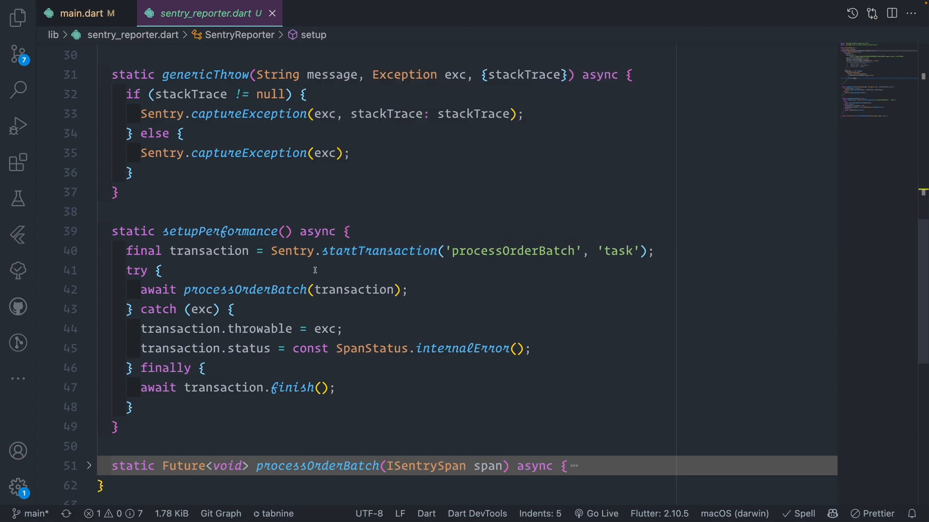
pyautogui.doubleClick(376, 251)
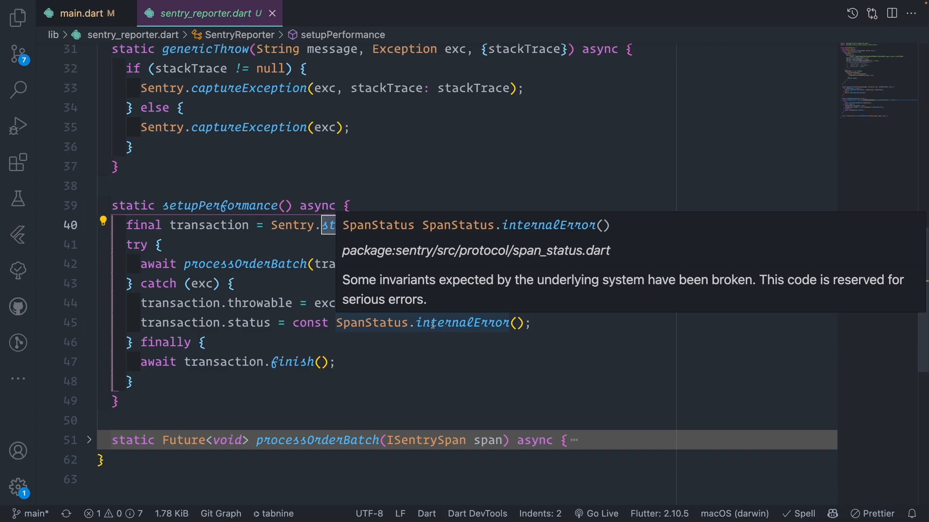
pyautogui.moveTo(397, 331)
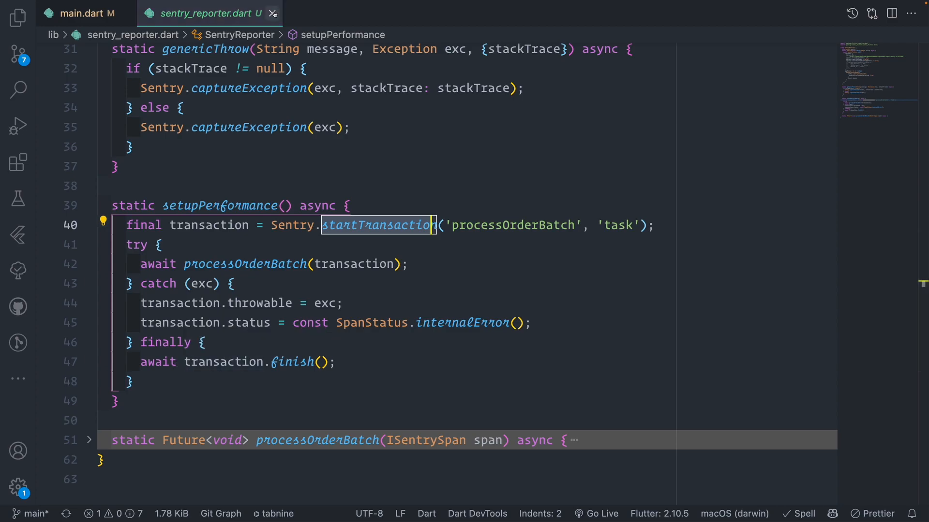
pyautogui.scroll(3)
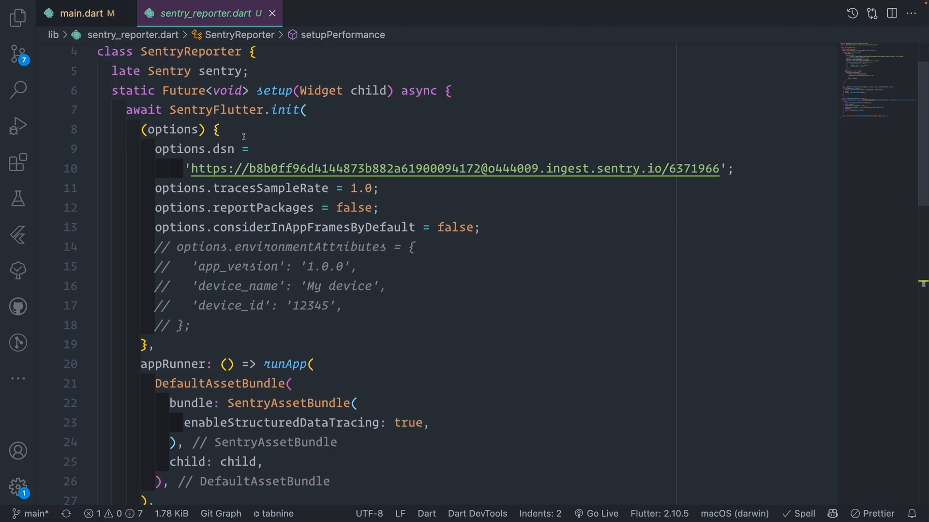
pyautogui.click(83, 12)
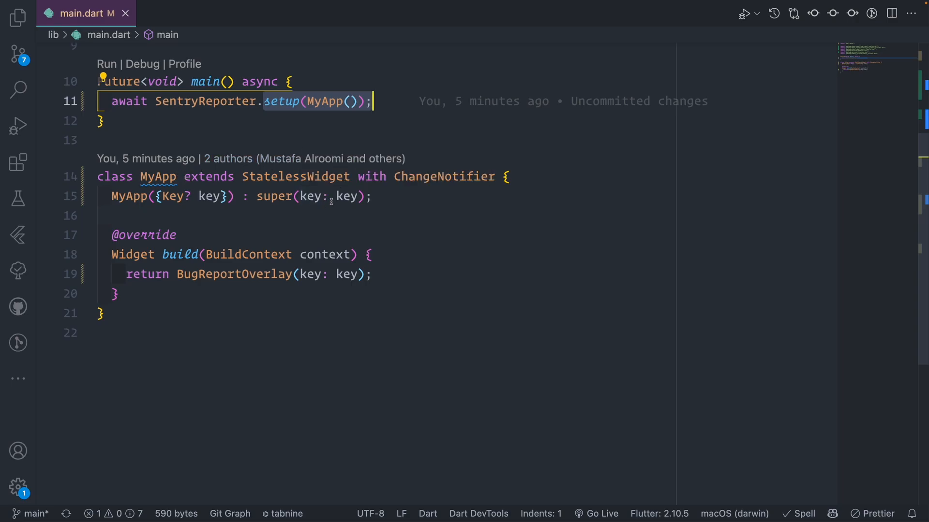
pyautogui.moveTo(173, 278)
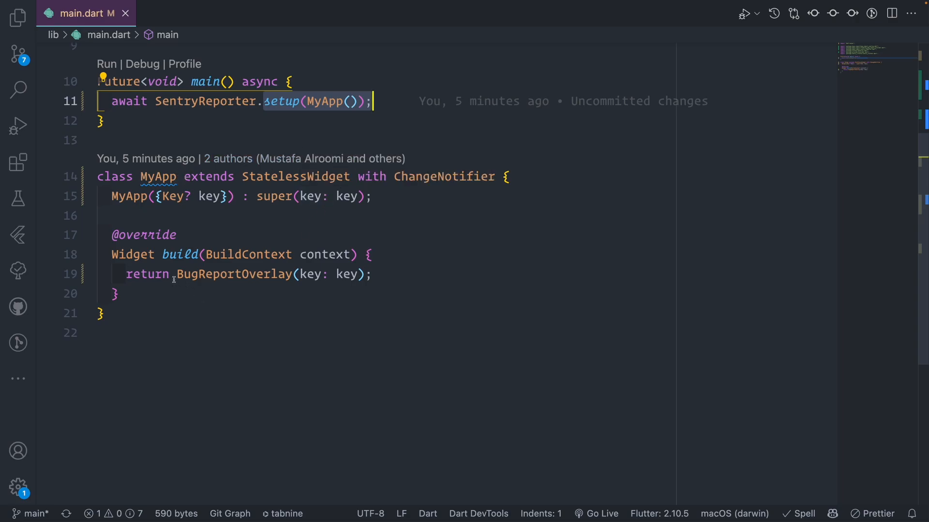
# Step: Jump from BugReportOverlay in MyApp's build method to its definition in bug_report_overlay.dart
pyautogui.click(343, 274)
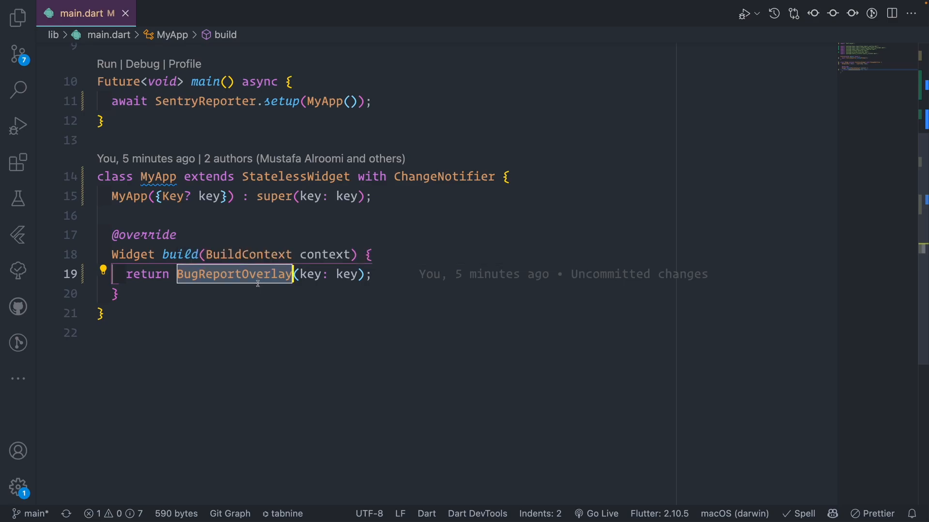
pyautogui.moveTo(234, 273)
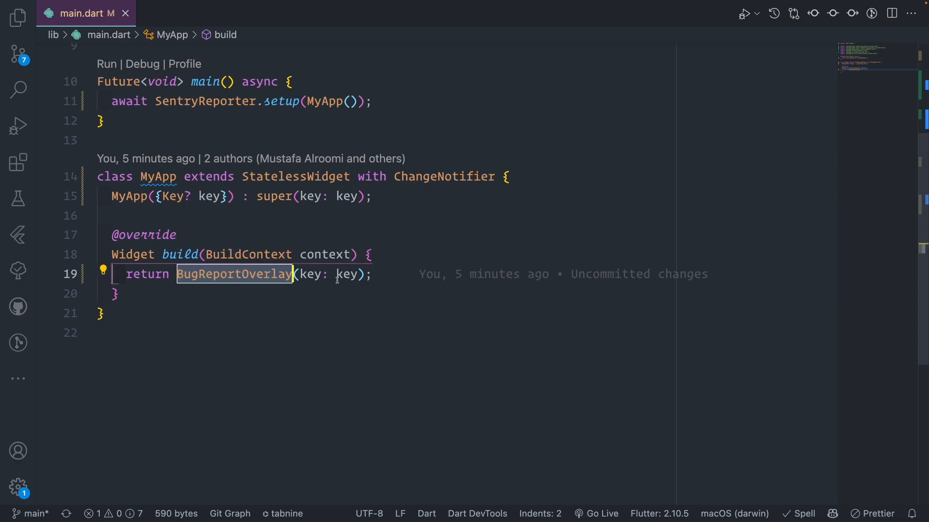
pyautogui.moveTo(234, 274)
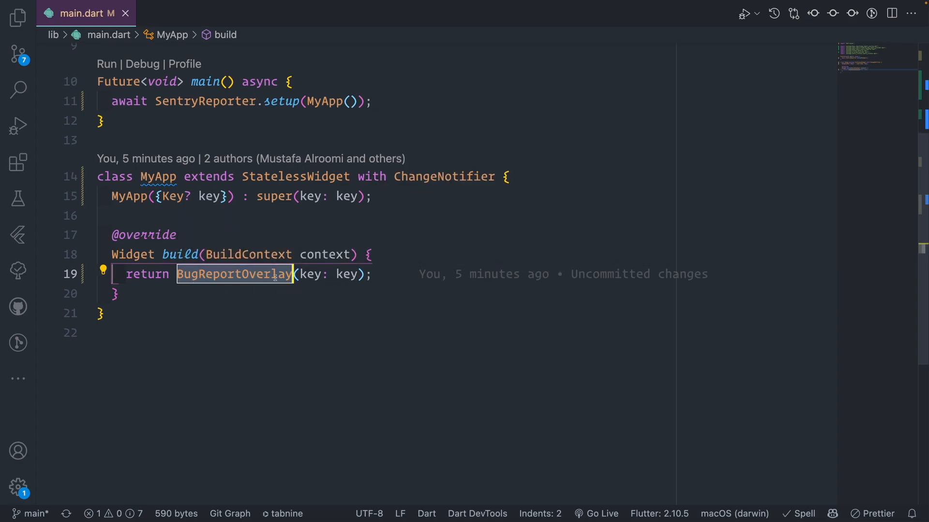
pyautogui.moveTo(234, 274)
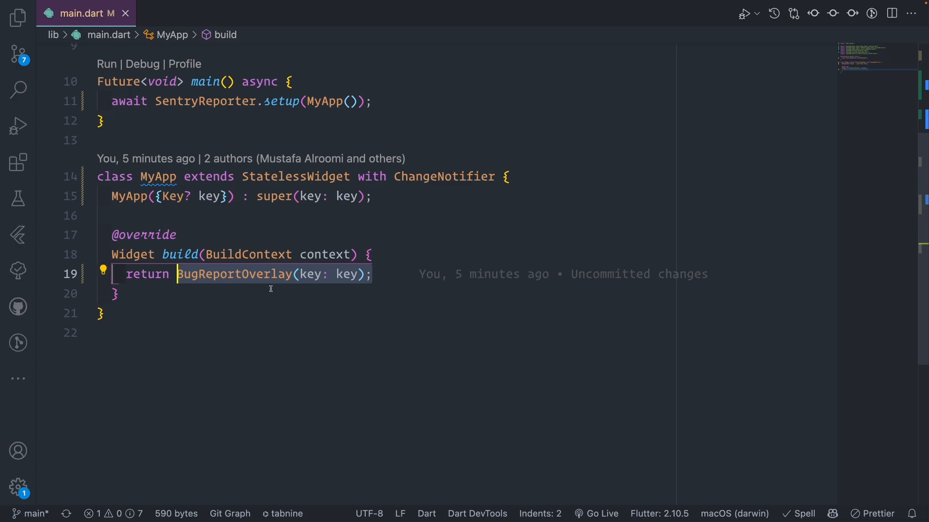
pyautogui.moveTo(376, 276)
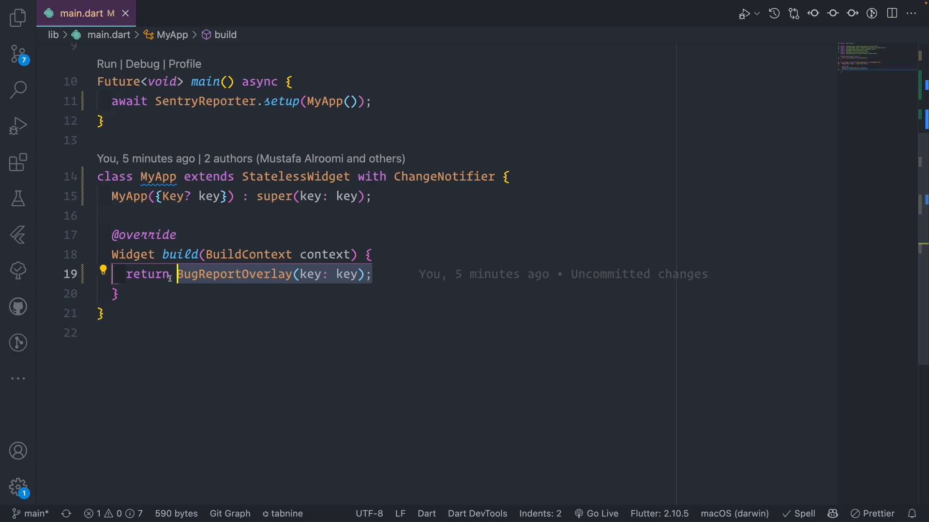
pyautogui.moveTo(234, 274)
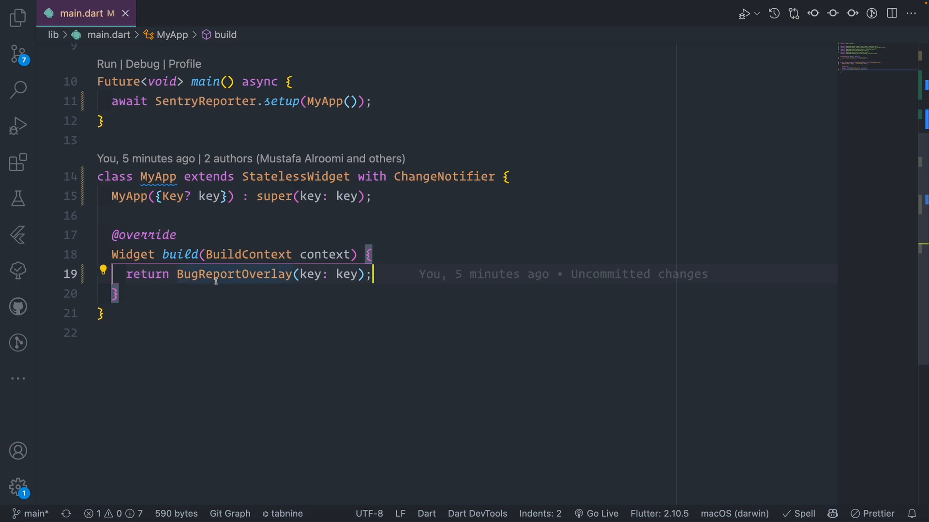
pyautogui.click(213, 274)
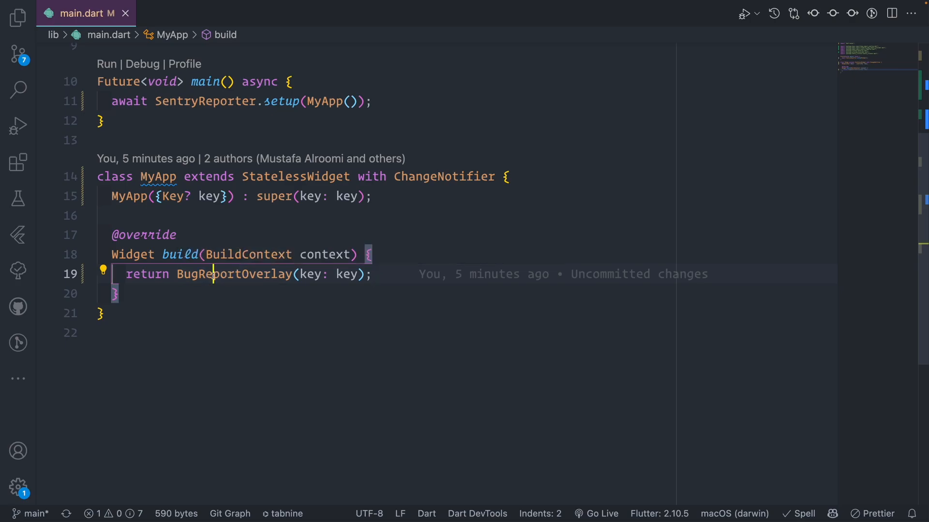
pyautogui.moveTo(234, 274)
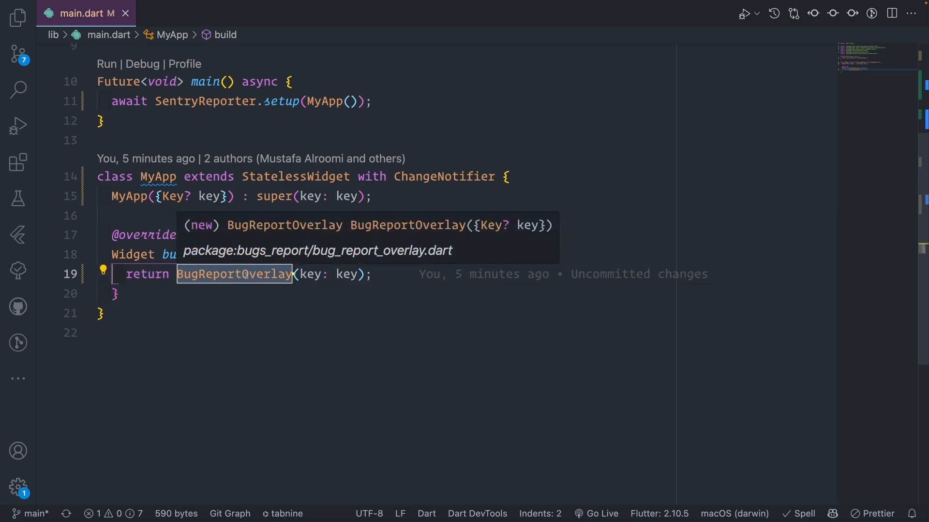
pyautogui.click(233, 274)
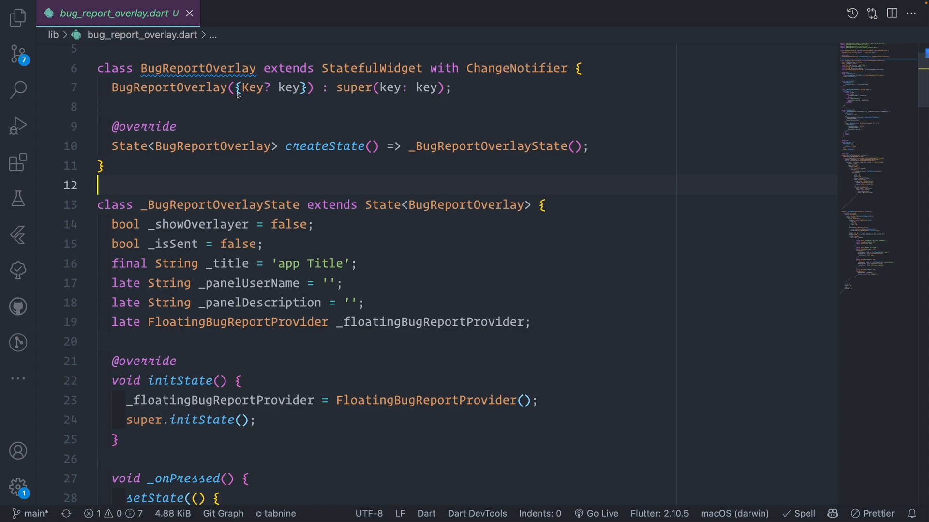
pyautogui.moveTo(158, 129)
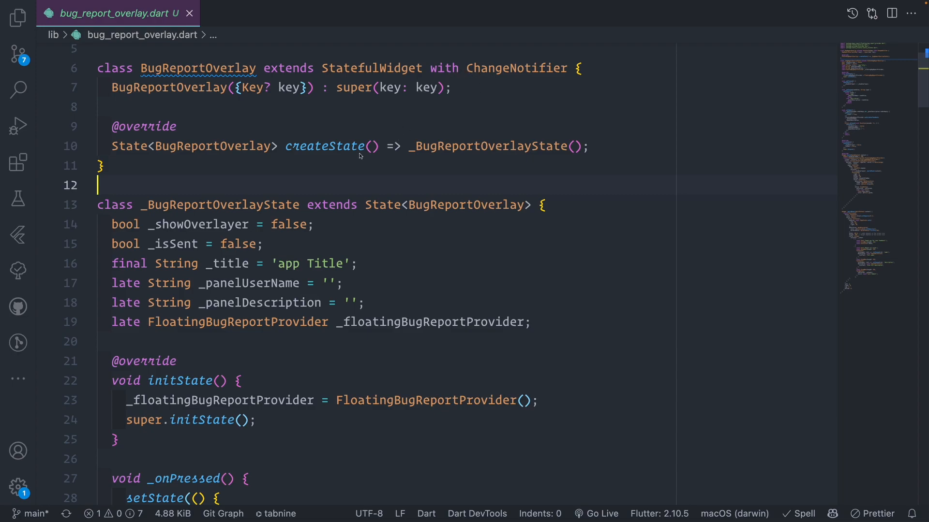
pyautogui.moveTo(213, 184)
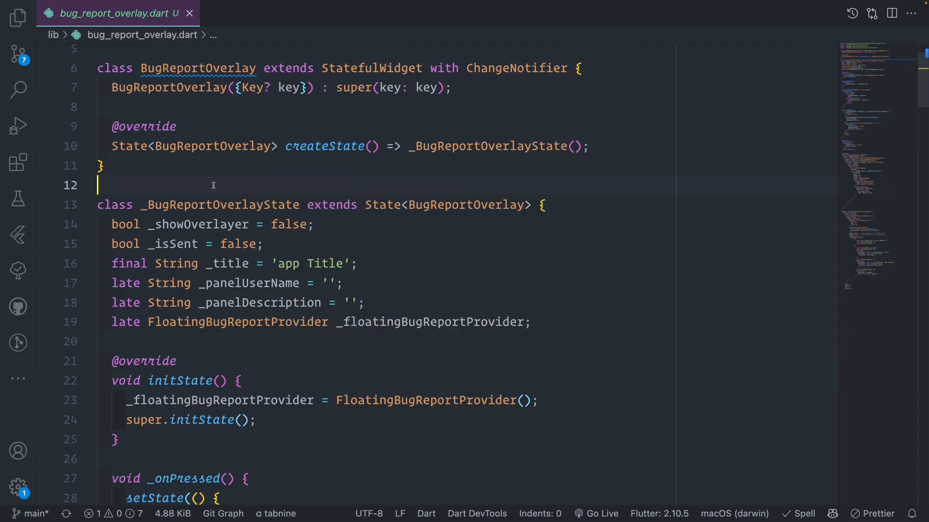
pyautogui.scroll(-3)
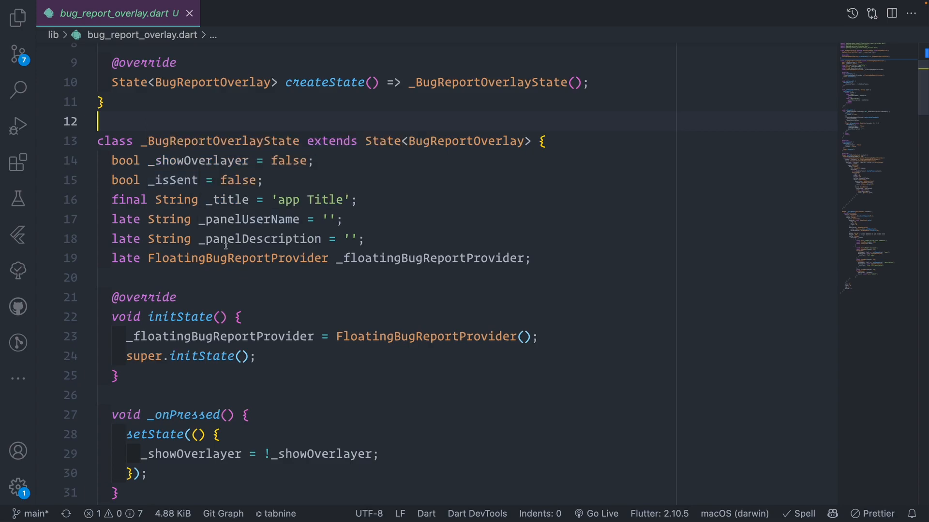
pyautogui.scroll(3)
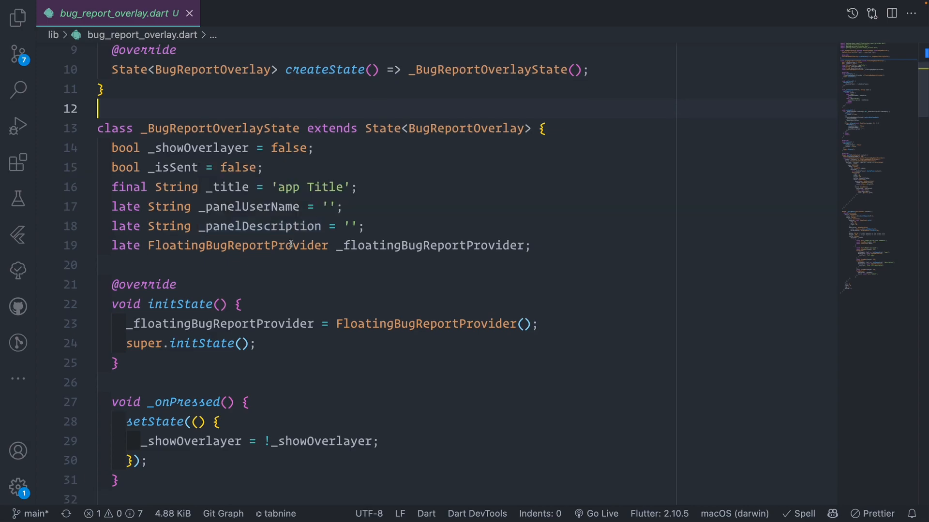
pyautogui.scroll(-3)
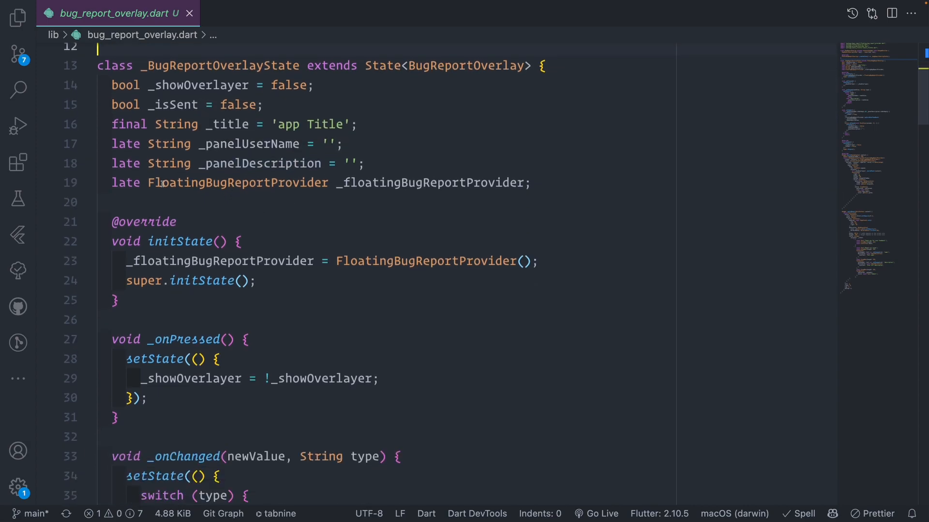
pyautogui.moveTo(237, 183)
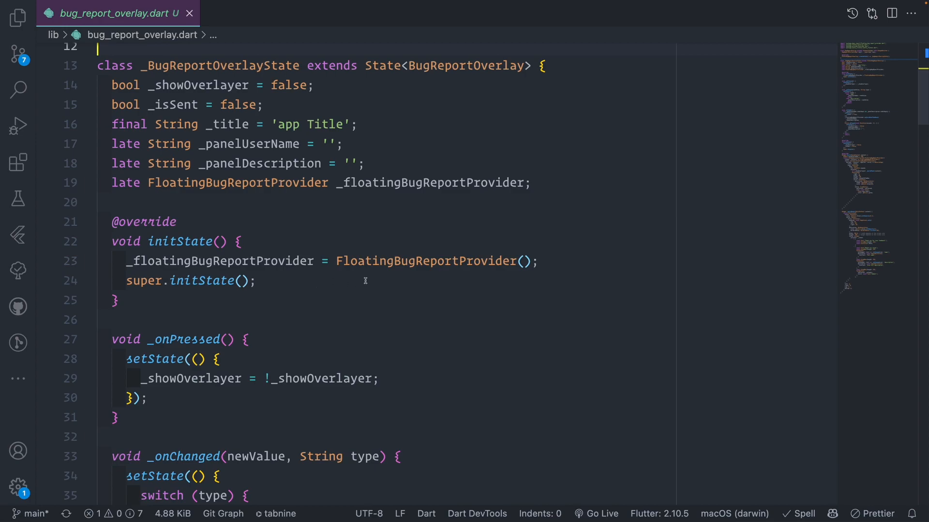
pyautogui.moveTo(361, 186)
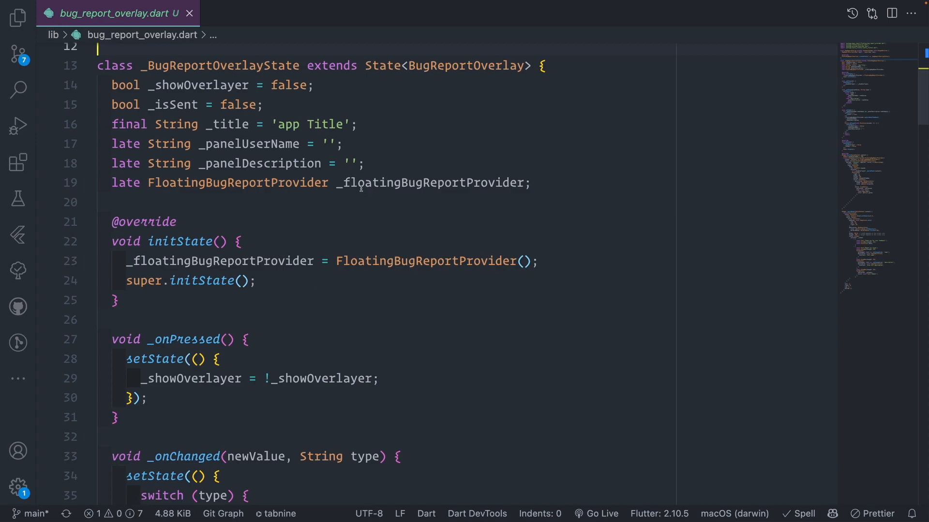
pyautogui.moveTo(317, 200)
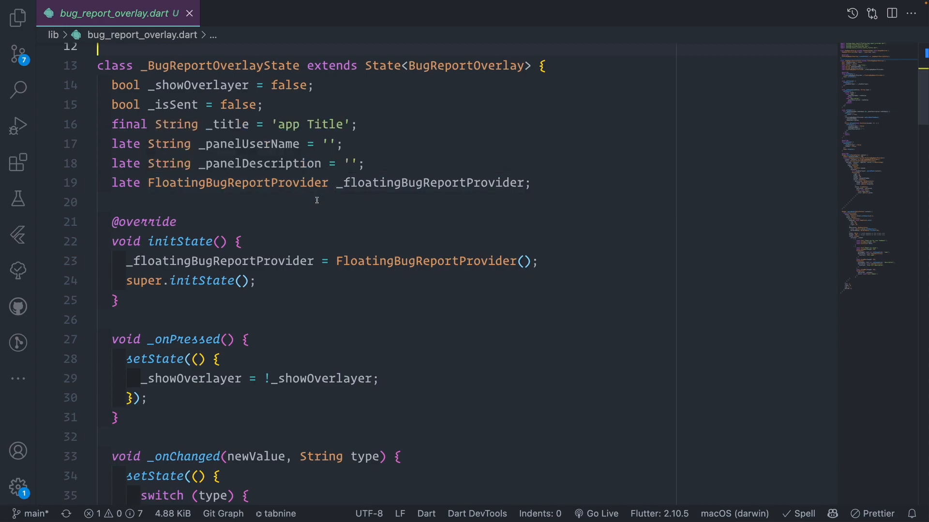
pyautogui.moveTo(296, 283)
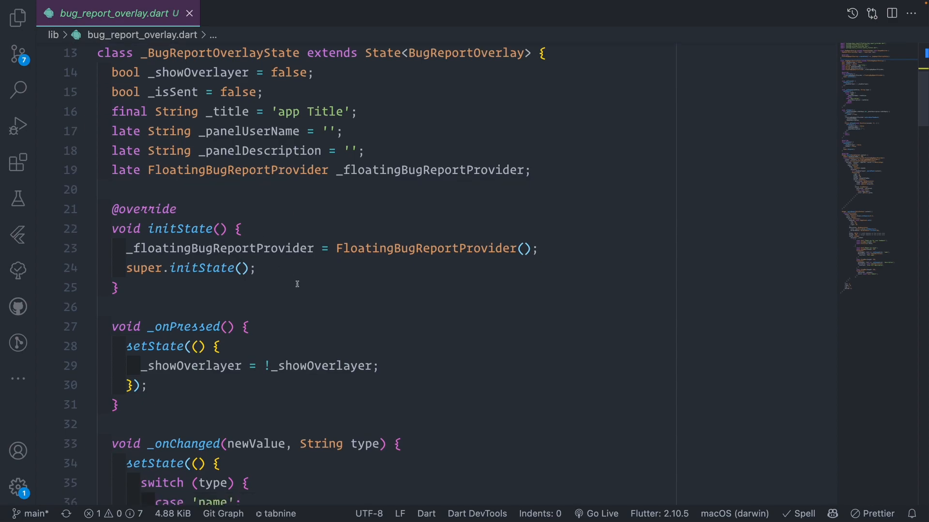
pyautogui.scroll(-3)
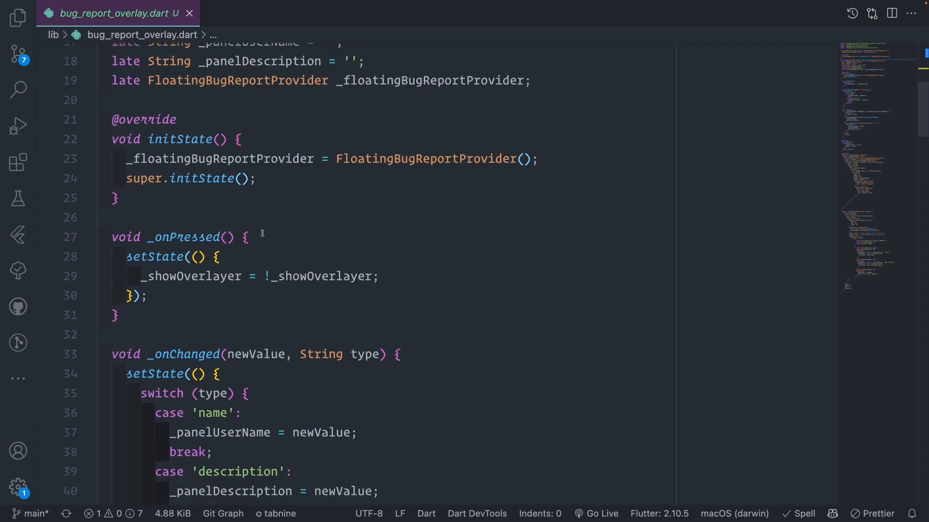
pyautogui.click(89, 237)
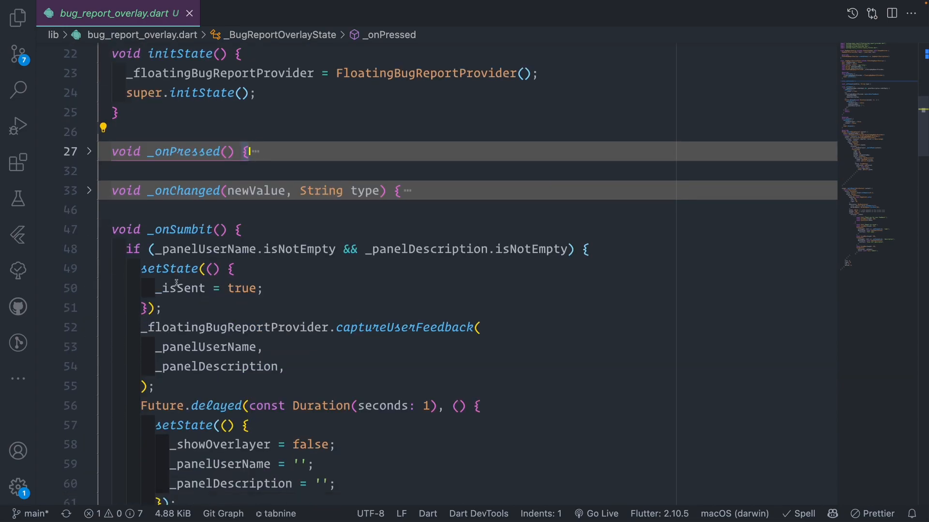
pyautogui.scroll(-3)
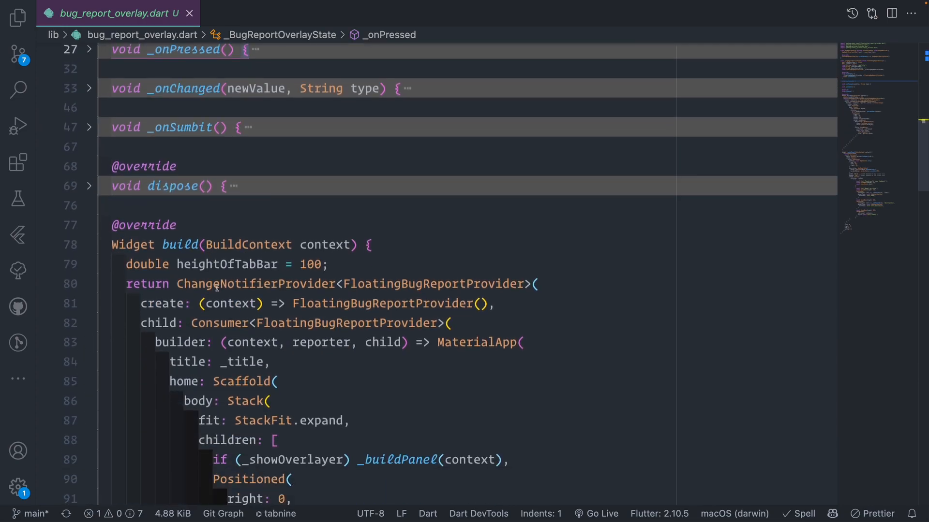
pyautogui.moveTo(248, 283)
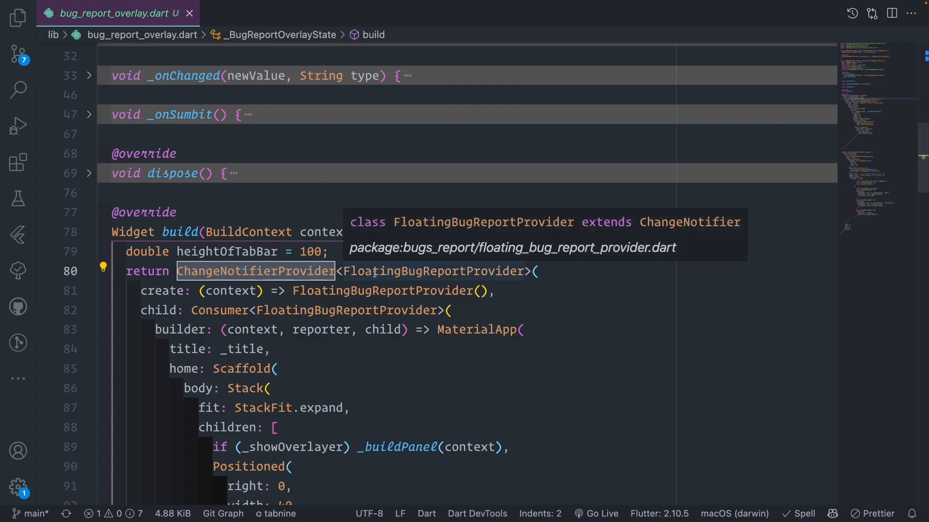
pyautogui.moveTo(415, 270)
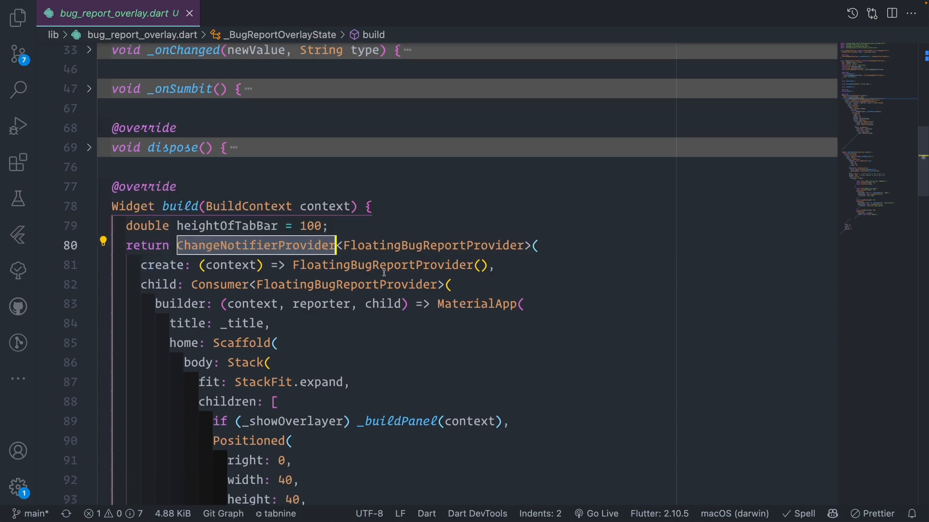
pyautogui.scroll(-3)
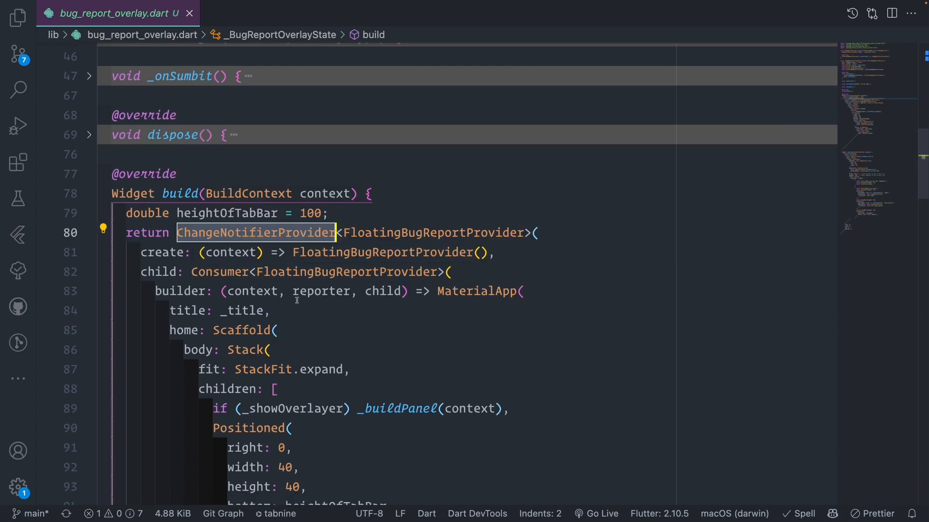
pyautogui.moveTo(328, 313)
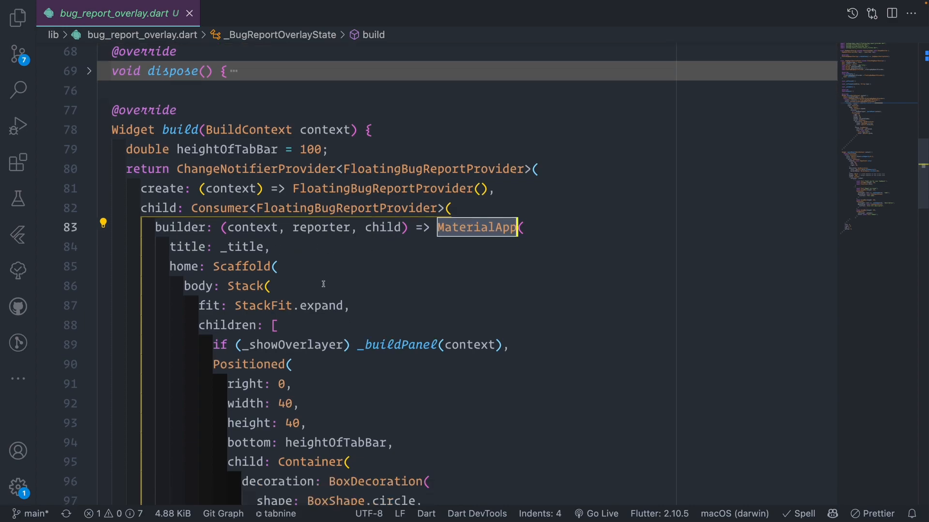
pyautogui.scroll(3)
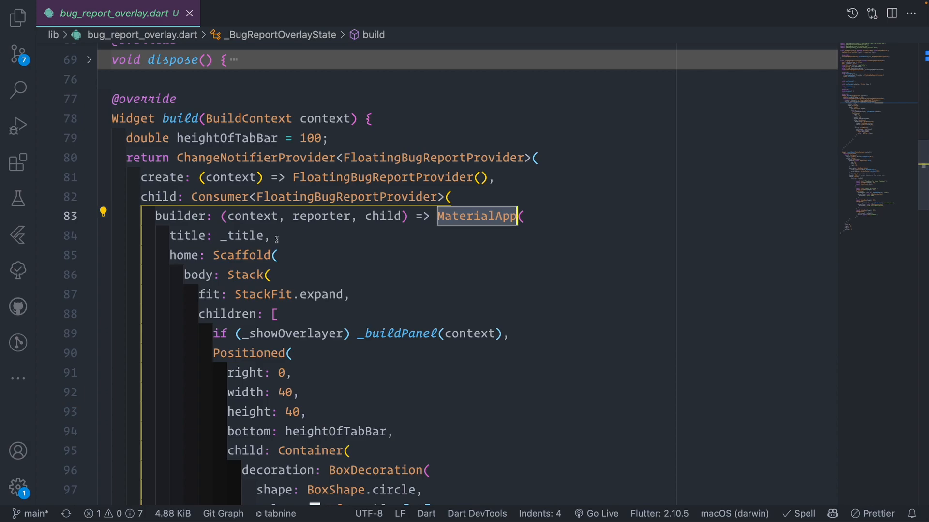
pyautogui.moveTo(308, 250)
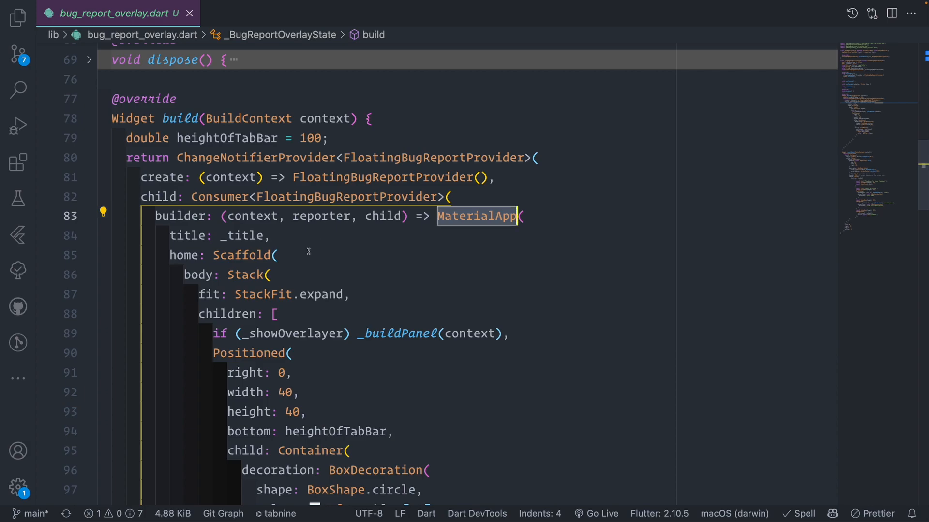
pyautogui.moveTo(162, 236)
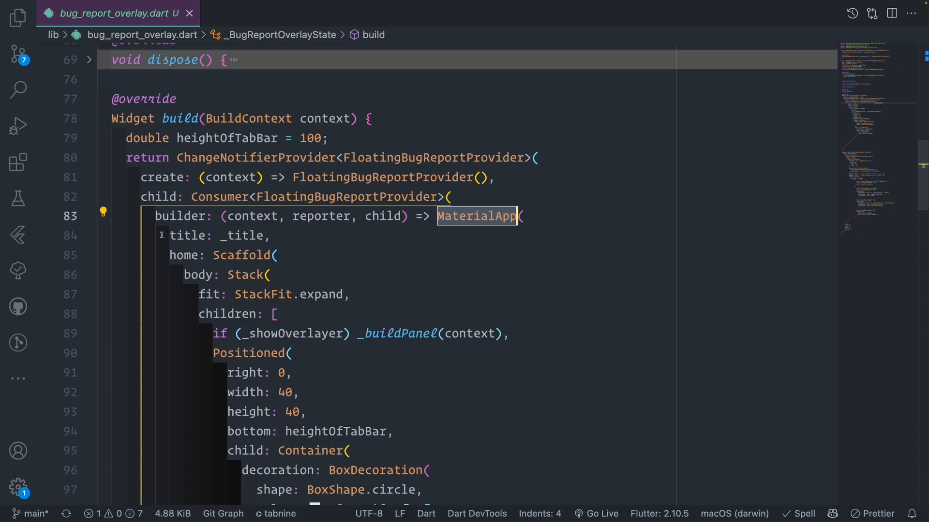
pyautogui.moveTo(220, 274)
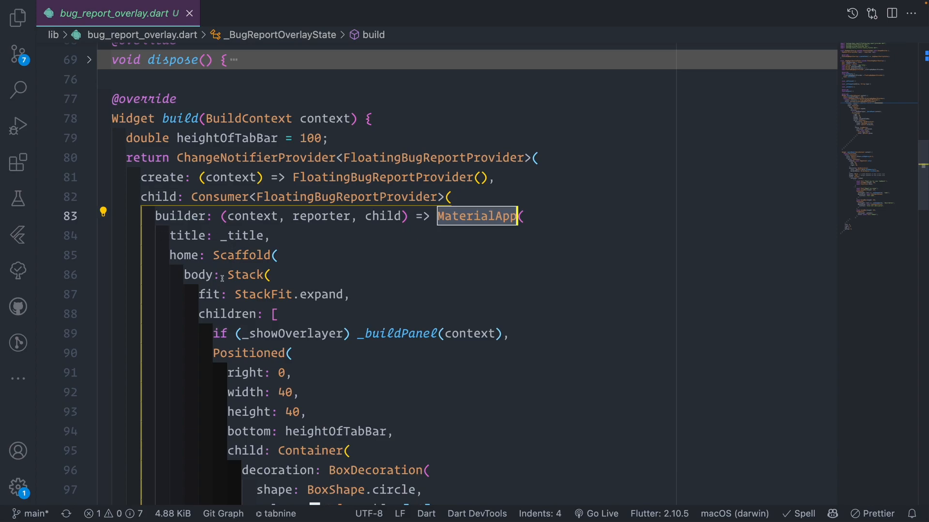
pyautogui.scroll(-3)
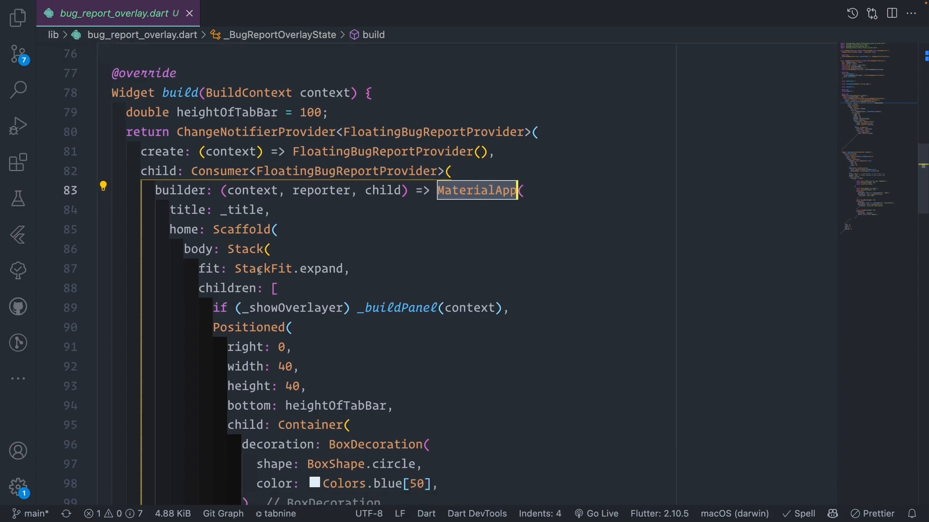
pyautogui.moveTo(263, 268)
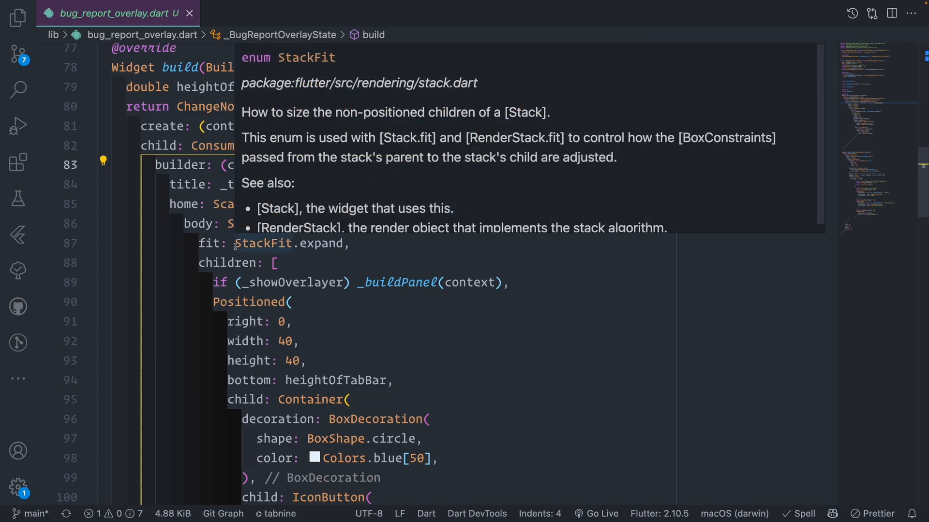
pyautogui.moveTo(322, 244)
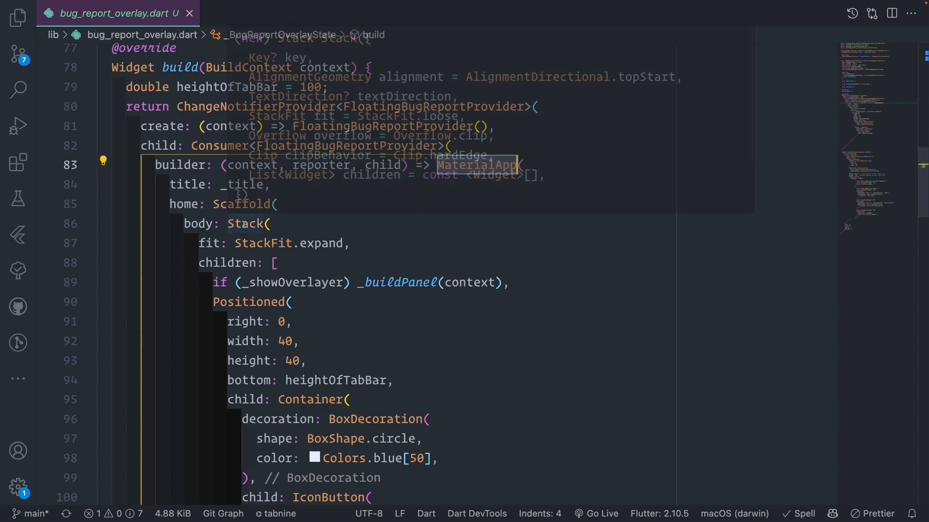
pyautogui.moveTo(263, 243)
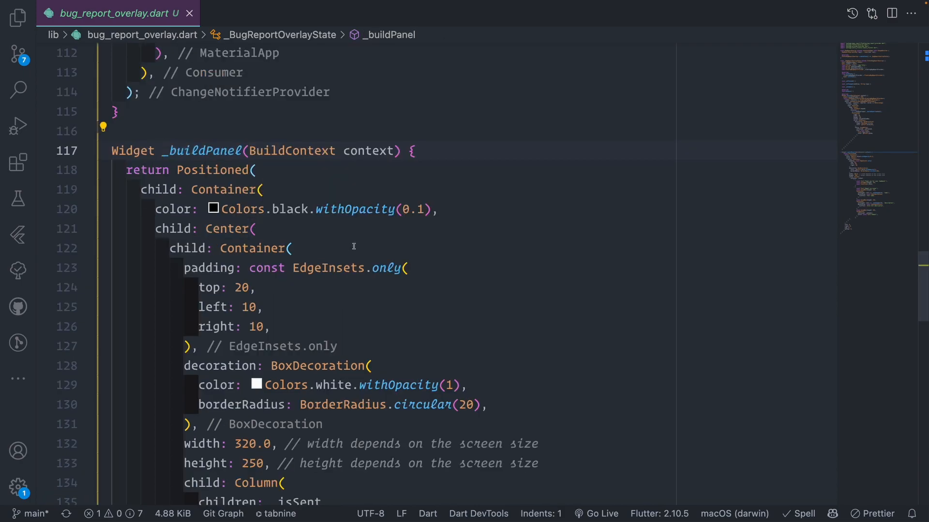
pyautogui.scroll(-3)
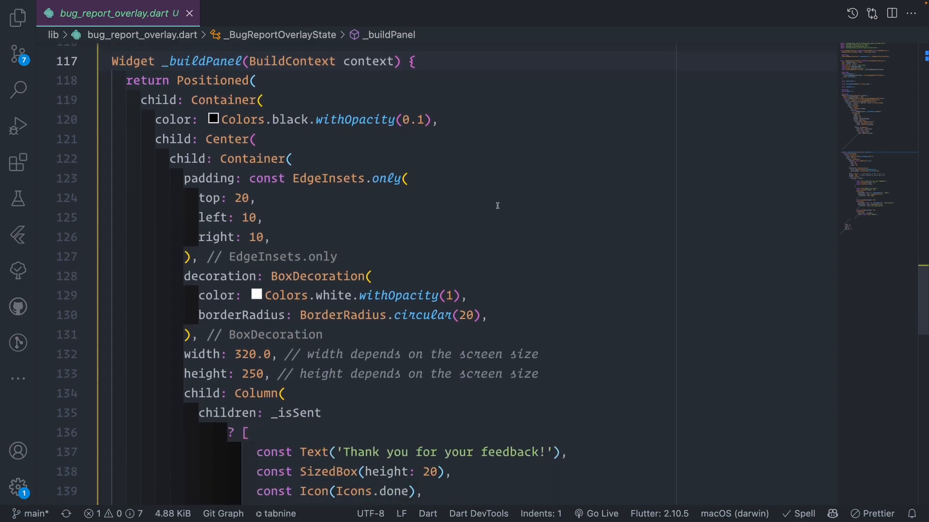
pyautogui.moveTo(248, 164)
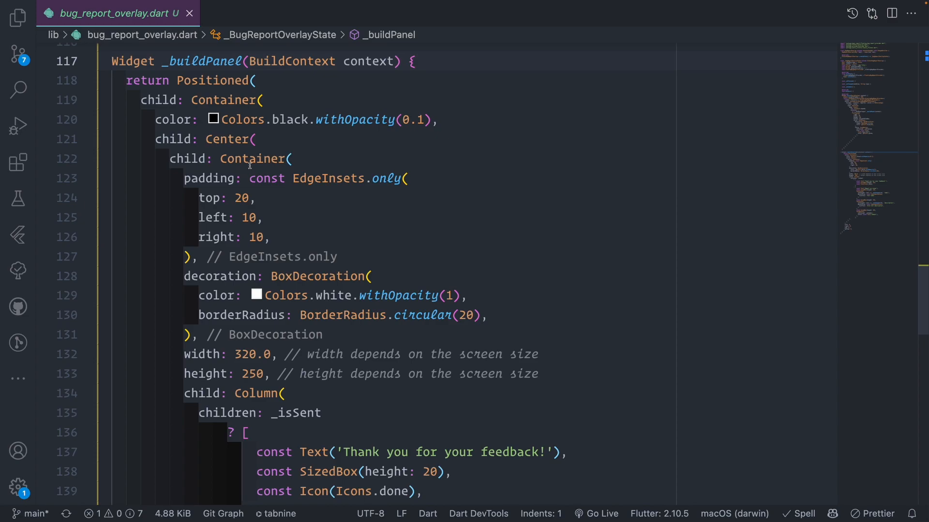
pyautogui.scroll(-3)
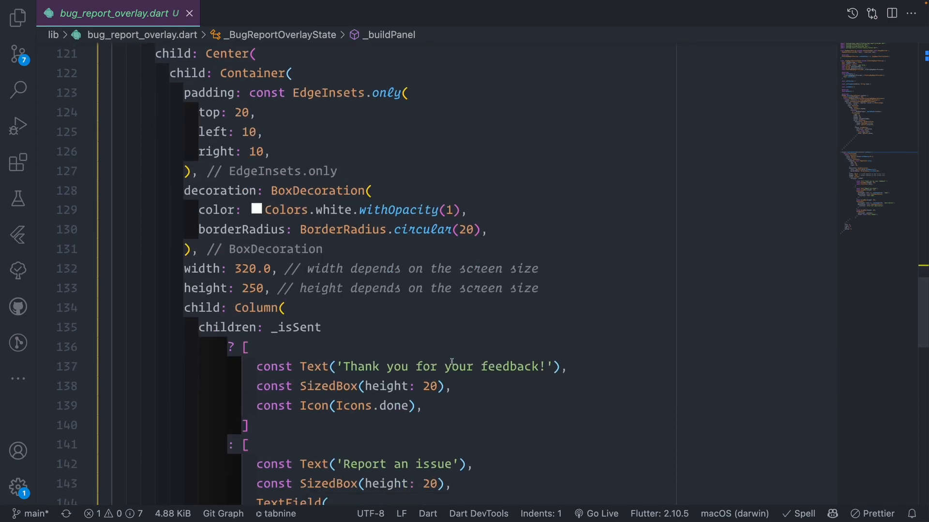
pyautogui.scroll(-3)
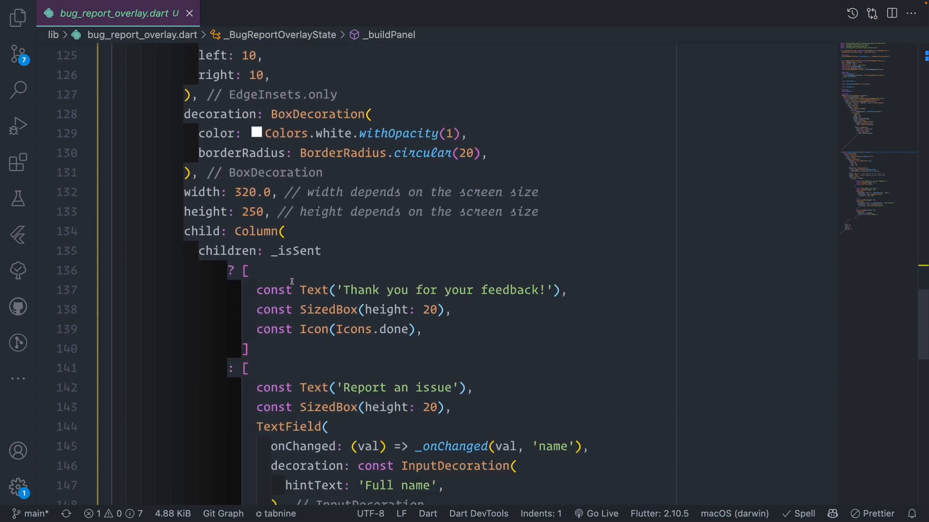
pyautogui.moveTo(402, 265)
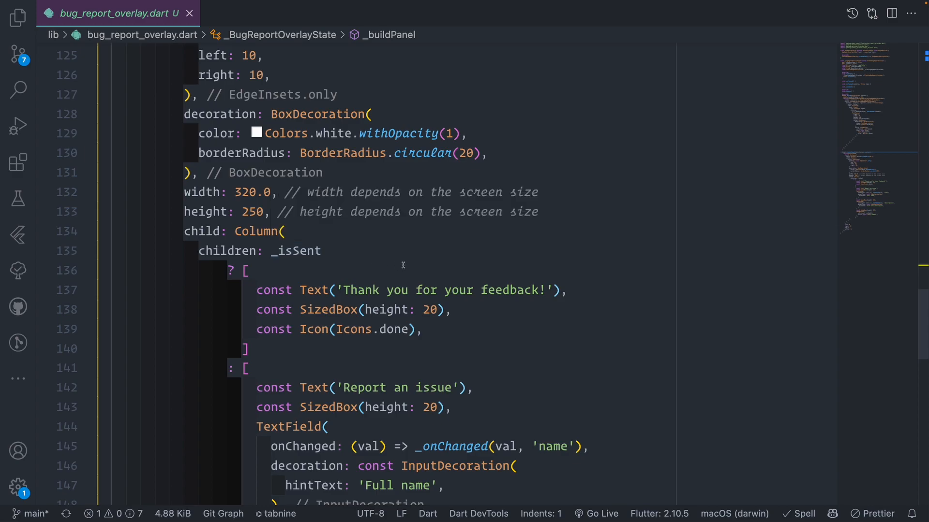
pyautogui.moveTo(256, 298)
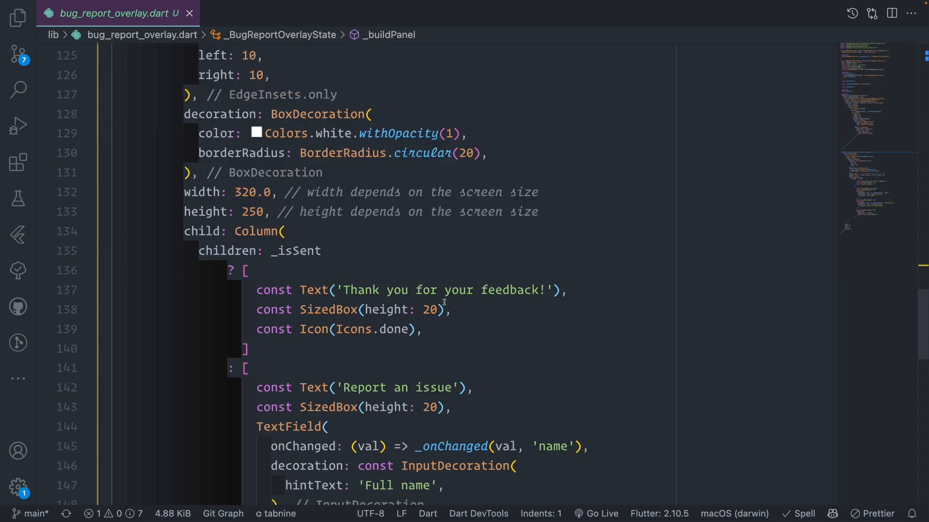
pyautogui.moveTo(455, 342)
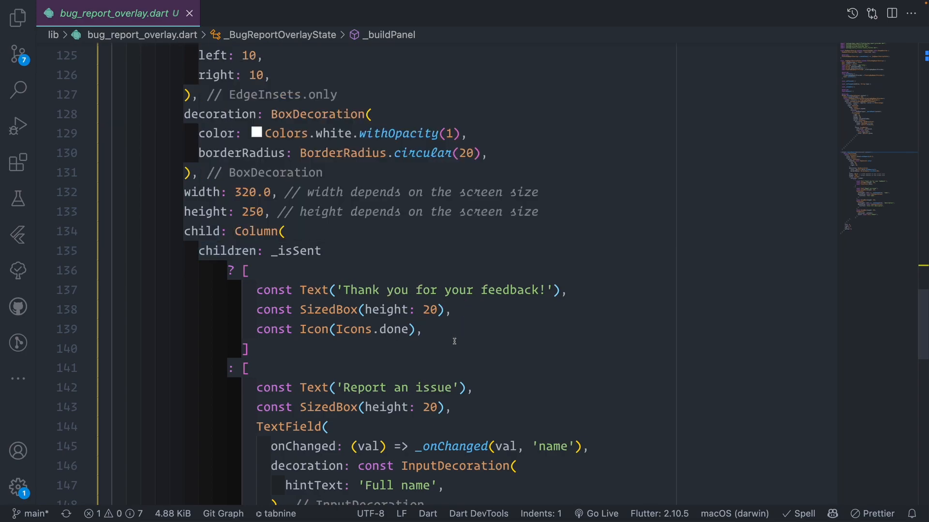
pyautogui.scroll(-3)
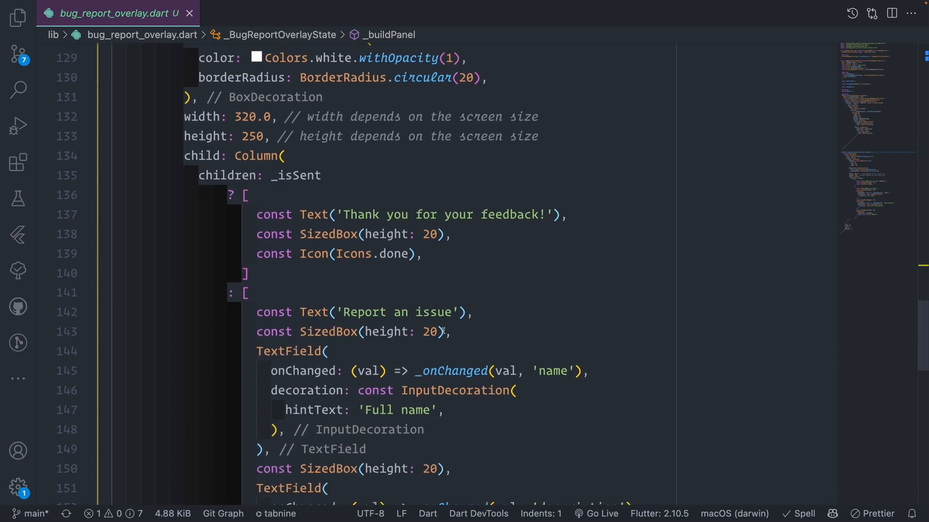
pyautogui.scroll(-3)
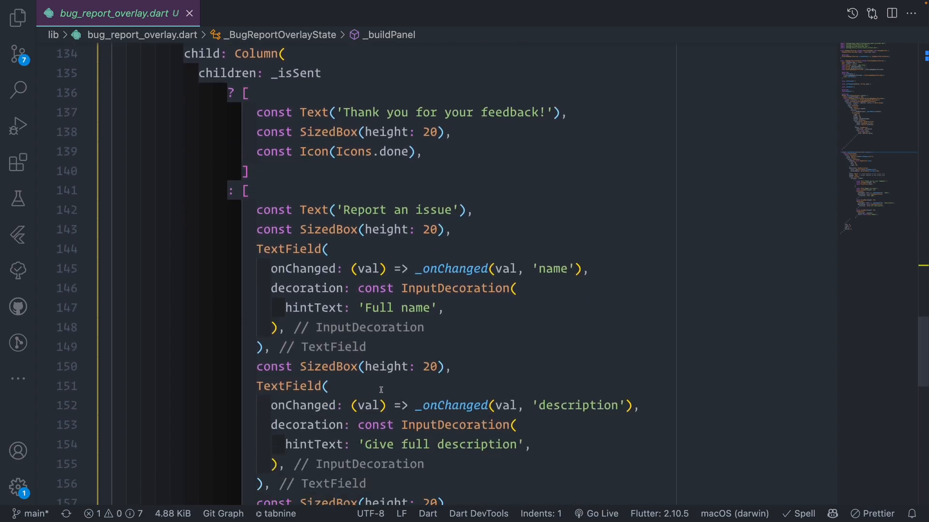
pyautogui.moveTo(221, 290)
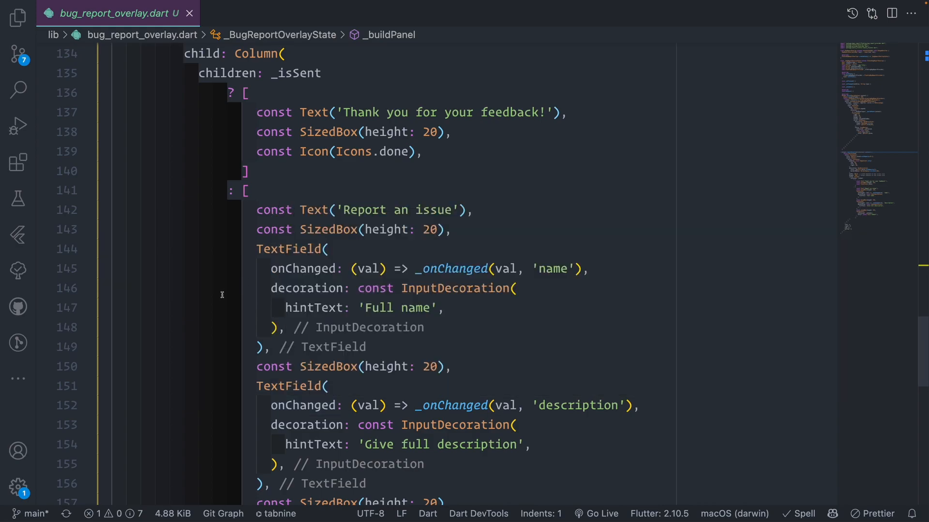
pyautogui.scroll(-3)
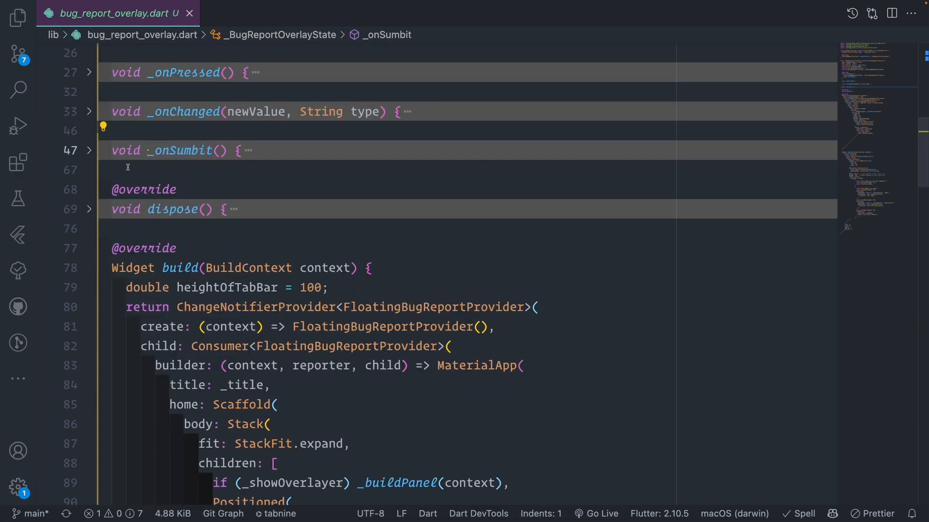
# Step: Expand _onSumbit and examine its captureUserFeedback call with the _panelUserName and _panelDescription arguments
pyautogui.click(89, 151)
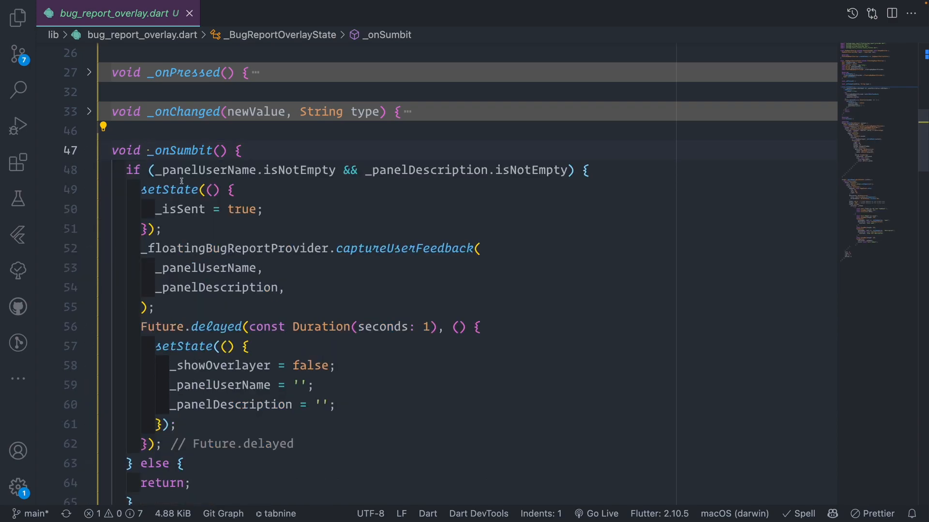
pyautogui.moveTo(178, 170)
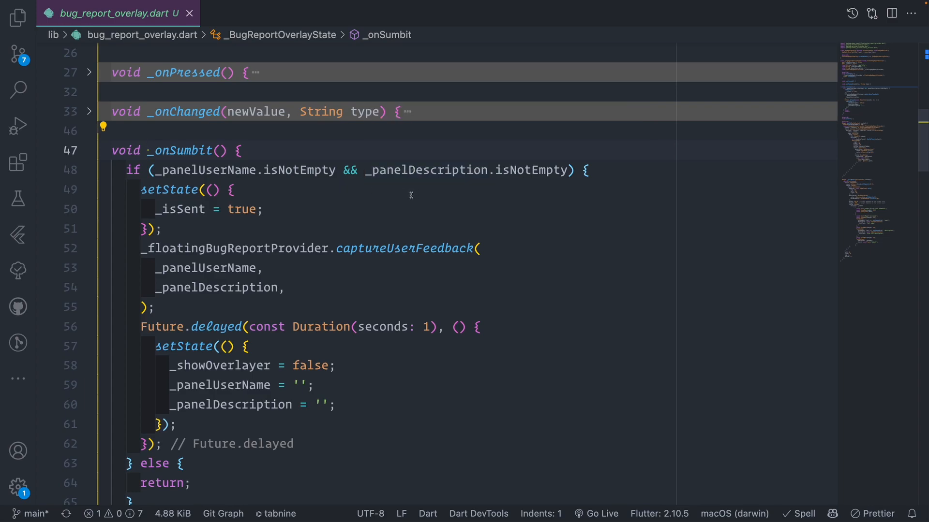
pyautogui.moveTo(139, 268)
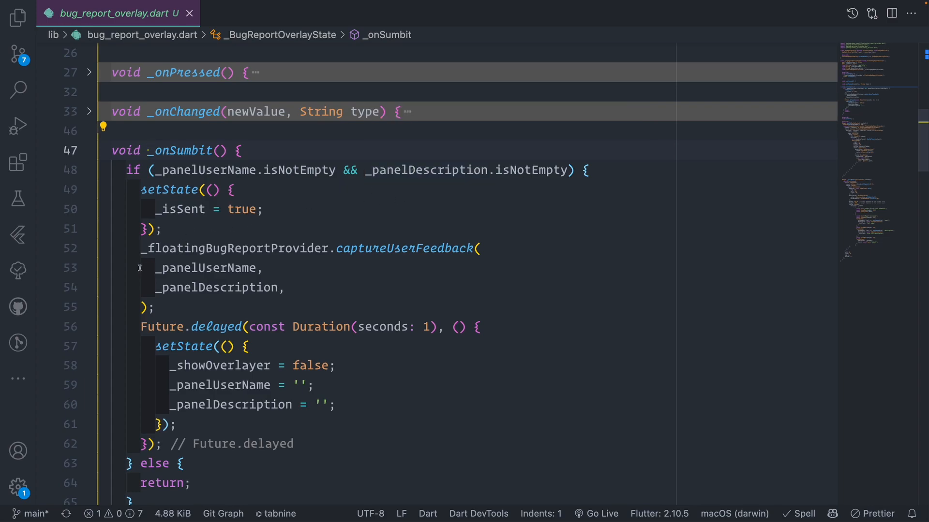
pyautogui.doubleClick(402, 249)
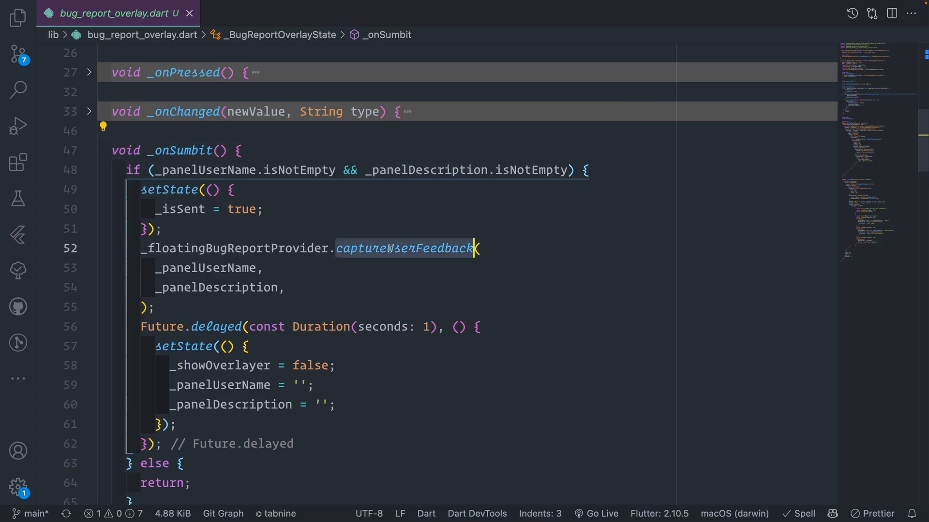
pyautogui.doubleClick(234, 249)
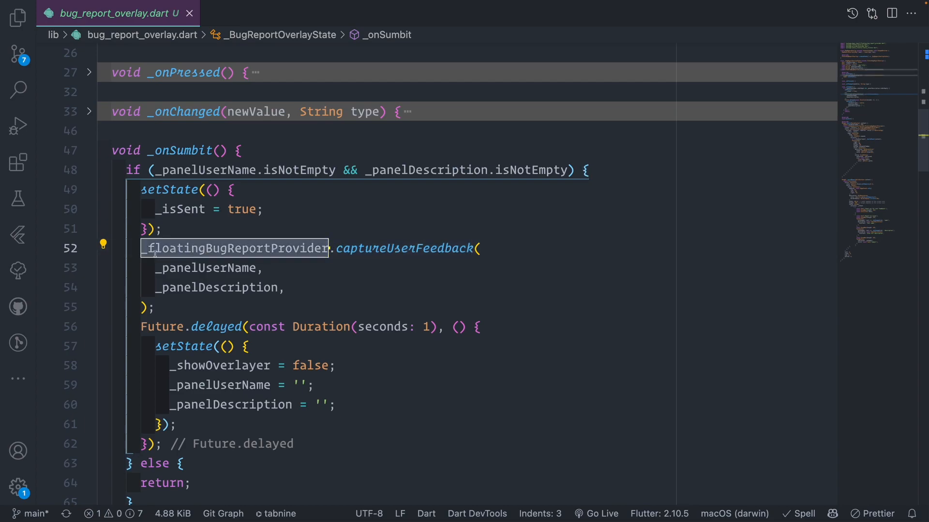
pyautogui.moveTo(301, 259)
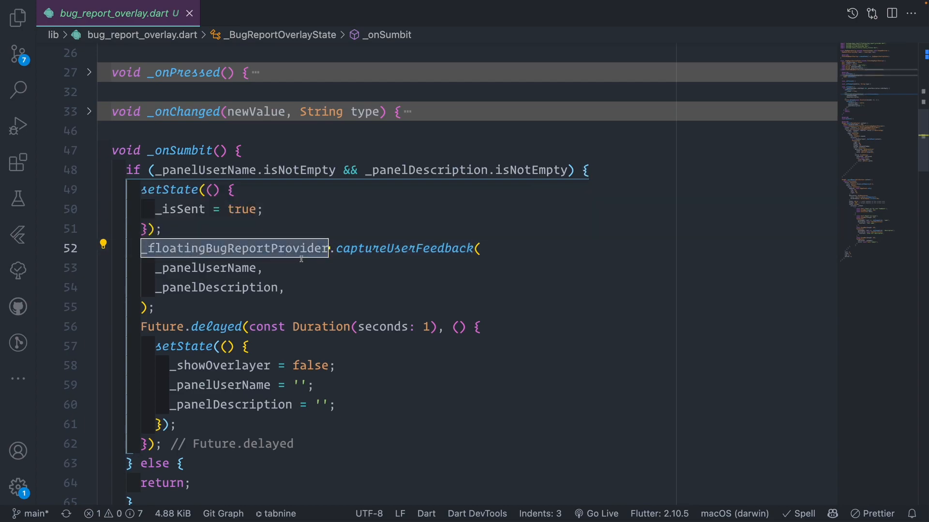
pyautogui.click(210, 268)
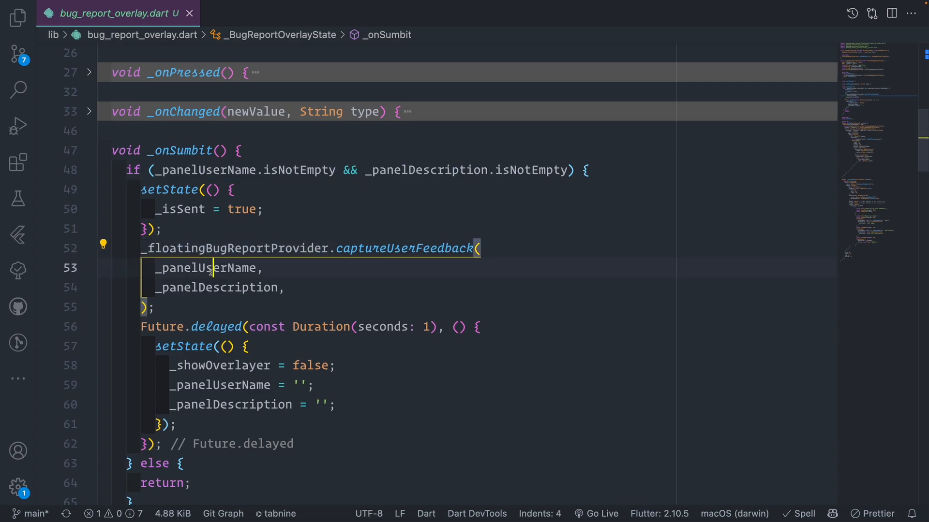
pyautogui.doubleClick(215, 288)
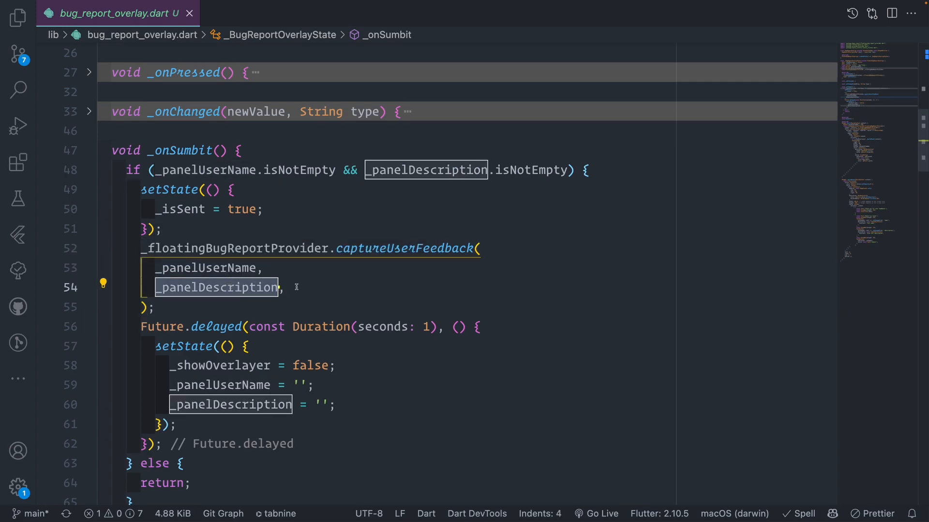
pyautogui.scroll(-3)
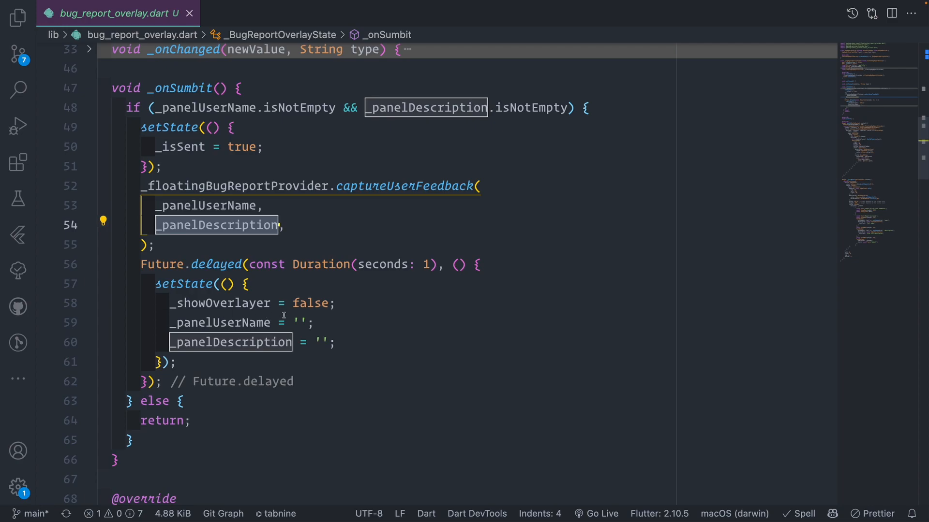
pyautogui.scroll(-3)
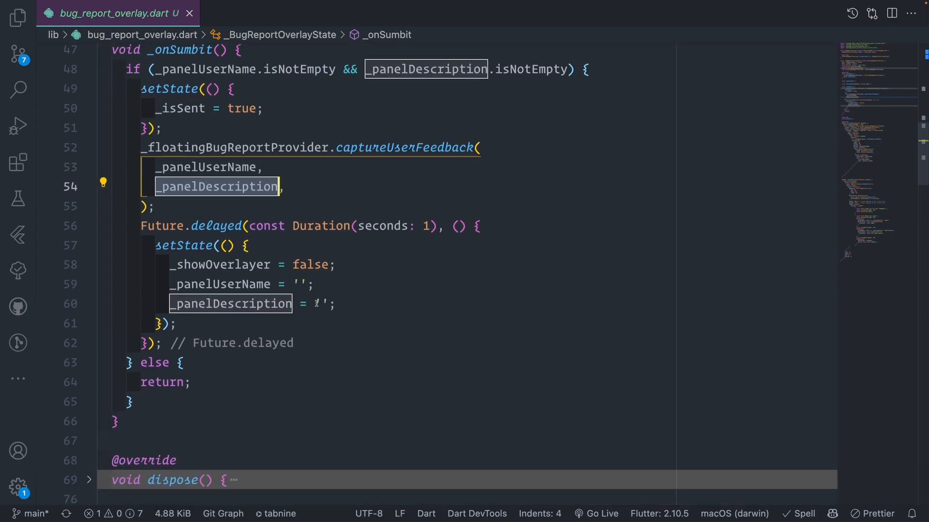
pyautogui.scroll(-3)
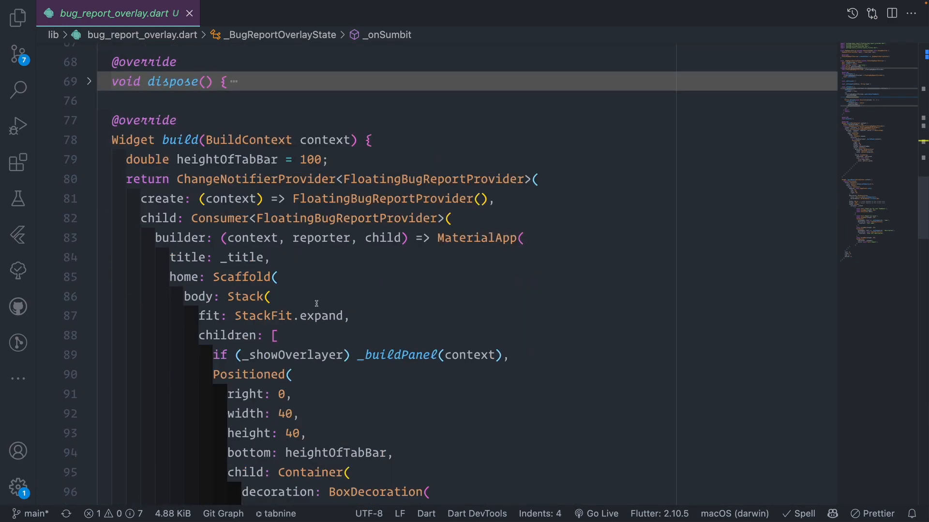
# Step: Unfold dispose() to show it resetting _showOverlayer and _isSent before super.dispose()
pyautogui.click(88, 82)
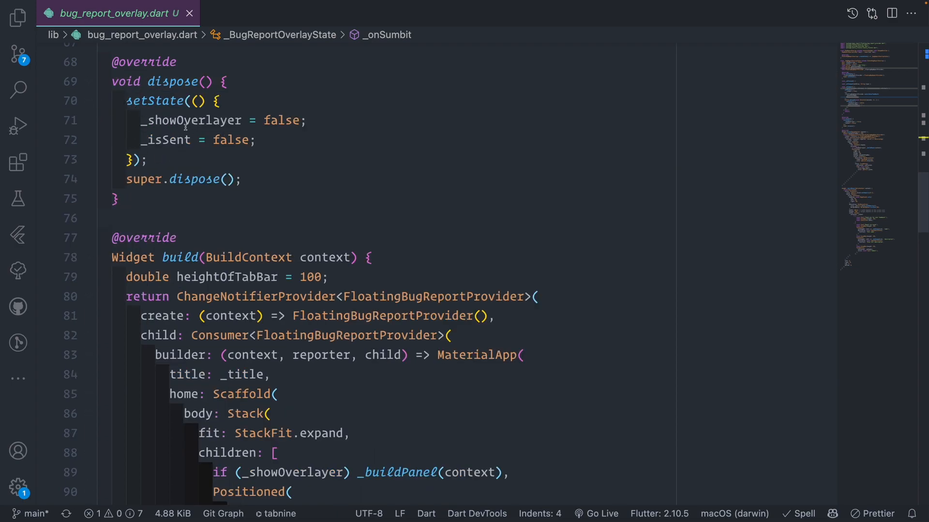
pyautogui.moveTo(217, 166)
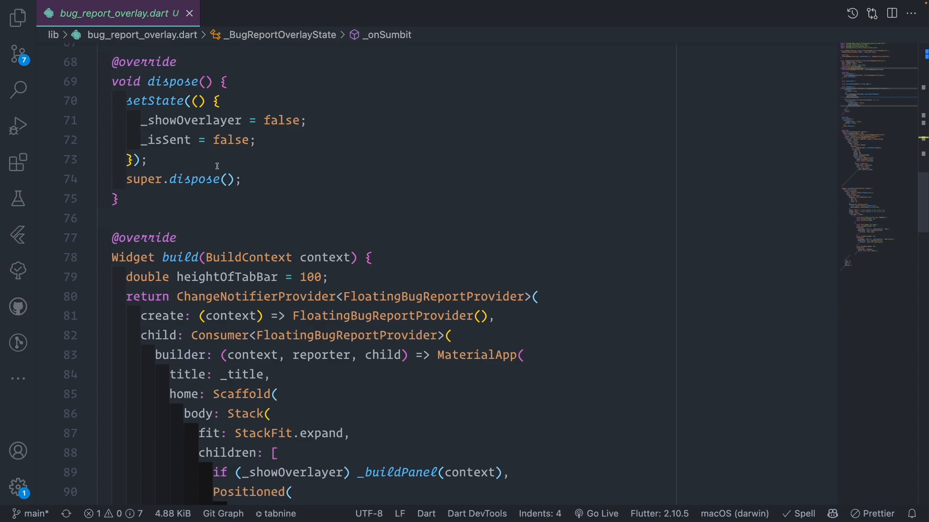
pyautogui.moveTo(341, 194)
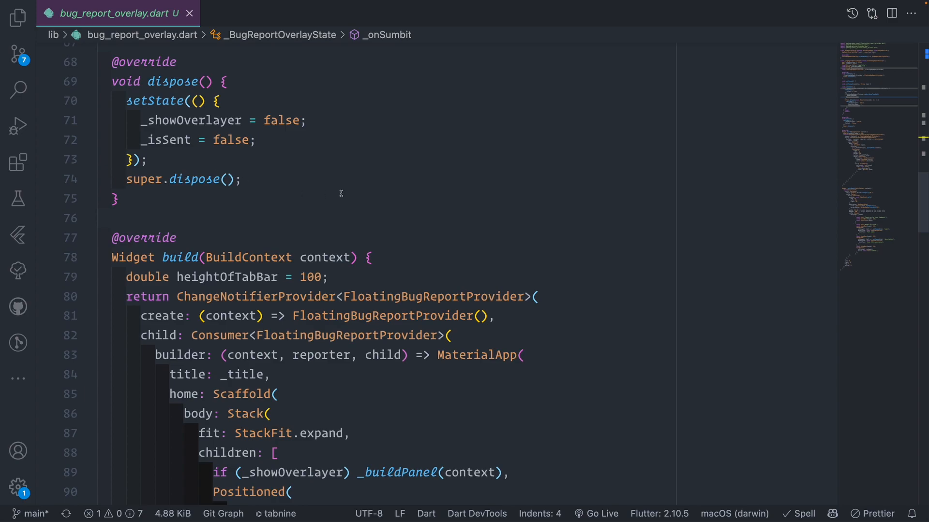
pyautogui.scroll(-3)
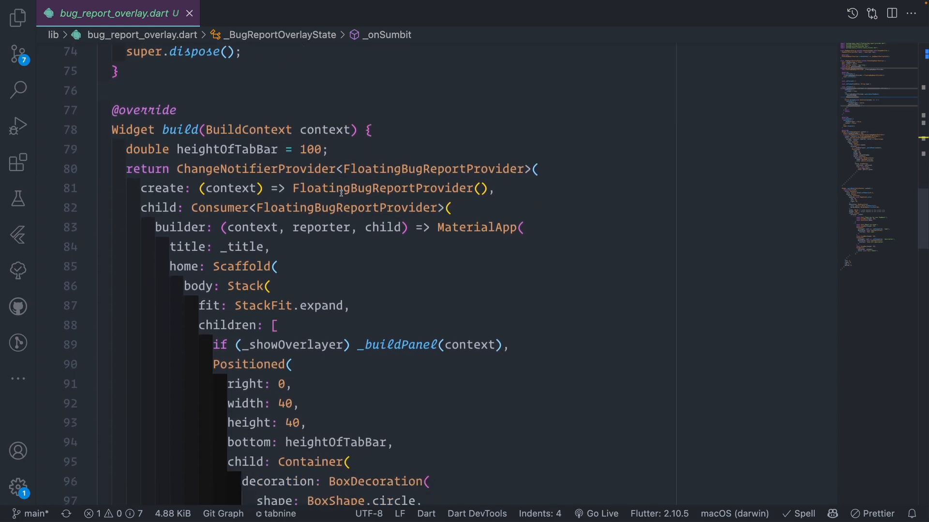
pyautogui.scroll(-3)
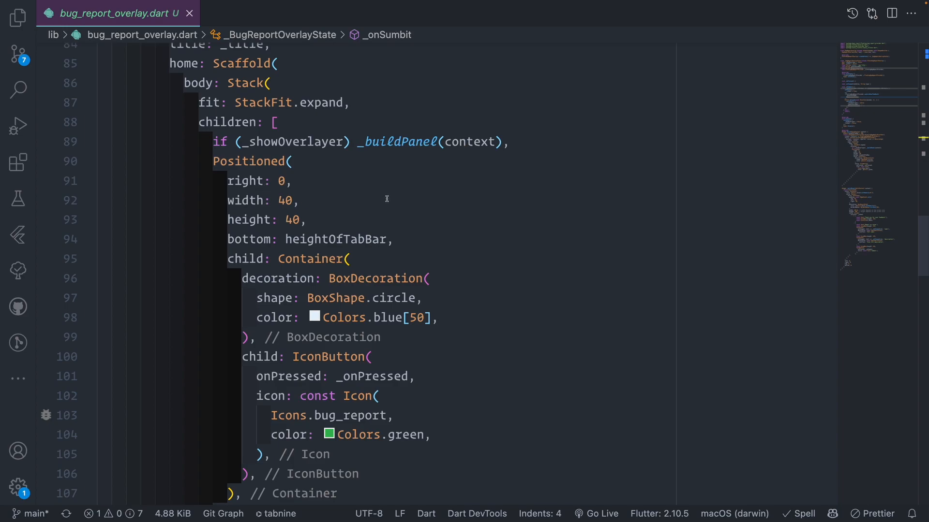
pyautogui.moveTo(379, 206)
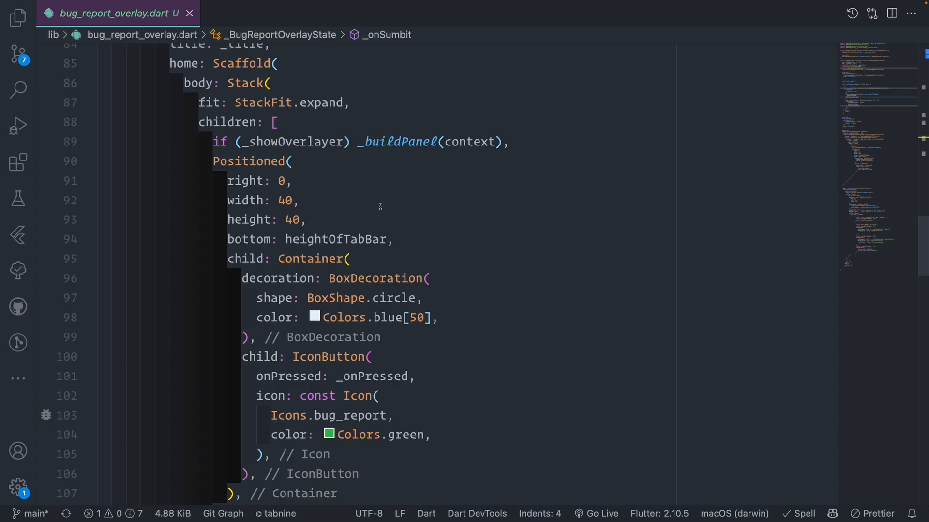
pyautogui.moveTo(299, 204)
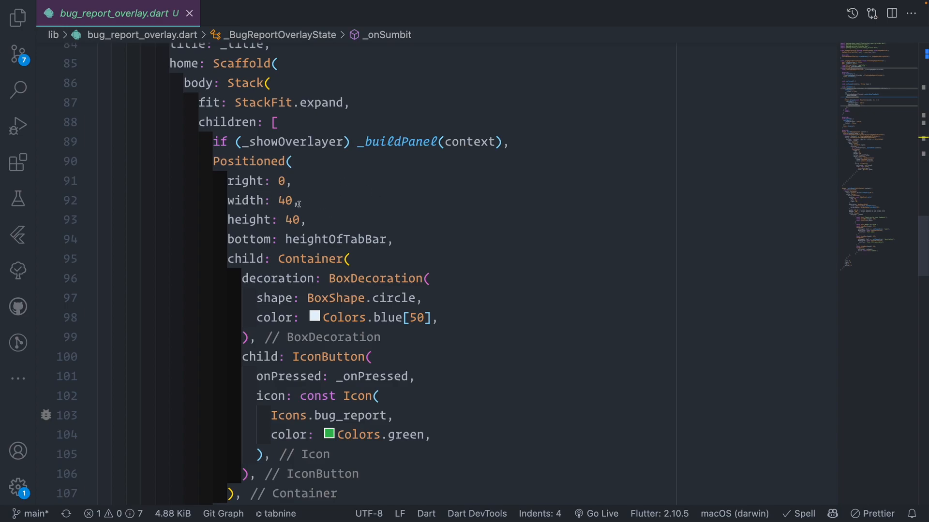
pyautogui.scroll(-3)
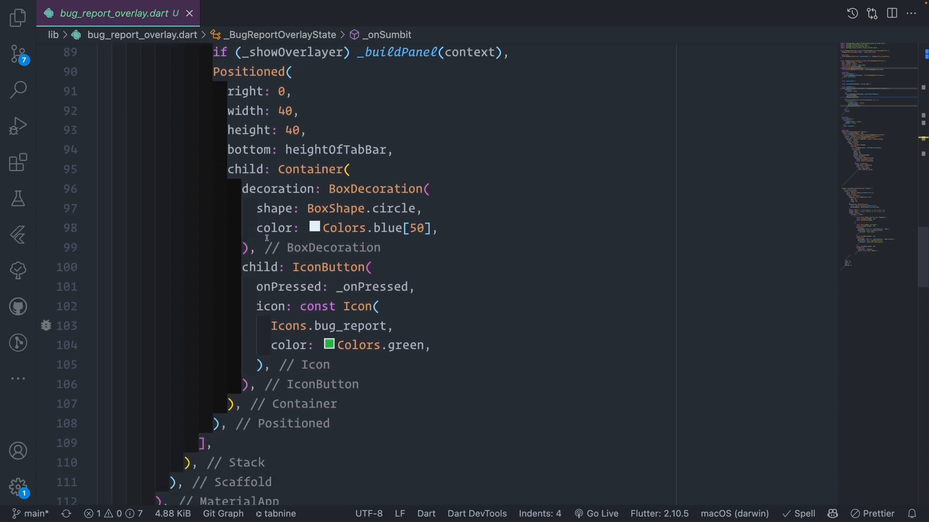
pyautogui.scroll(-3)
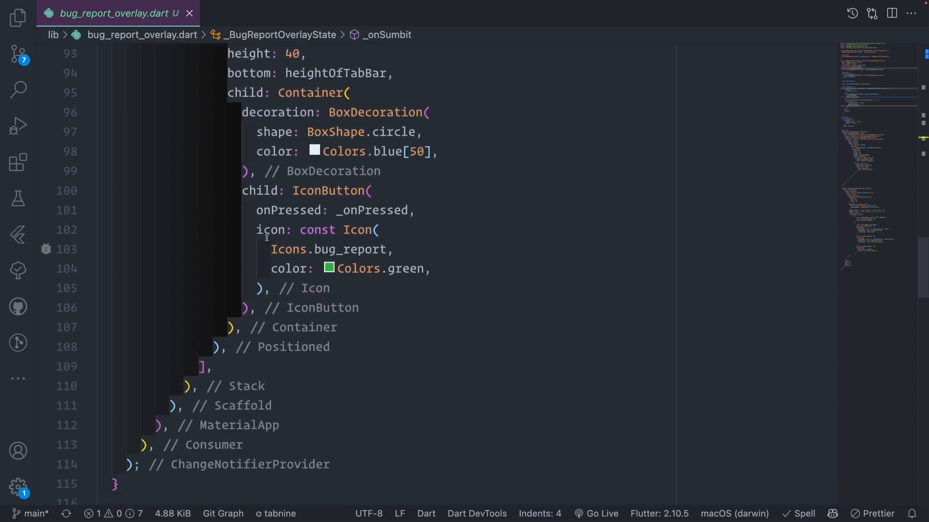
pyautogui.scroll(-3)
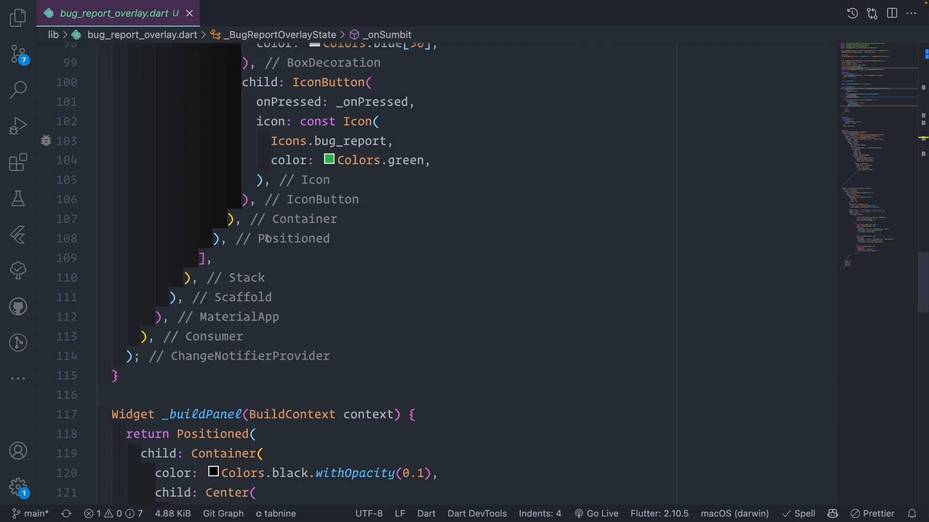
pyautogui.scroll(3)
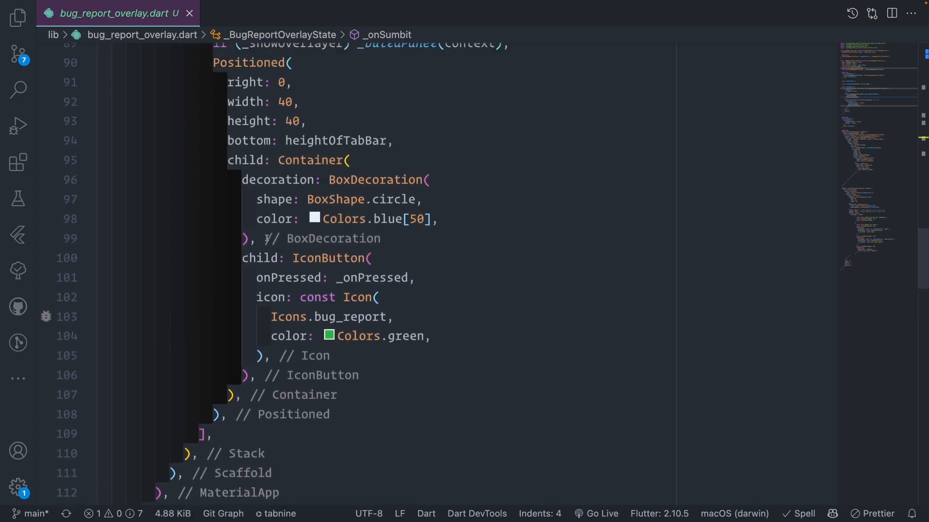
pyautogui.scroll(3)
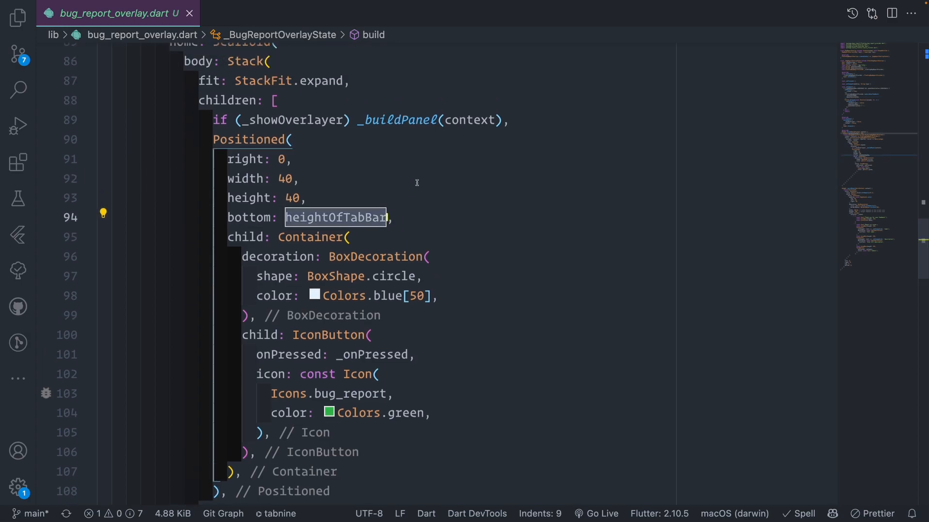
pyautogui.scroll(3)
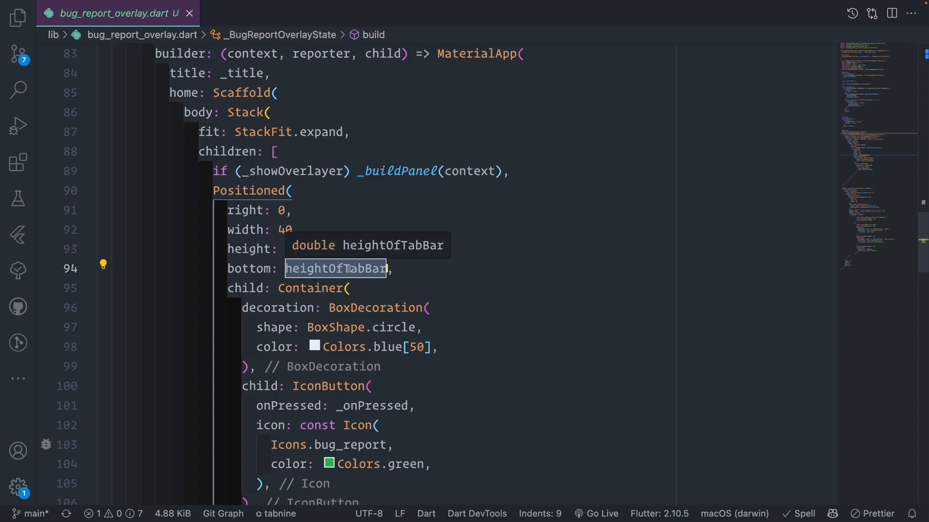
pyautogui.scroll(3)
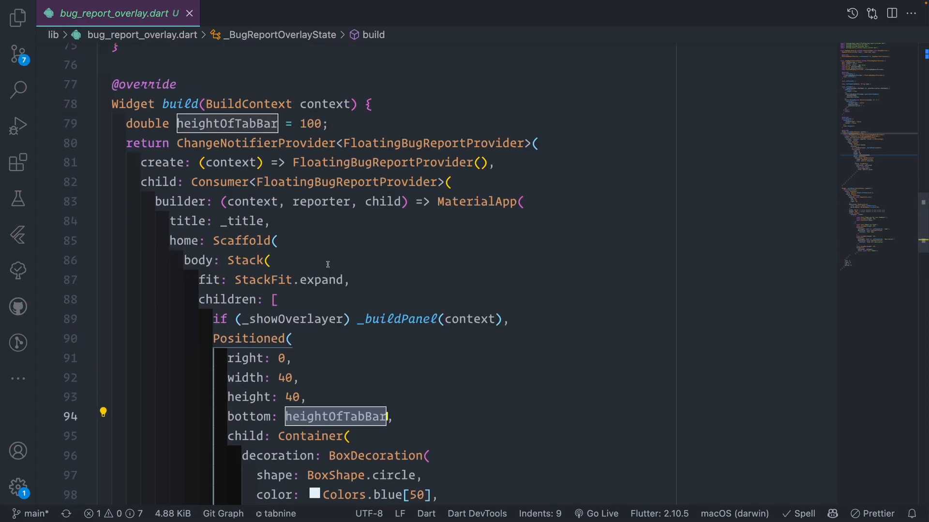
pyautogui.click(320, 137)
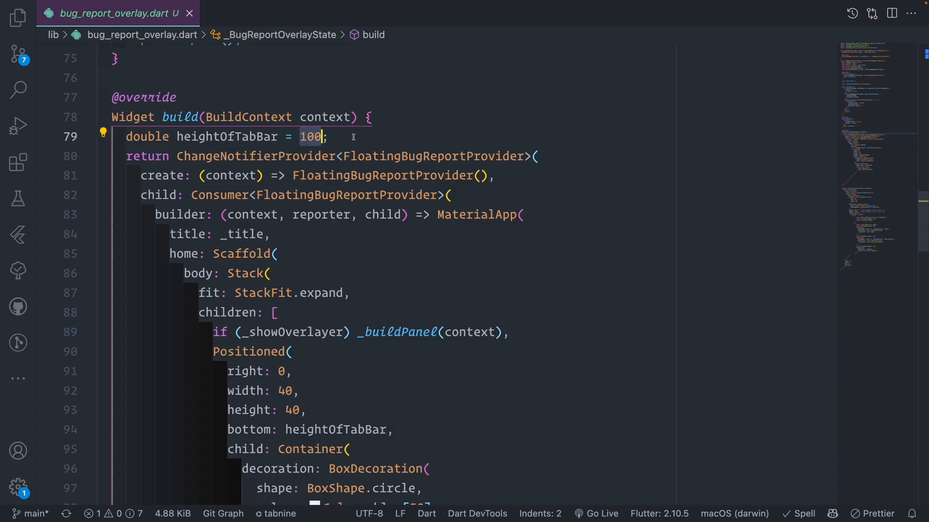
pyautogui.moveTo(338, 195)
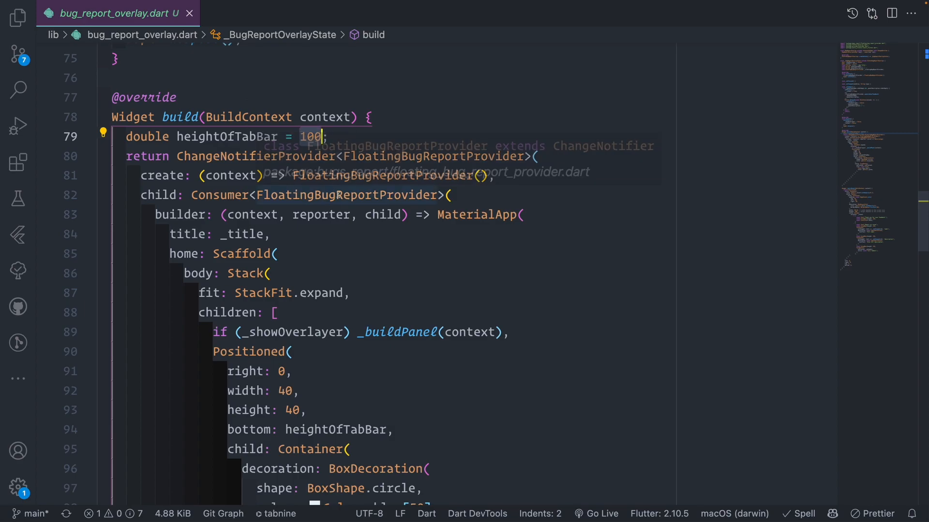
pyautogui.moveTo(400, 138)
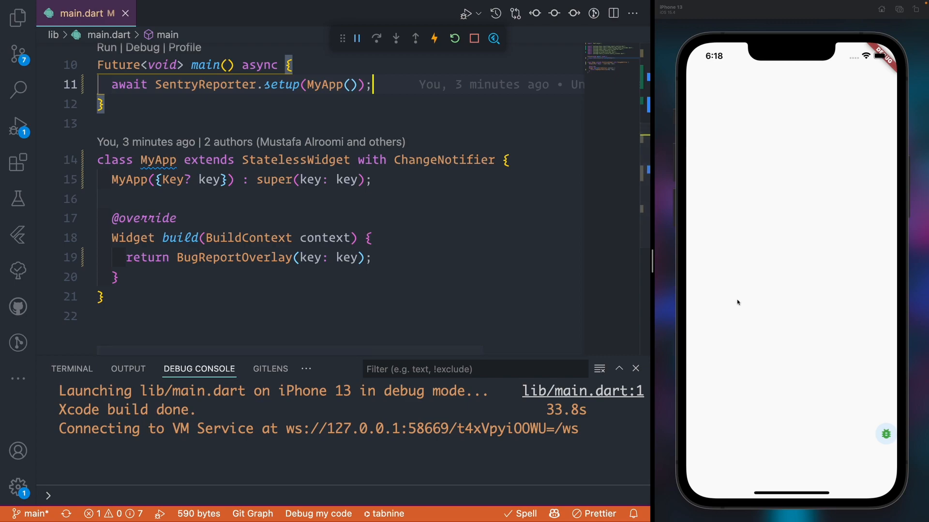
pyautogui.moveTo(770, 252)
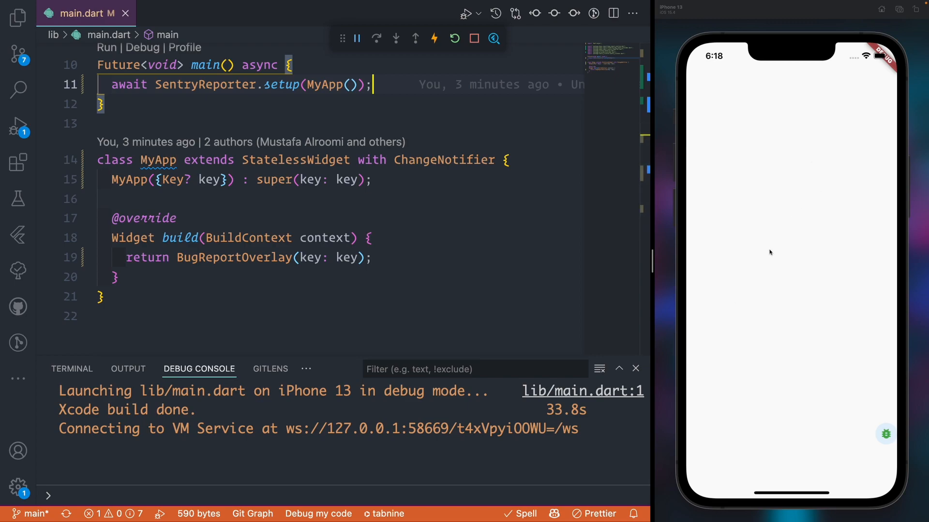
pyautogui.moveTo(687, 216)
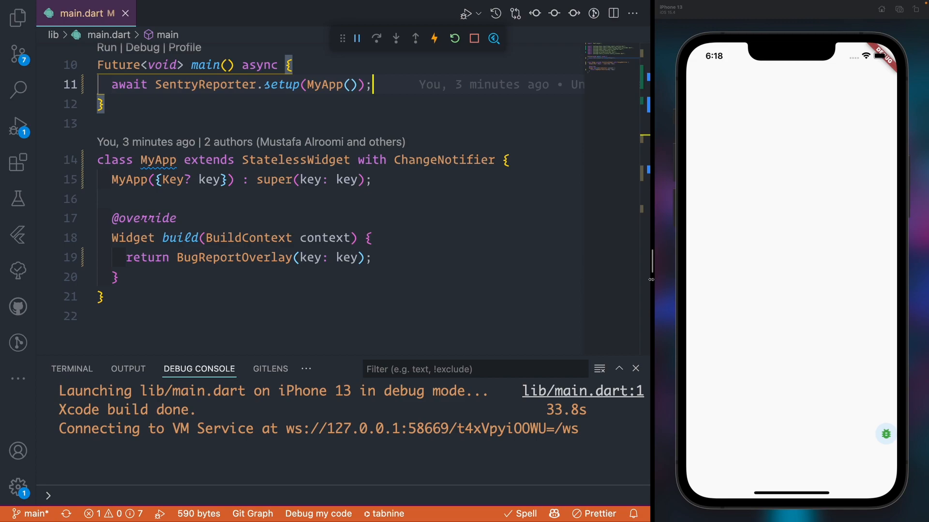
pyautogui.moveTo(756, 388)
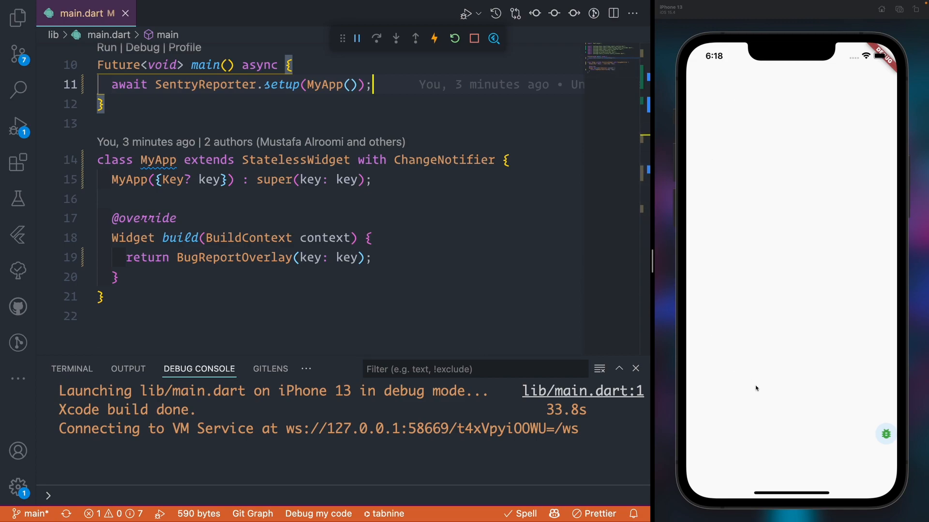
pyautogui.moveTo(768, 115)
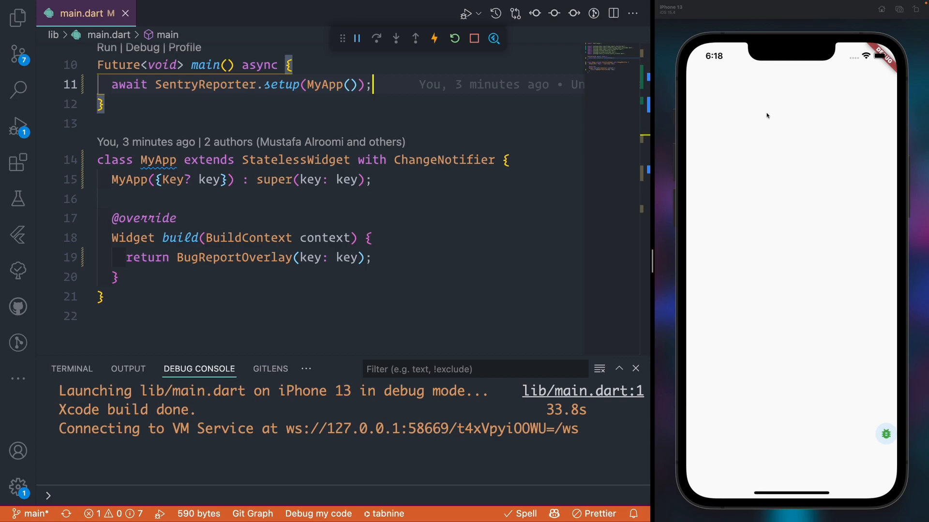
pyautogui.moveTo(764, 121)
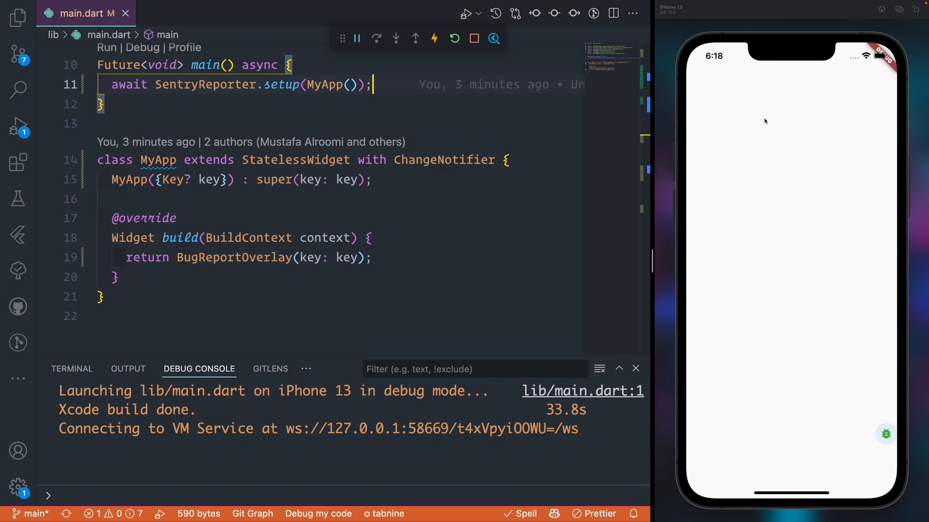
pyautogui.moveTo(710, 250)
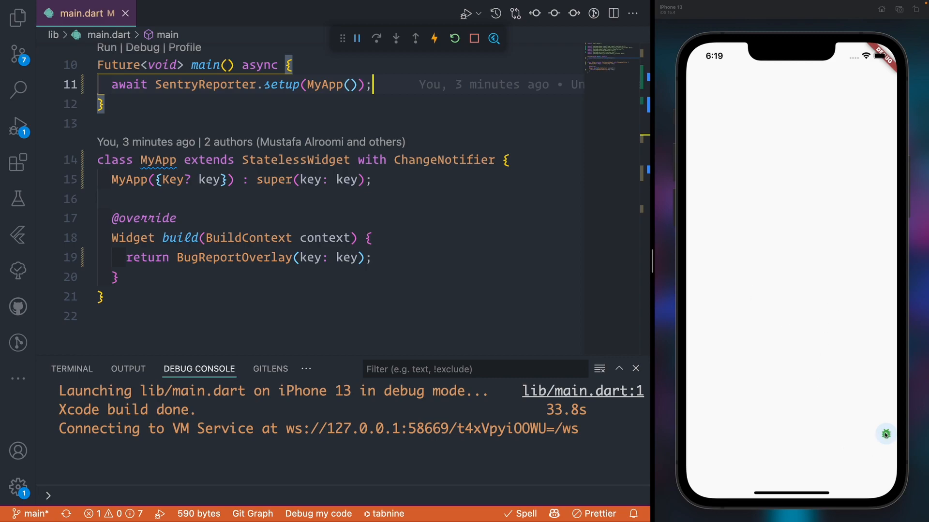
# Step: Fill in and submit the Report an issue form in the simulator, reaching 'Thank you for your feedback!'
pyautogui.click(885, 435)
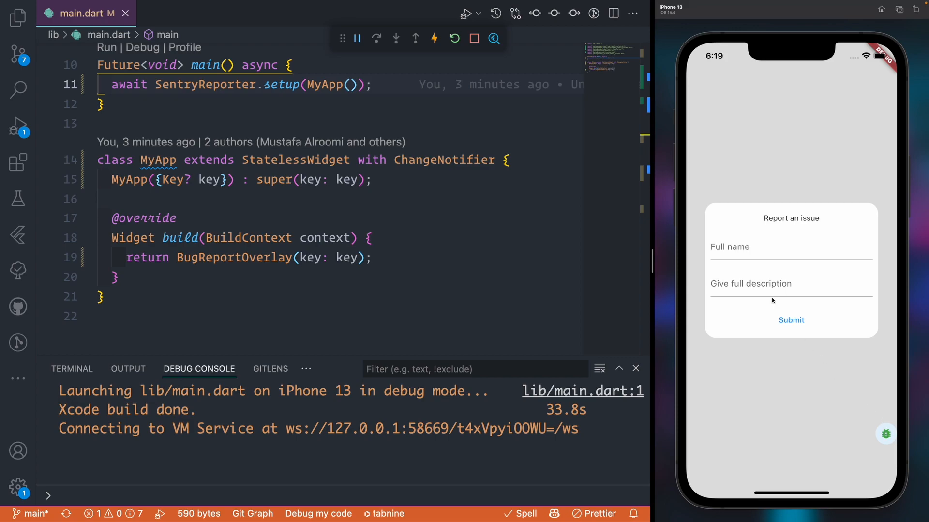
pyautogui.click(751, 283)
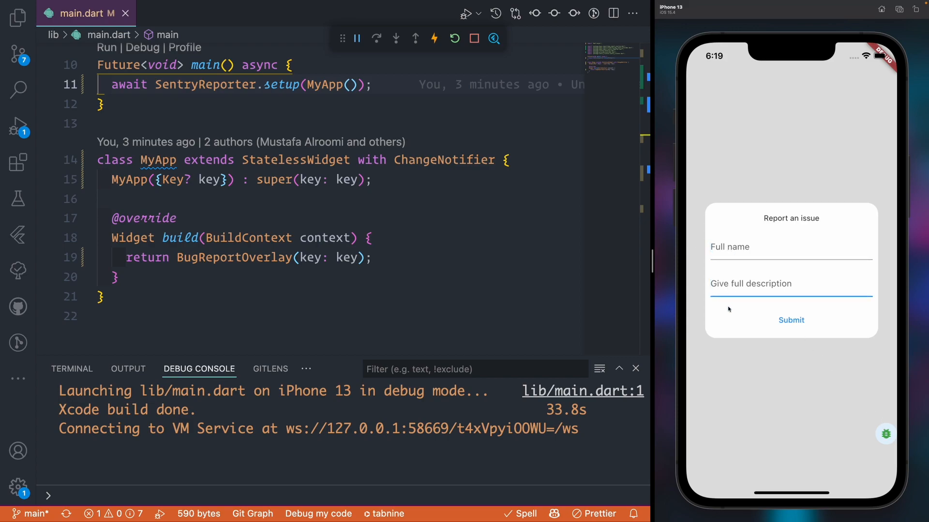
pyautogui.click(791, 320)
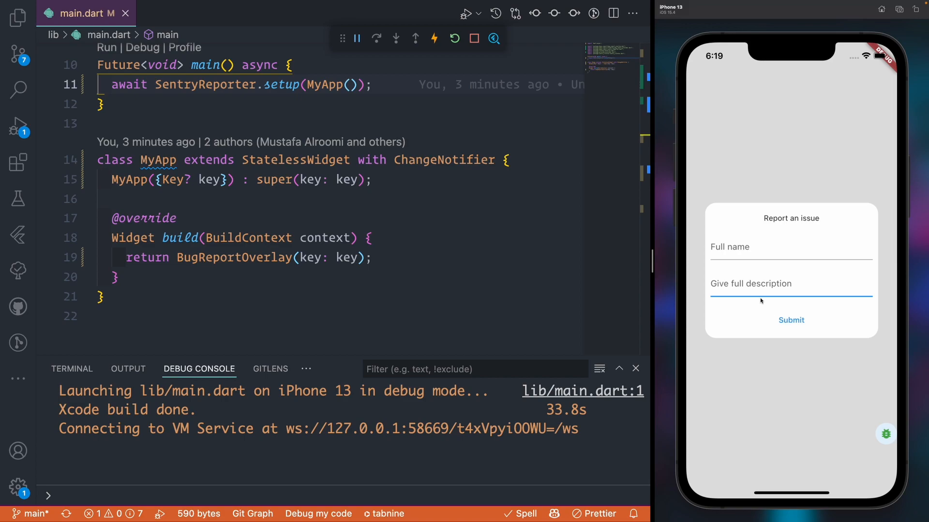
pyautogui.click(790, 254)
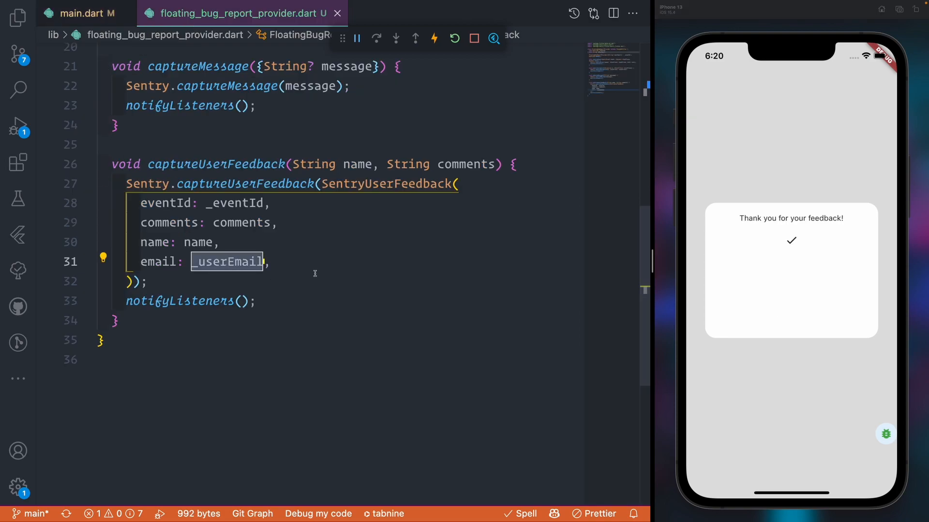
pyautogui.scroll(3)
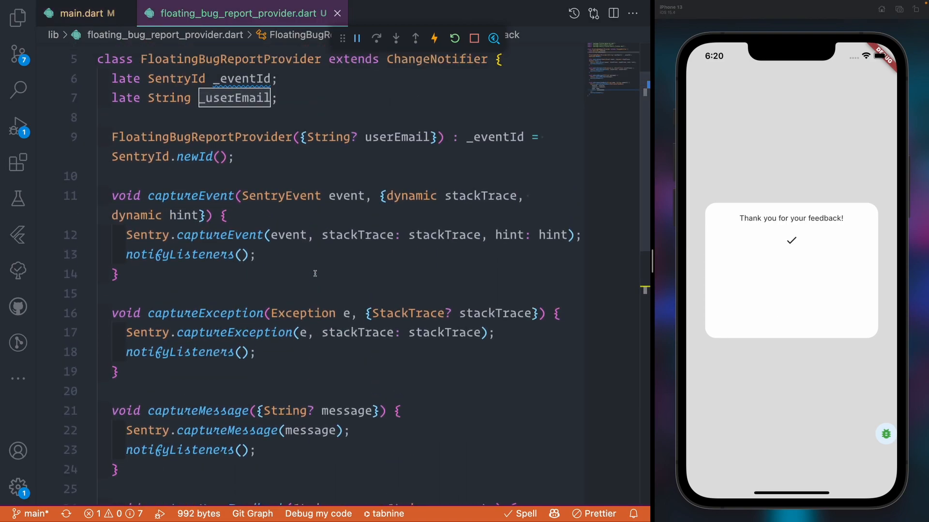
pyautogui.scroll(3)
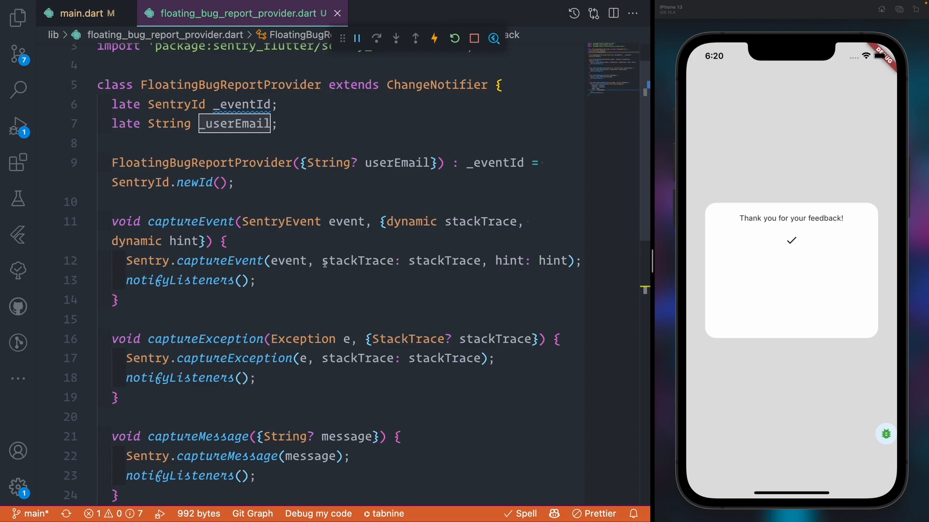
pyautogui.click(245, 201)
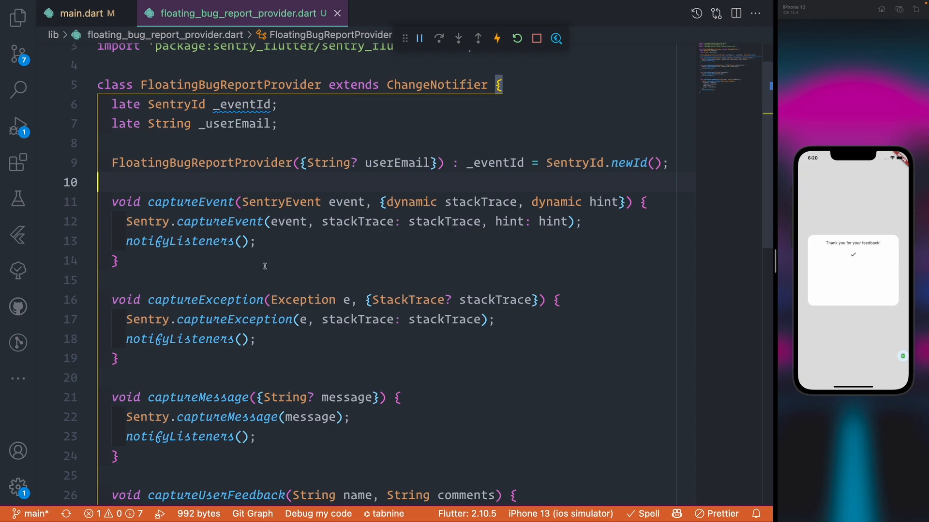
pyautogui.moveTo(470, 107)
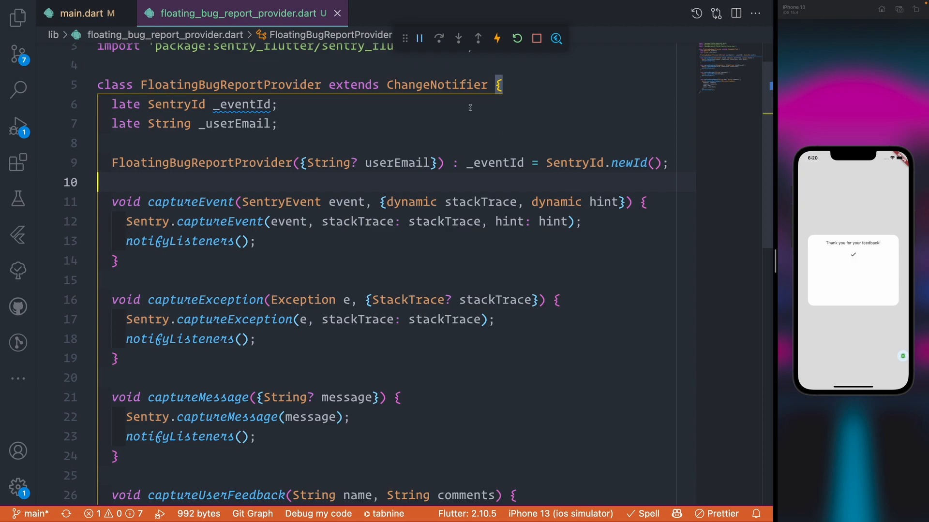
pyautogui.moveTo(258, 241)
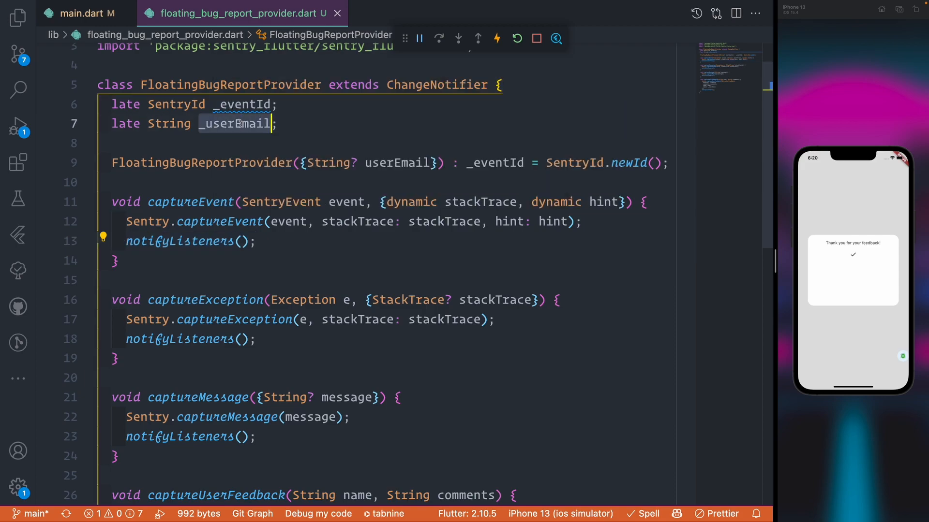
pyautogui.scroll(-3)
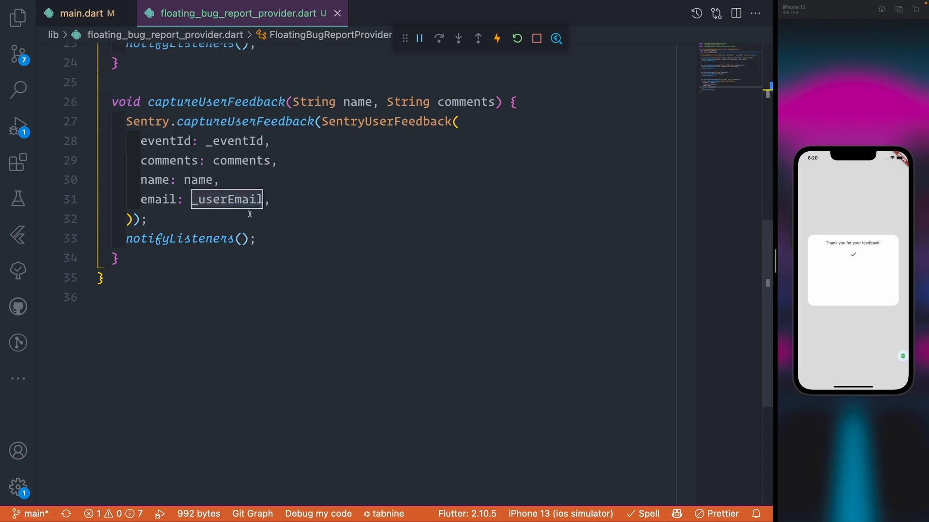
pyautogui.scroll(3)
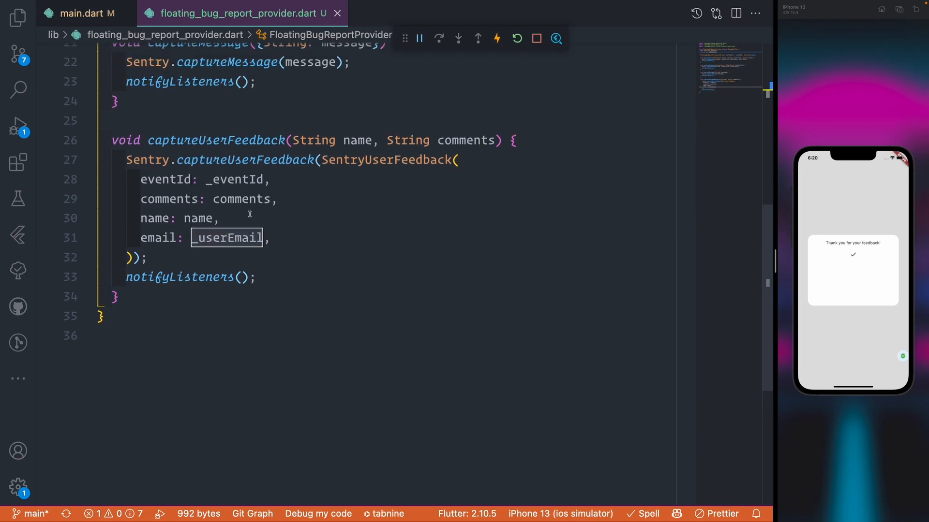
pyautogui.moveTo(397, 234)
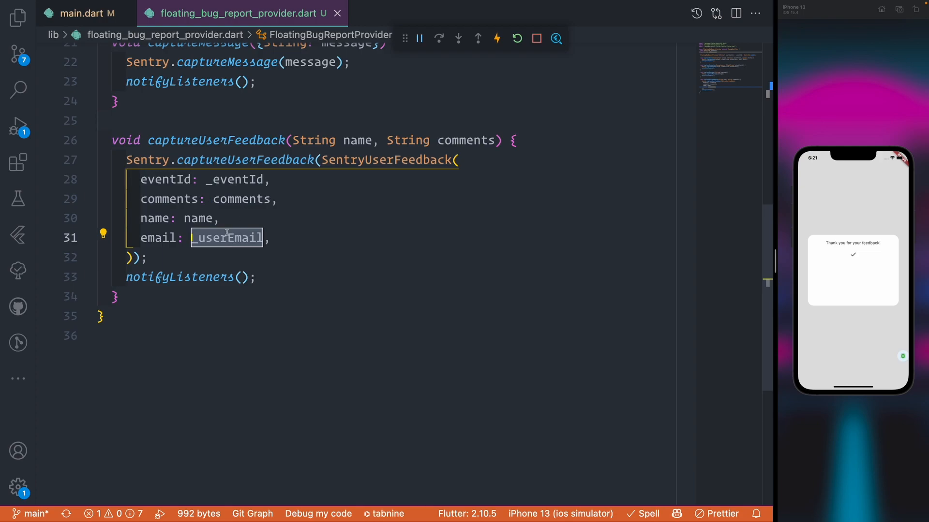
pyautogui.scroll(3)
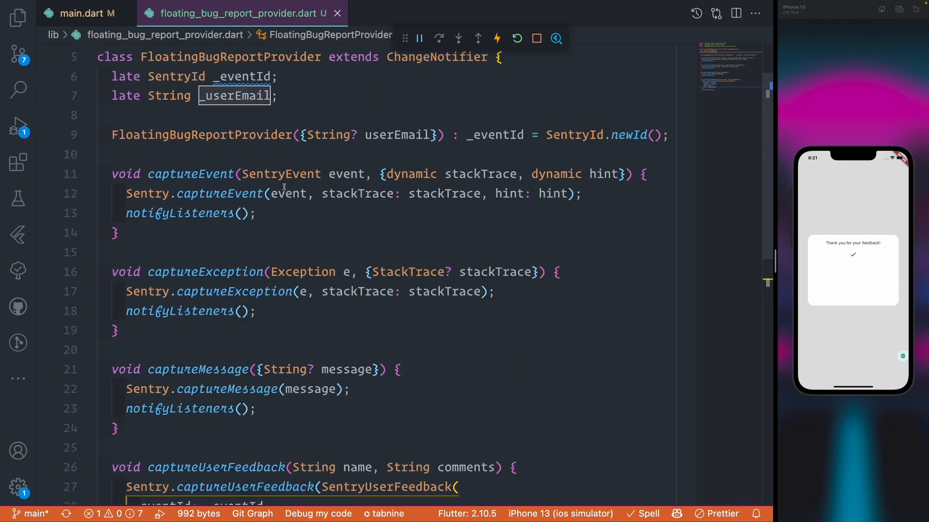
pyautogui.scroll(3)
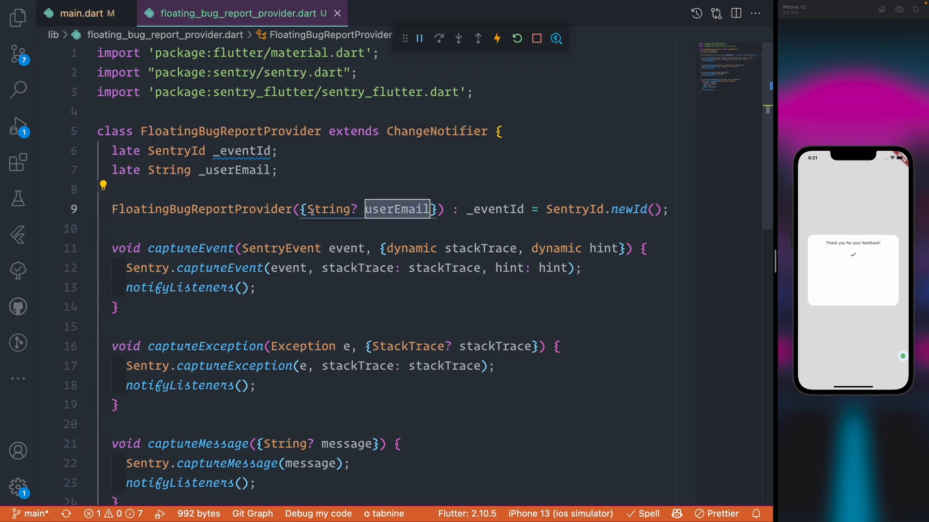
pyautogui.moveTo(495, 209)
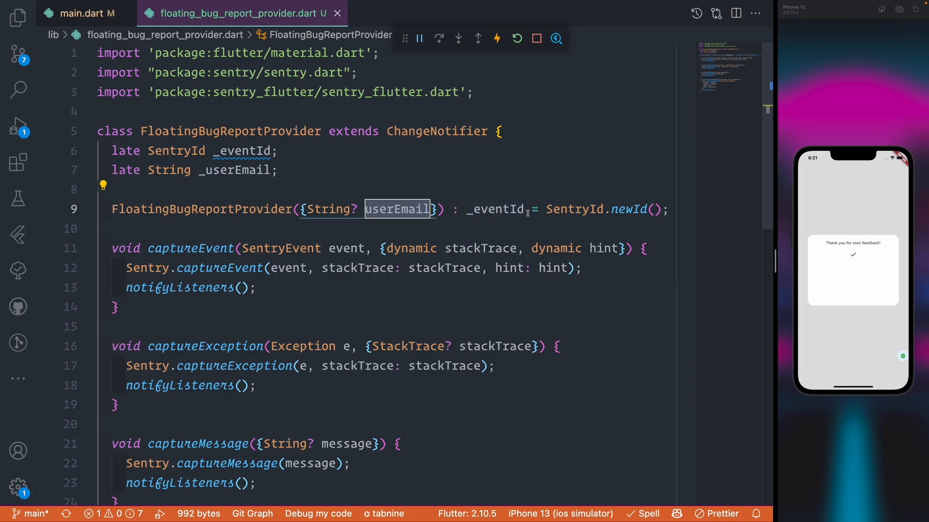
pyautogui.click(669, 209)
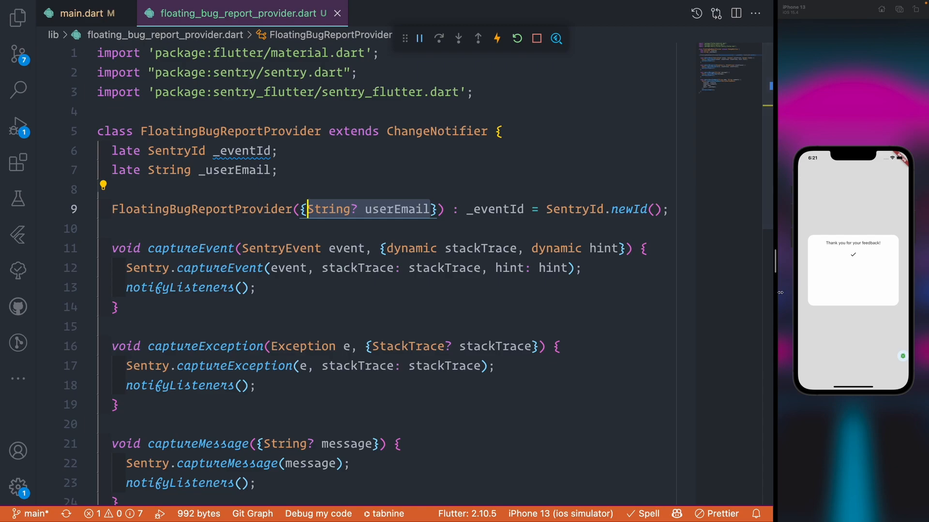
pyautogui.scroll(-3)
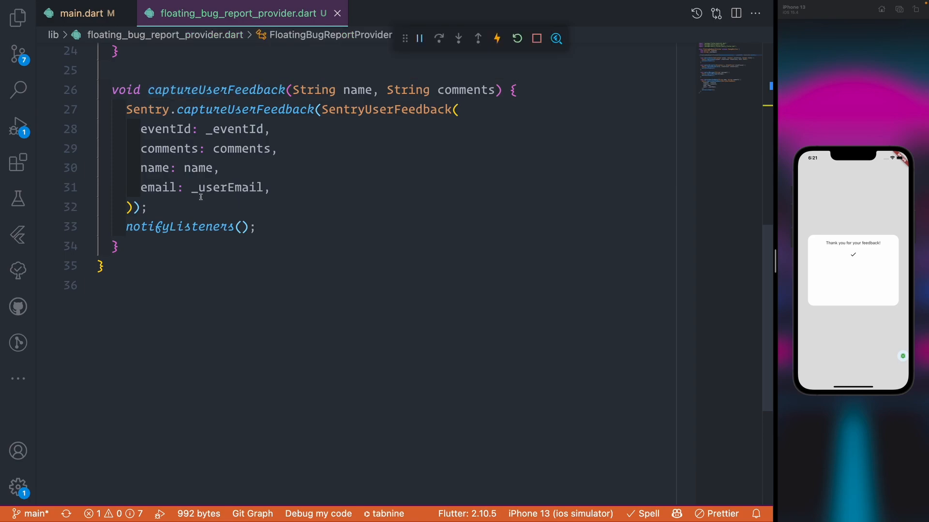
pyautogui.scroll(3)
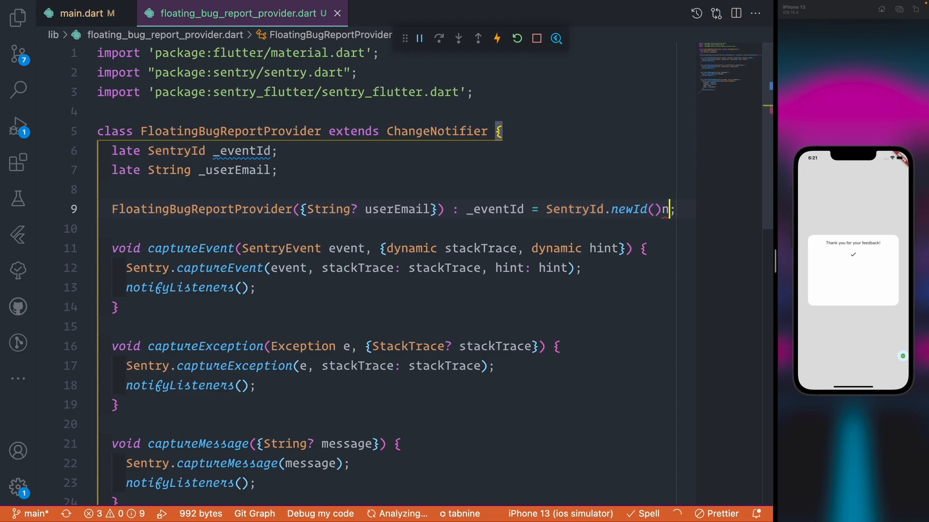
pyautogui.write('userEmail')
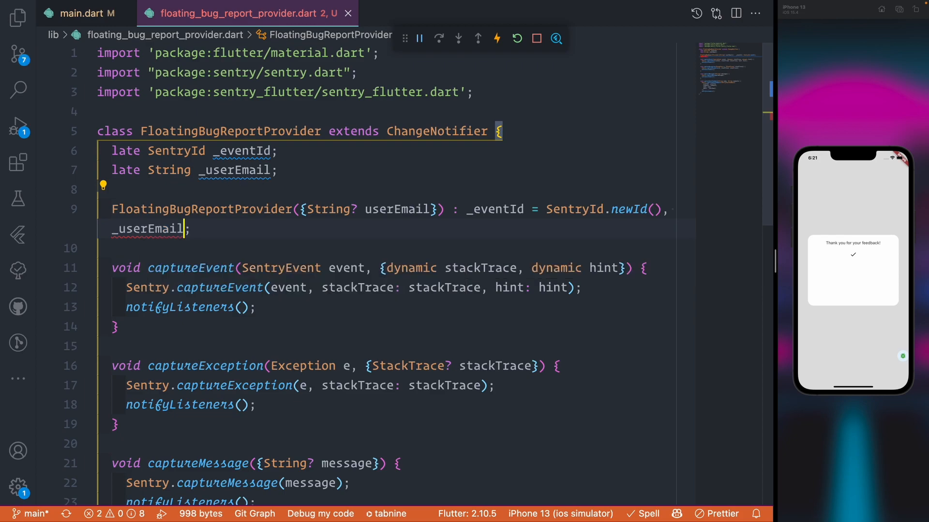
pyautogui.write('= userEmail')
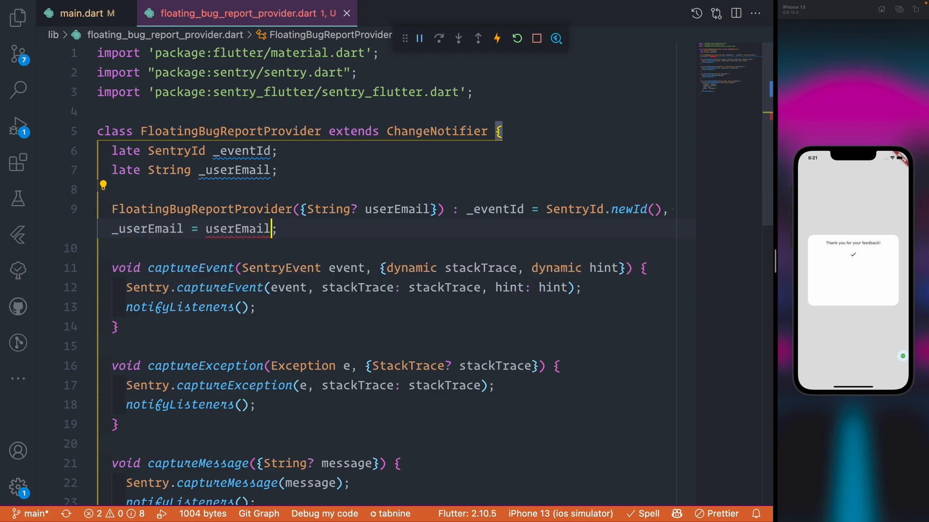
pyautogui.write("'$userEmail'")
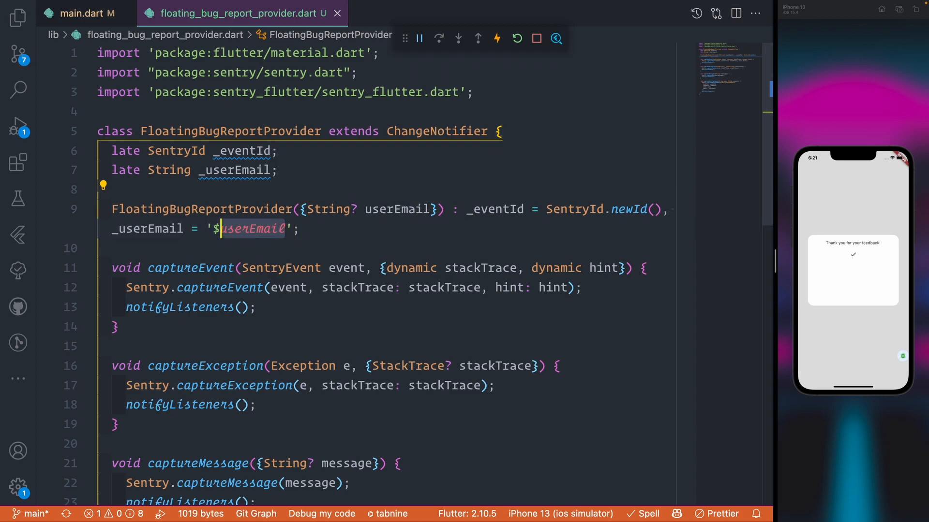
pyautogui.click(213, 229)
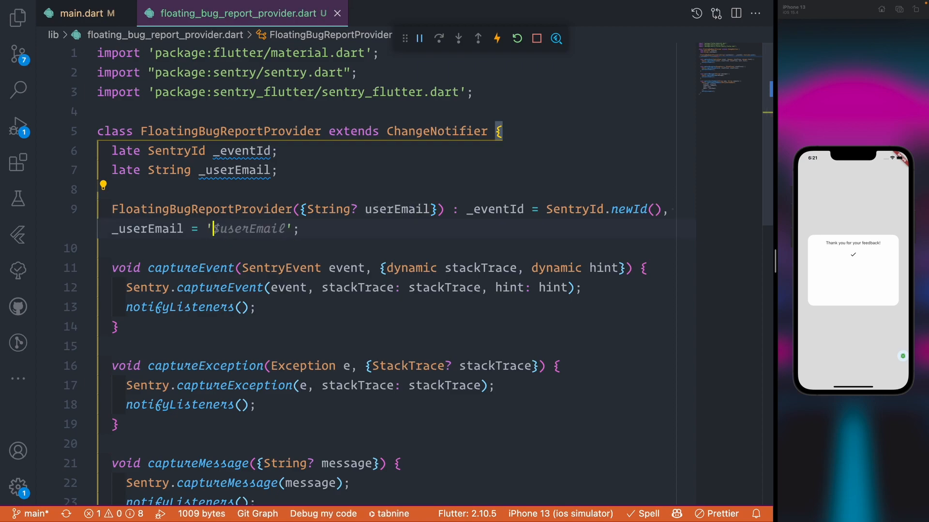
pyautogui.write('someone@gmail.com')
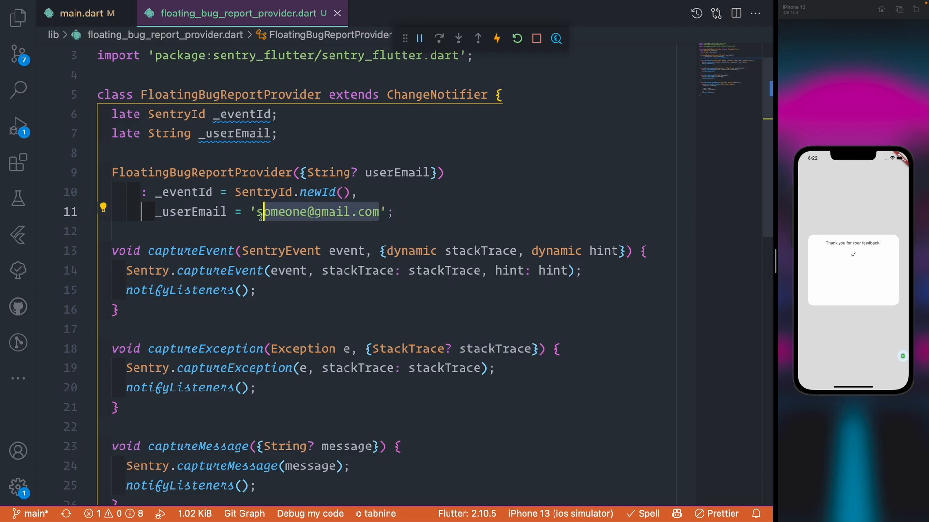
pyautogui.moveTo(190, 211)
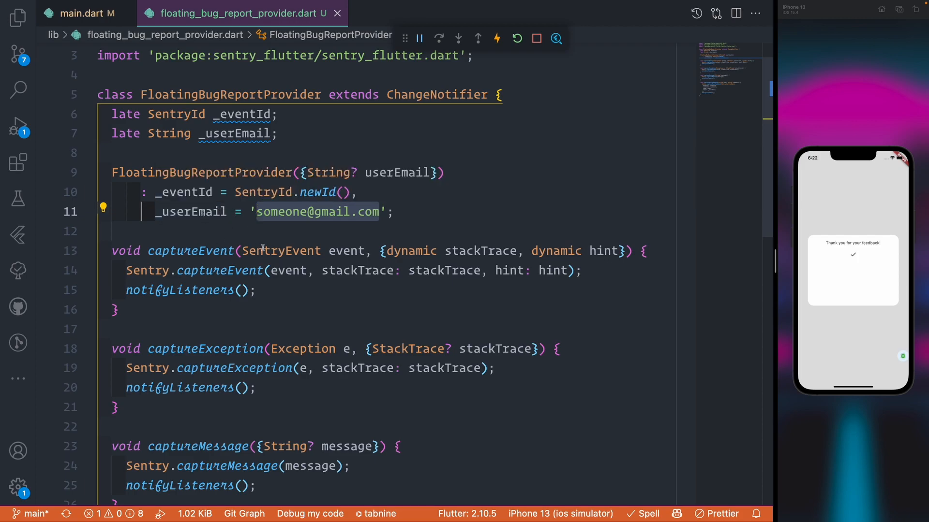
pyautogui.scroll(-3)
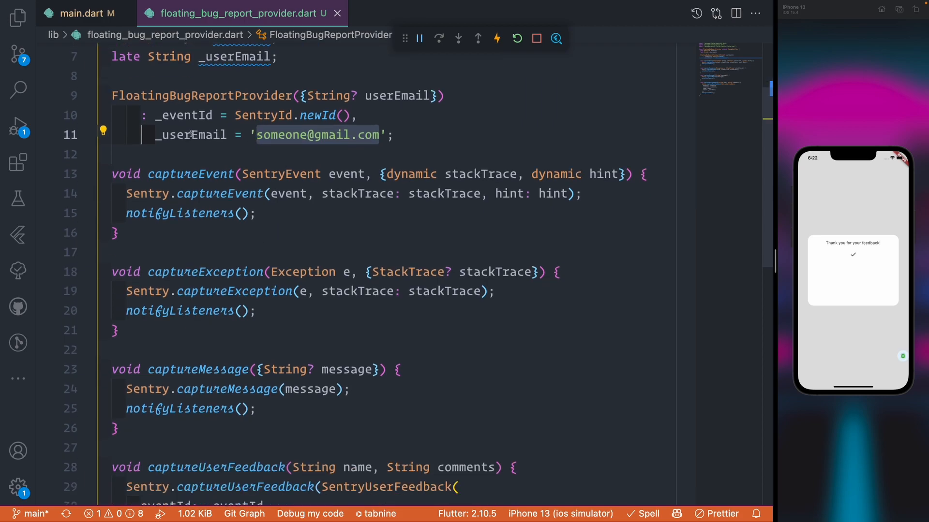
pyautogui.scroll(-3)
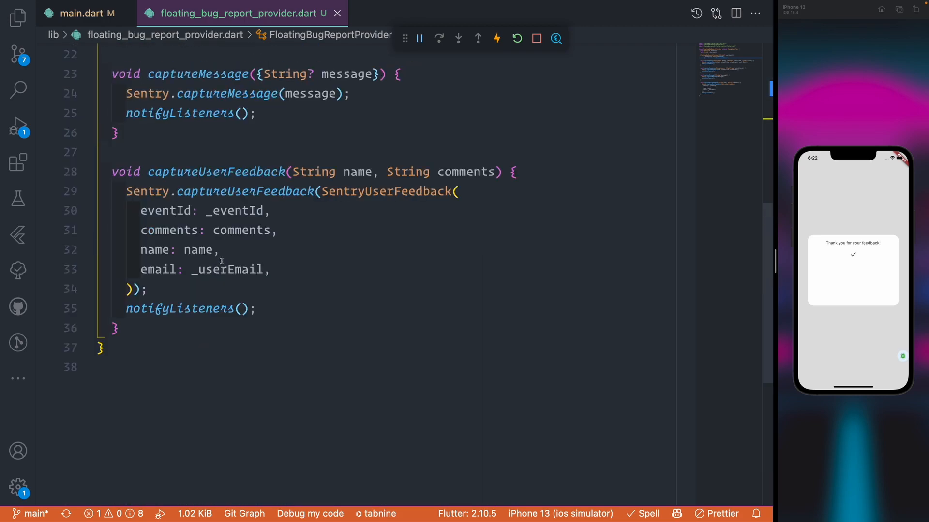
pyautogui.scroll(3)
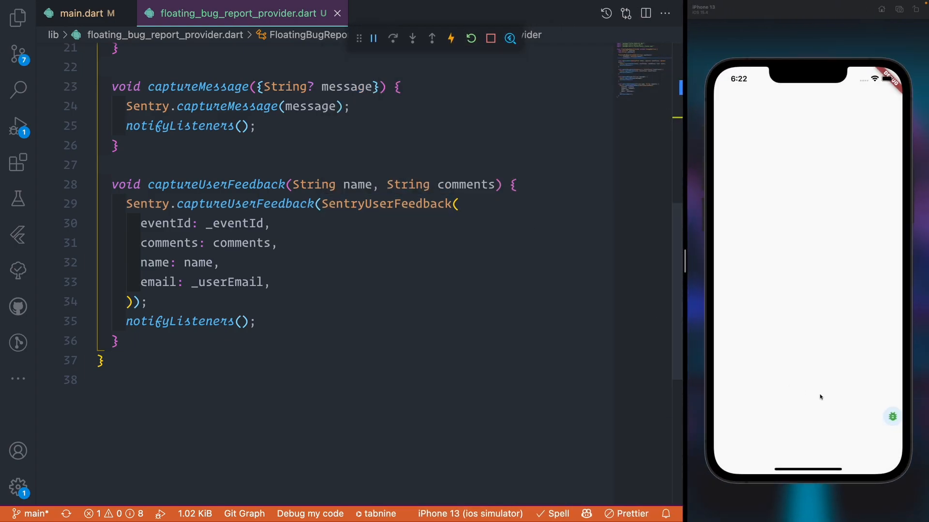
# Step: Submit a second issue report from the simulator app with code and review as its entries
pyautogui.click(892, 416)
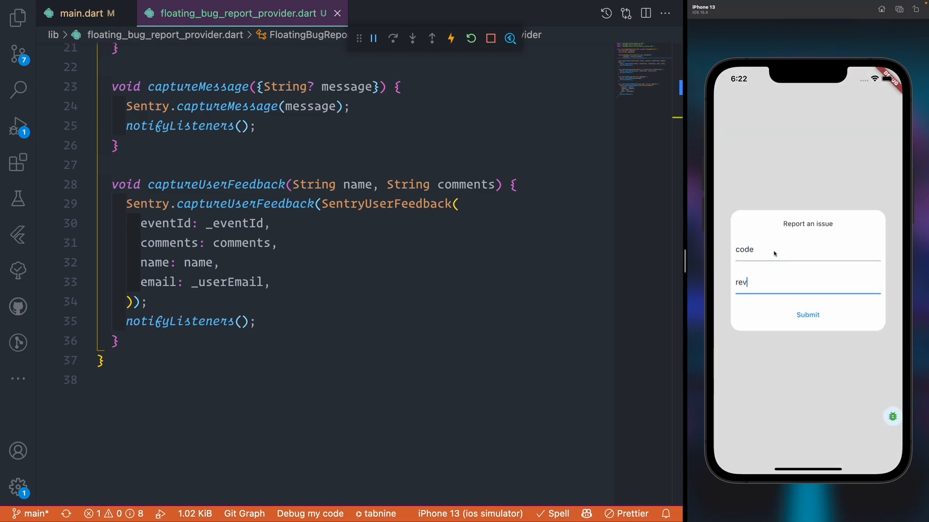
pyautogui.write('iew')
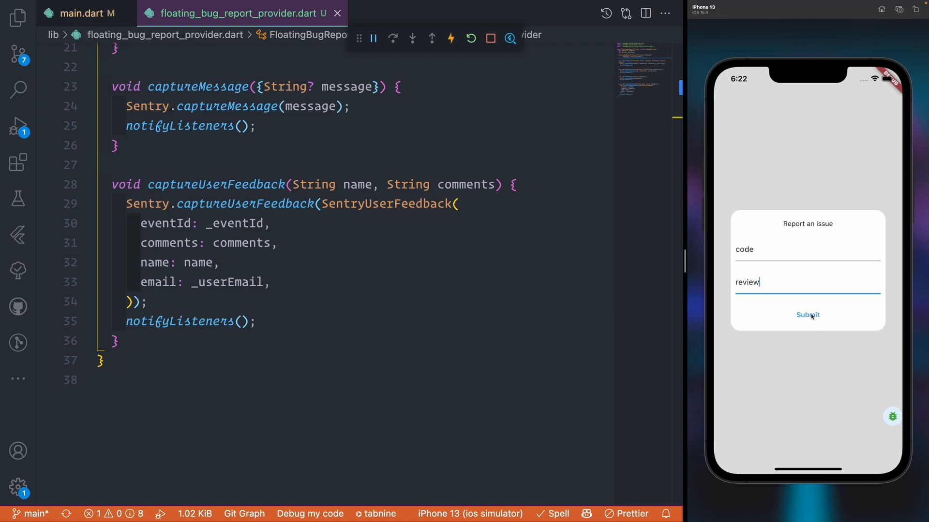
pyautogui.click(806, 314)
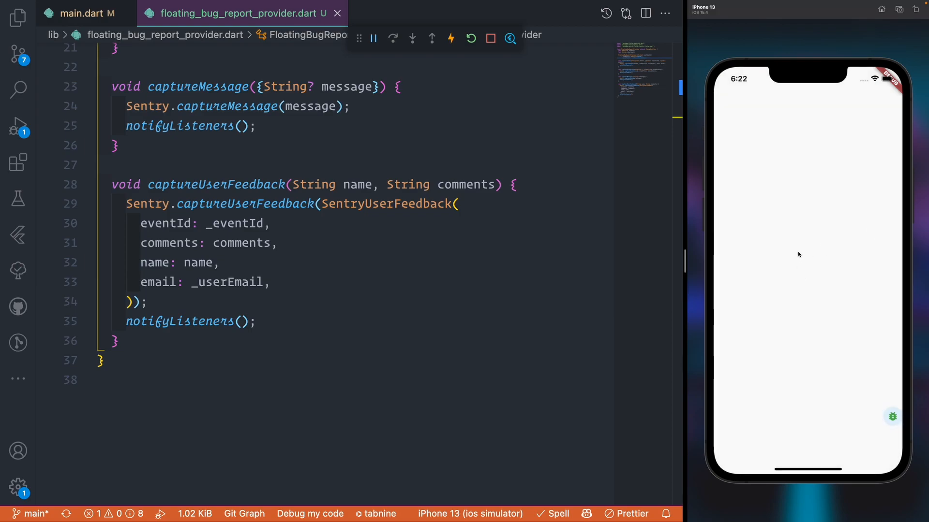
pyautogui.moveTo(517, 254)
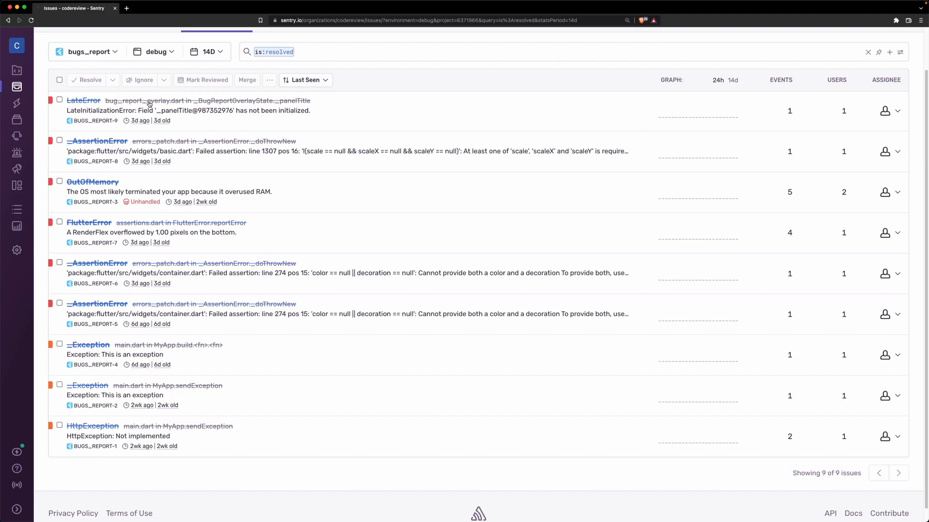
pyautogui.moveTo(303, 202)
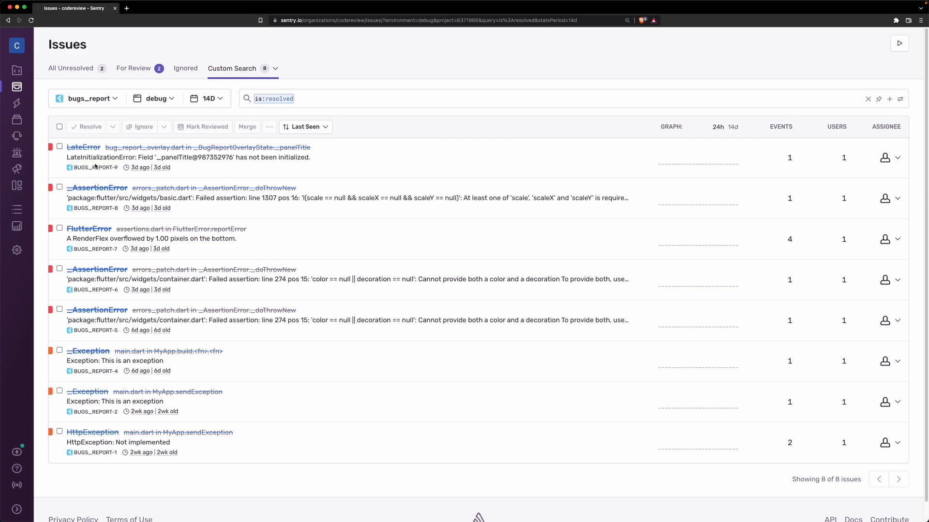
pyautogui.moveTo(356, 168)
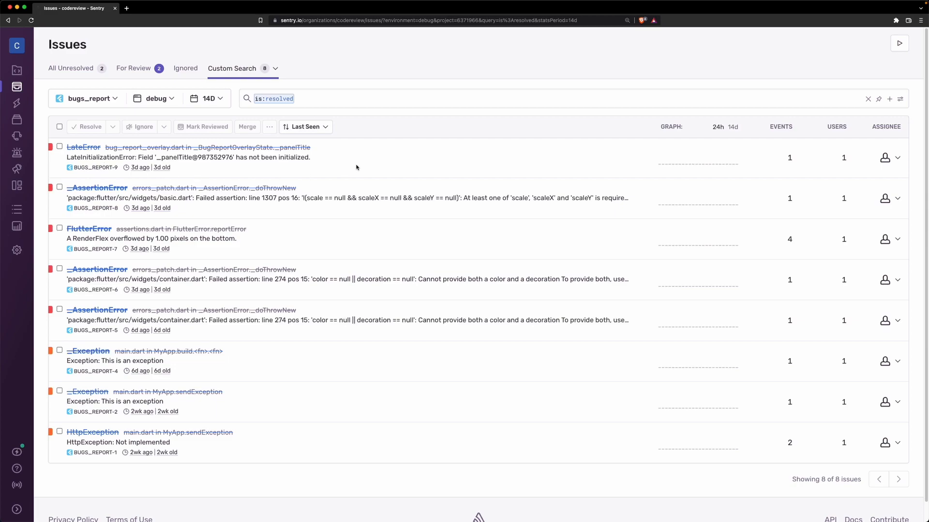
pyautogui.moveTo(105, 153)
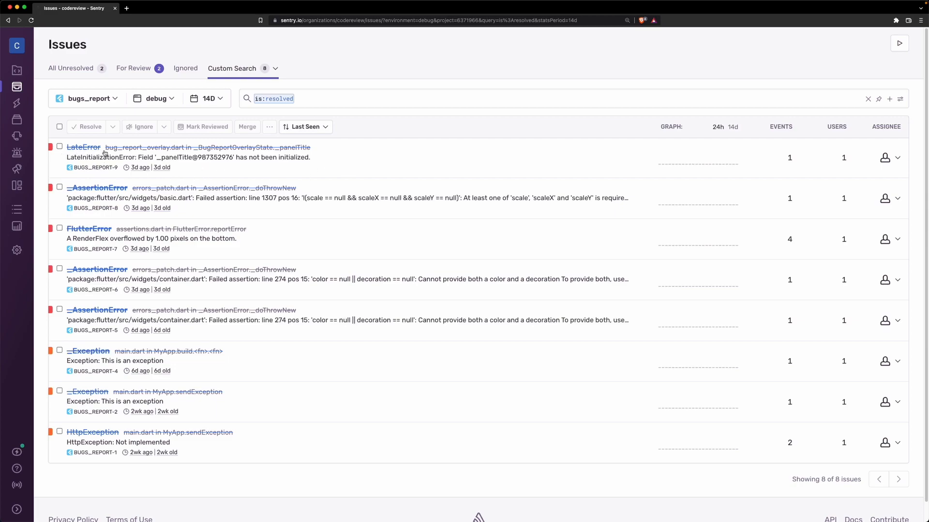
pyautogui.moveTo(137, 151)
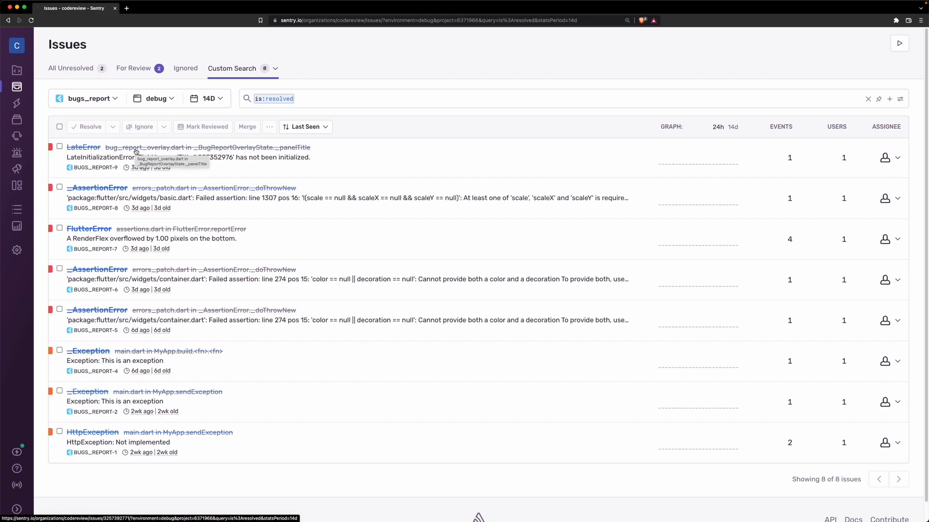
pyautogui.moveTo(197, 165)
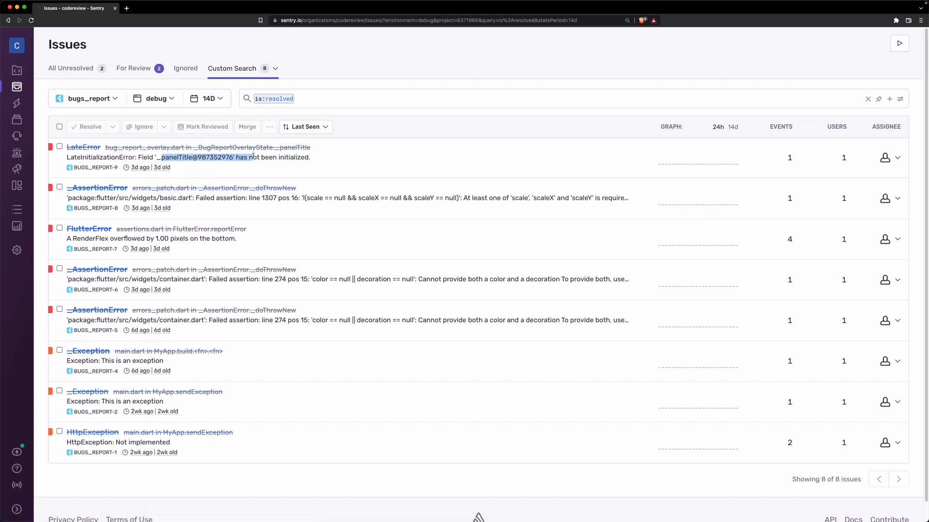
# Step: Tick the resolved LateError and FlutterError issues and look through the remaining resolved bugs_report issues
pyautogui.click(59, 147)
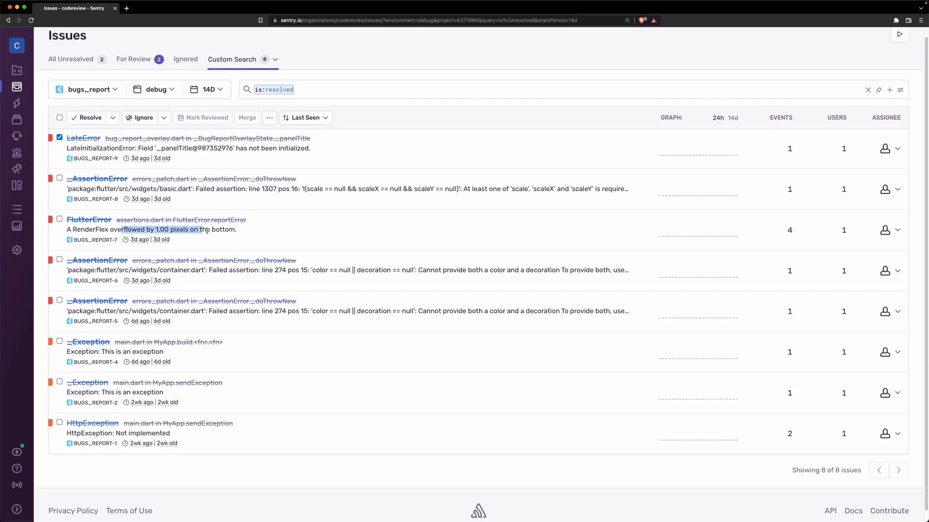
pyautogui.click(59, 220)
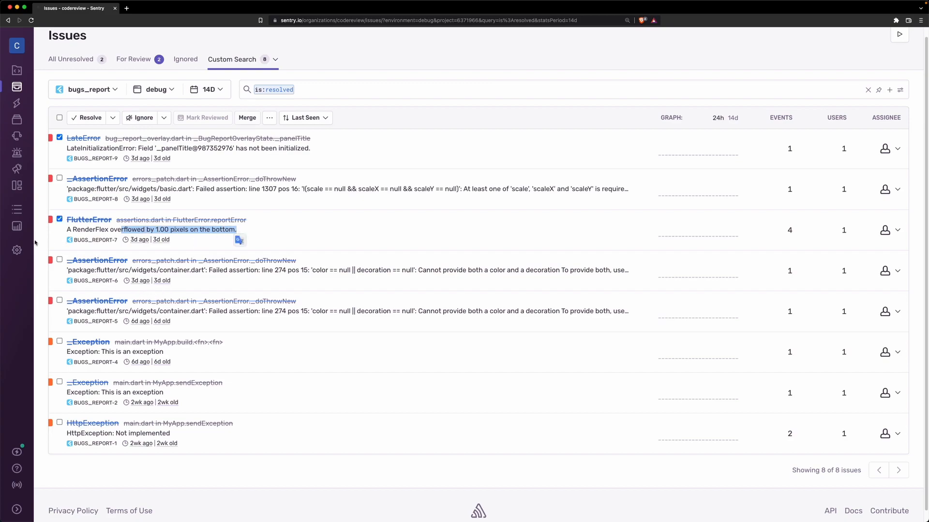
pyautogui.scroll(-3)
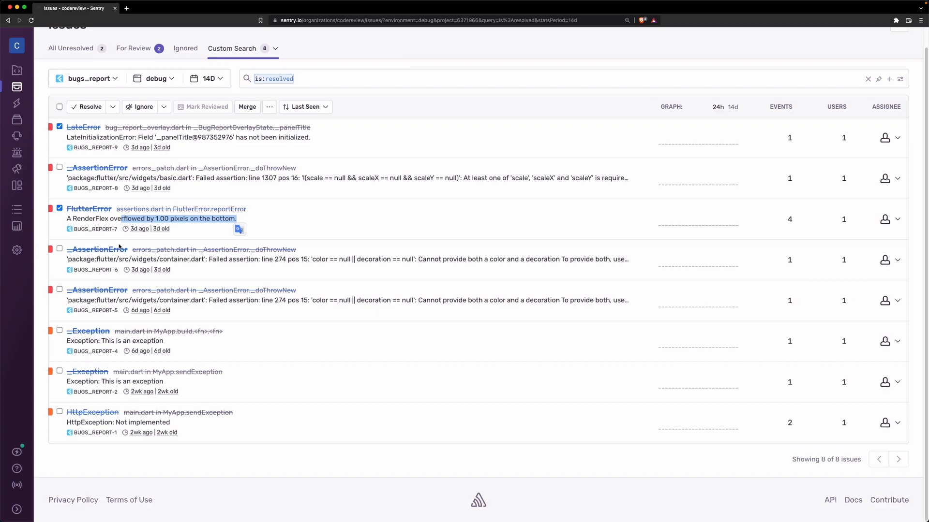
pyautogui.moveTo(144, 255)
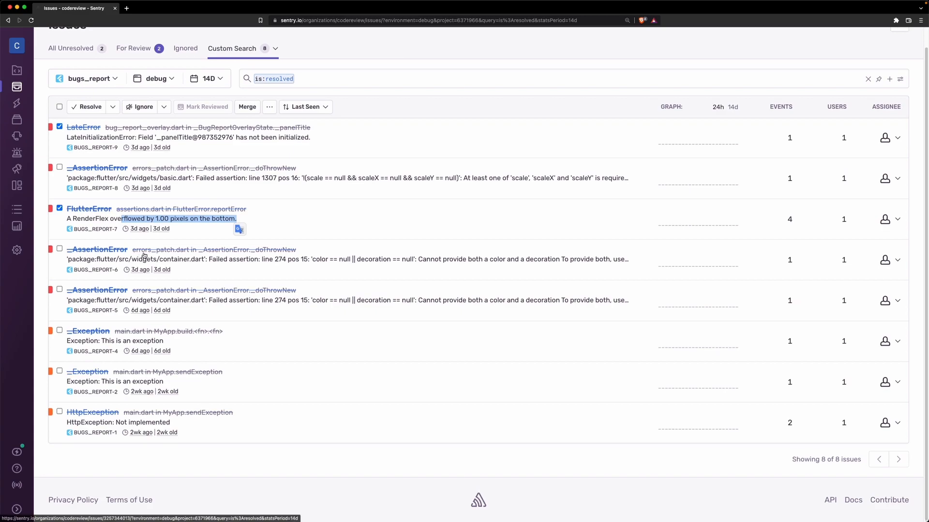
pyautogui.moveTo(165, 250)
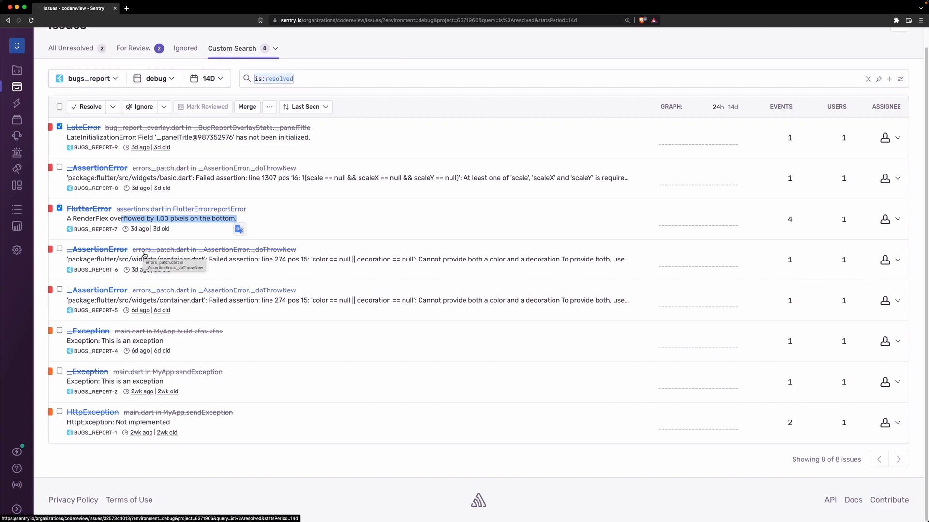
pyautogui.moveTo(142, 456)
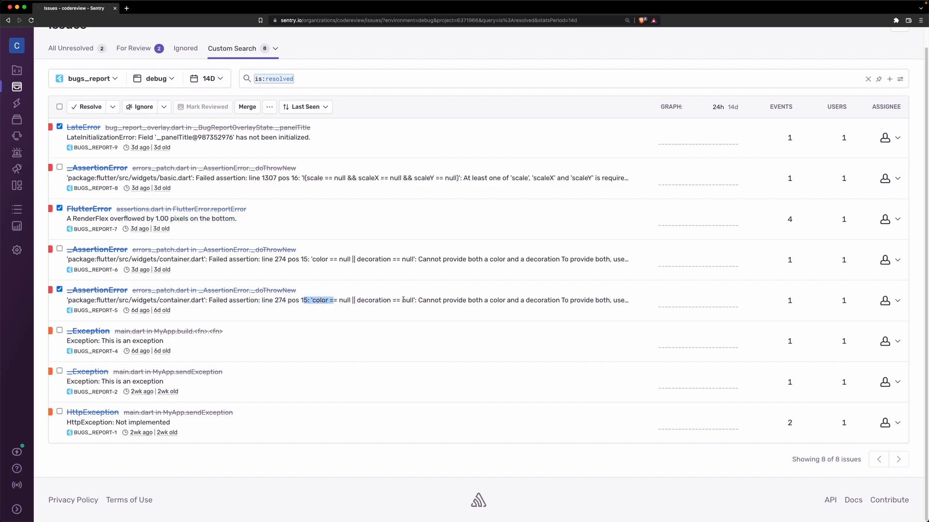
pyautogui.moveTo(262, 314)
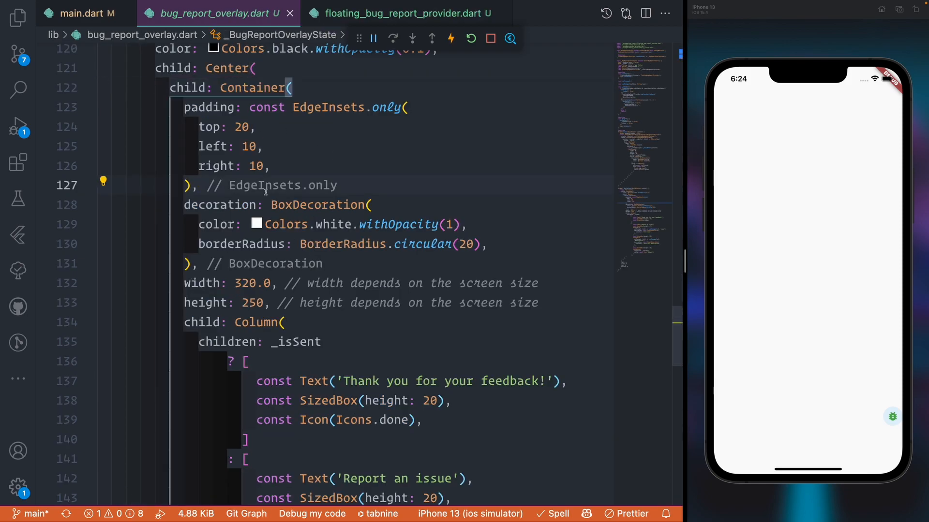
# Step: Add color: Colors.white to the overlay Container and reproduce the 'Cannot provide both a color and a decoration' assertion
pyautogui.write('collor: Colors.white,')
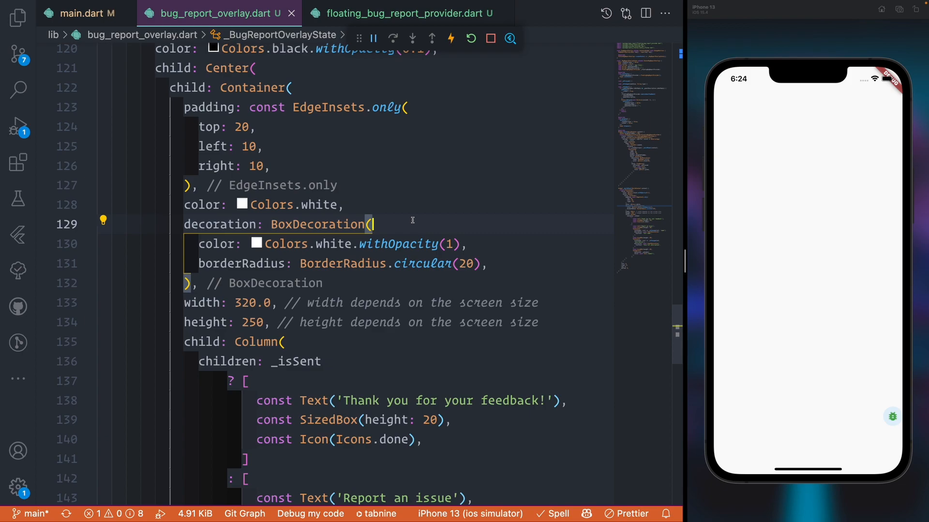
pyautogui.click(366, 12)
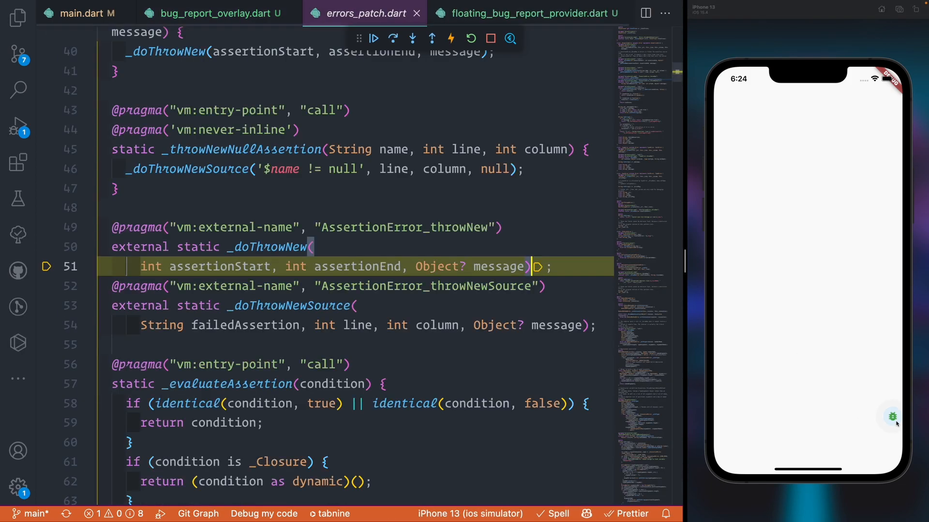
pyautogui.click(213, 12)
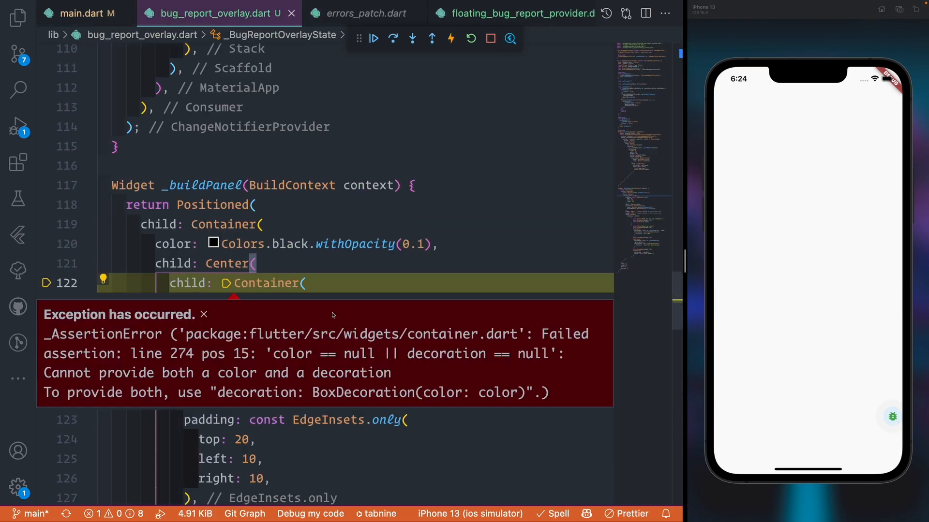
pyautogui.moveTo(384, 316)
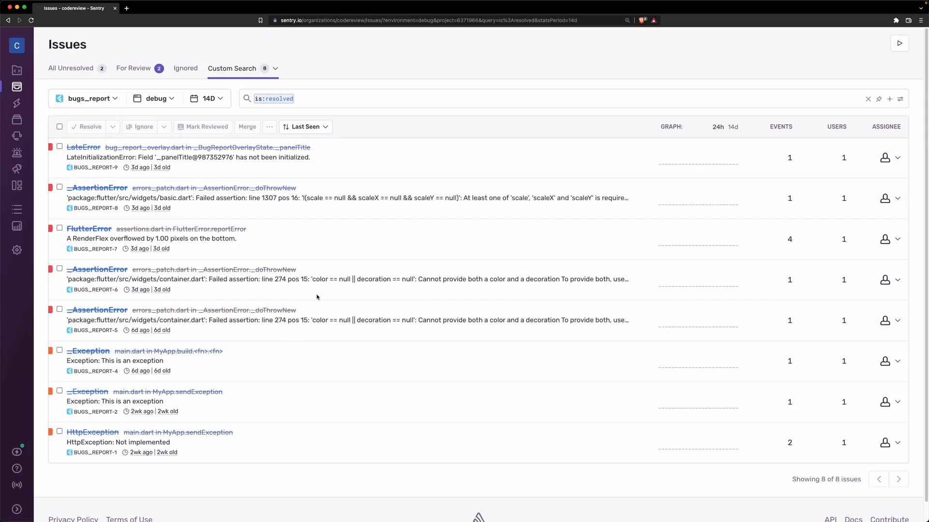
pyautogui.moveTo(71, 70)
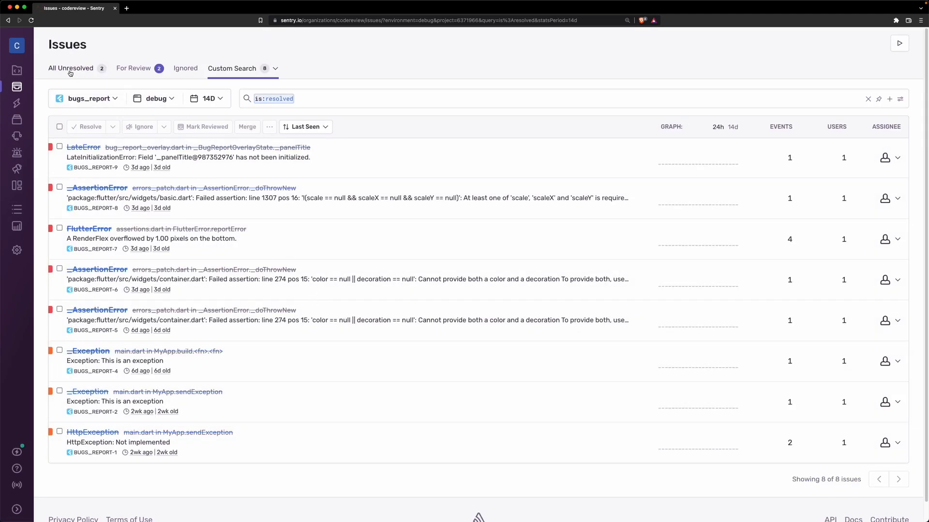
# Step: Check the environment filter, list All Unresolved issues, and pick out _userEmail in the new LateError
pyautogui.click(154, 99)
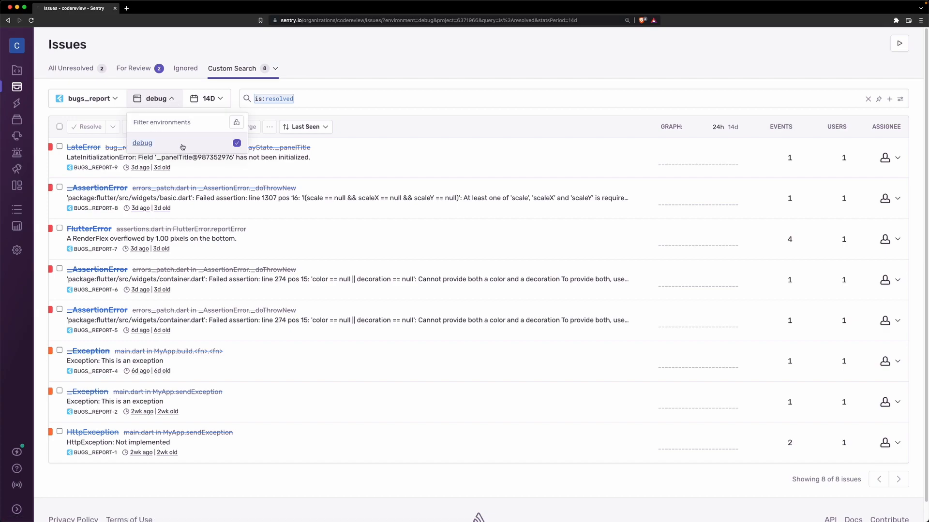
pyautogui.moveTo(65, 86)
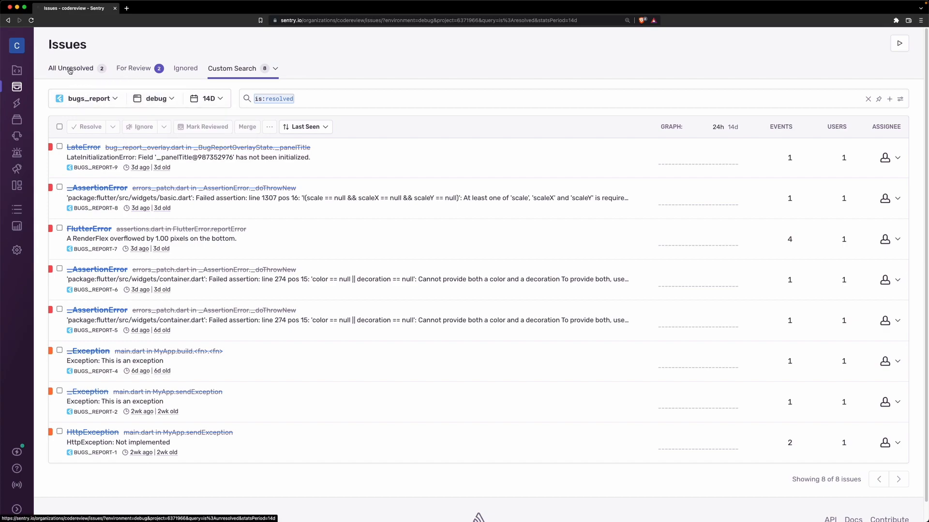
pyautogui.click(71, 68)
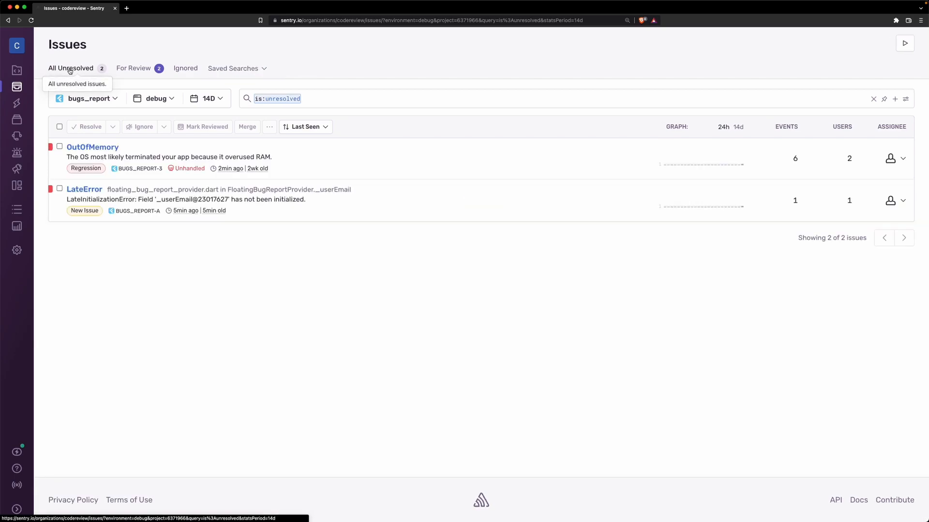
pyautogui.moveTo(230, 297)
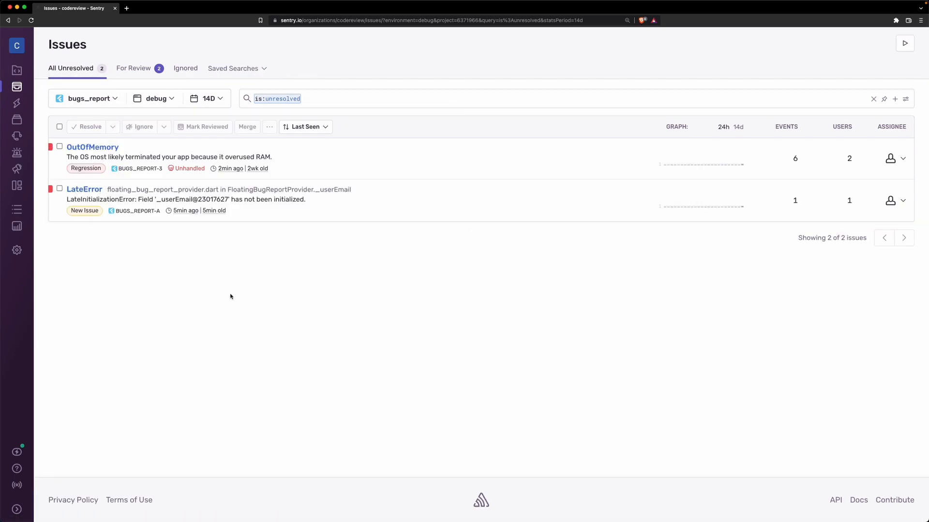
pyautogui.moveTo(165, 203)
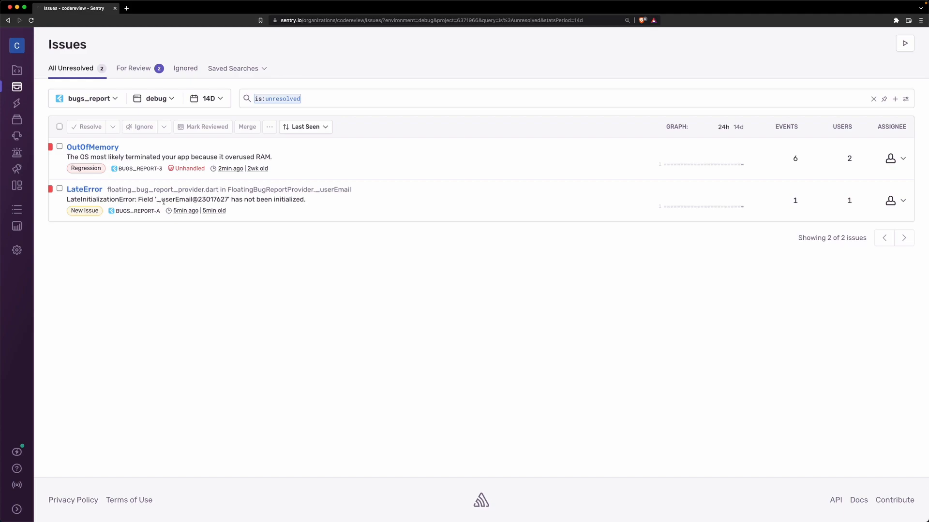
pyautogui.doubleClick(174, 199)
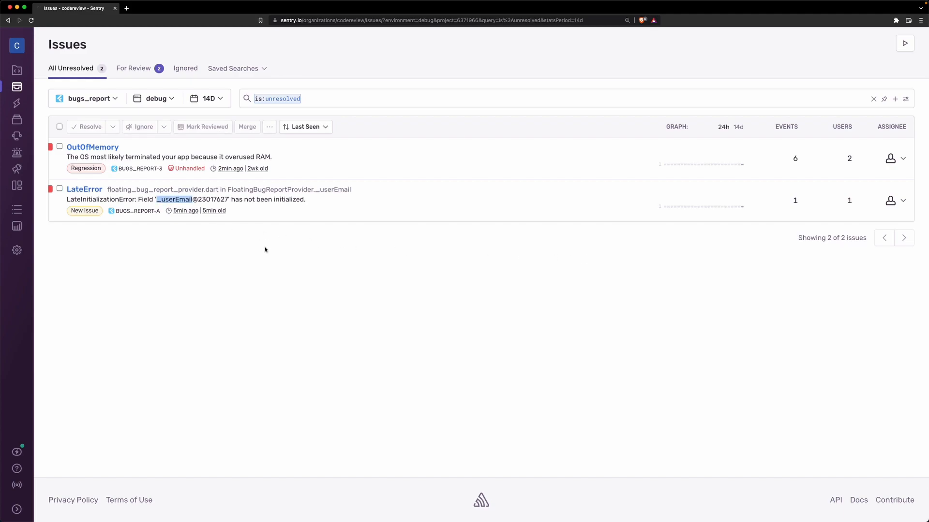
pyautogui.moveTo(86, 169)
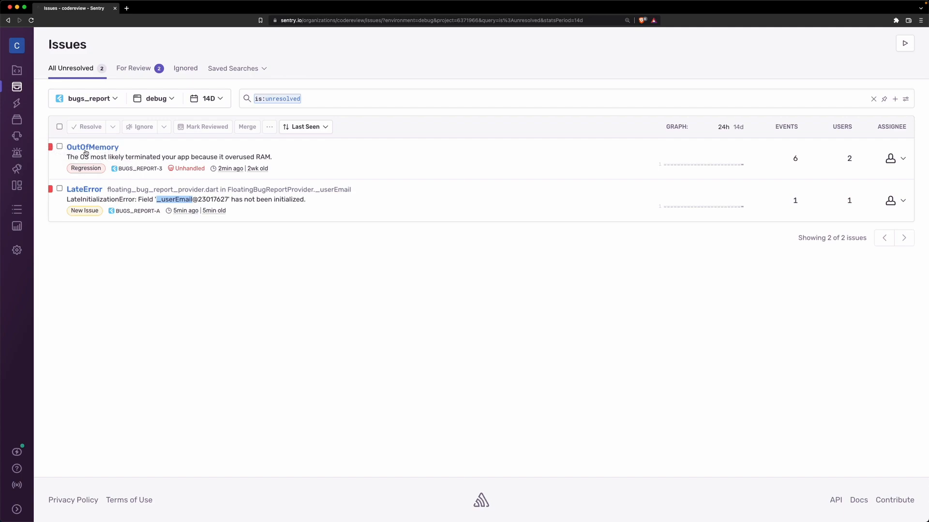
pyautogui.moveTo(97, 154)
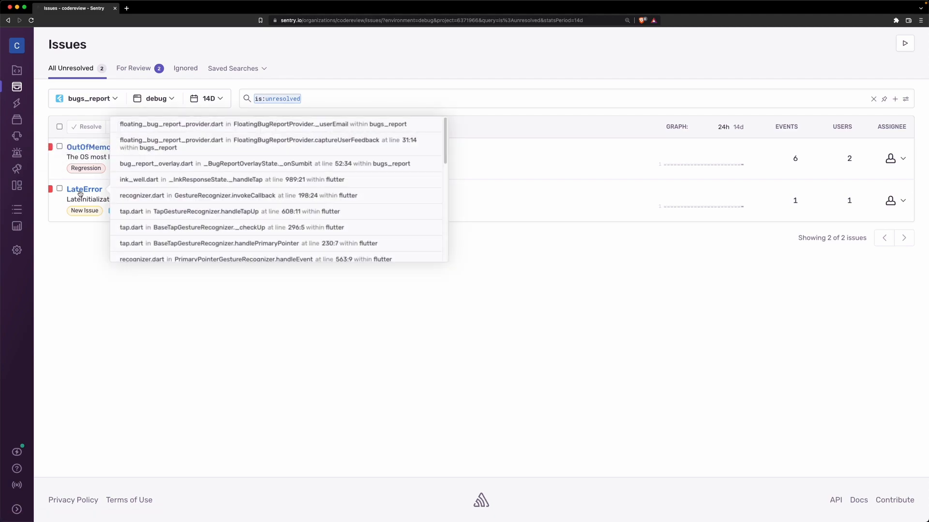
# Step: Review the LateError issue's exception stack trace, then go back to the unresolved issues list
pyautogui.click(261, 123)
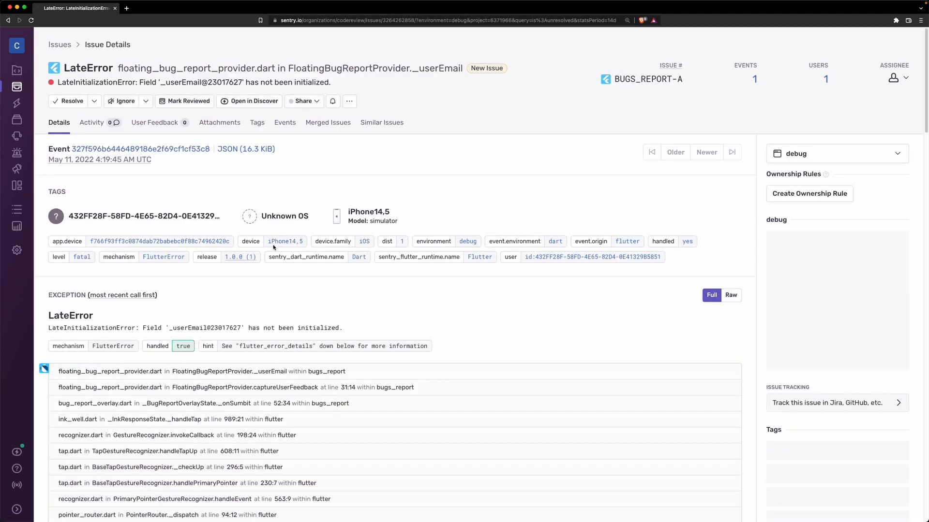
pyautogui.scroll(-3)
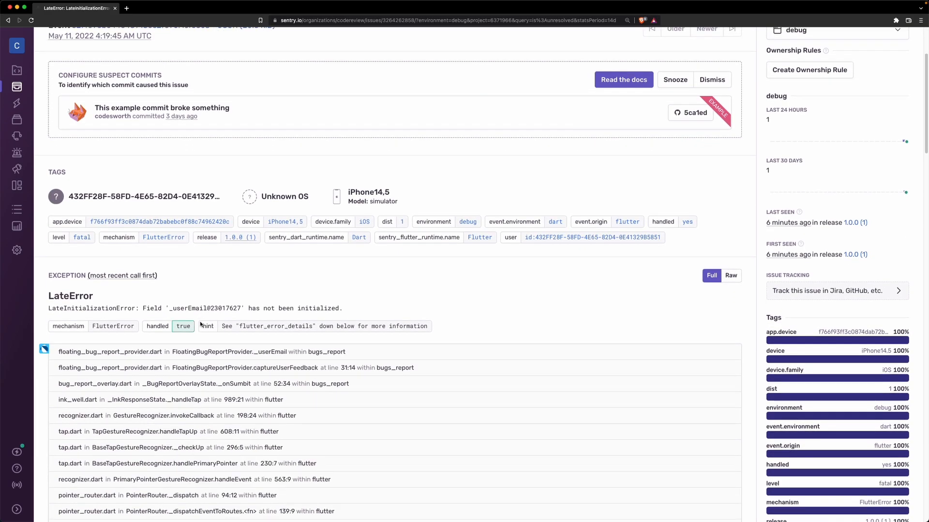
pyautogui.scroll(-3)
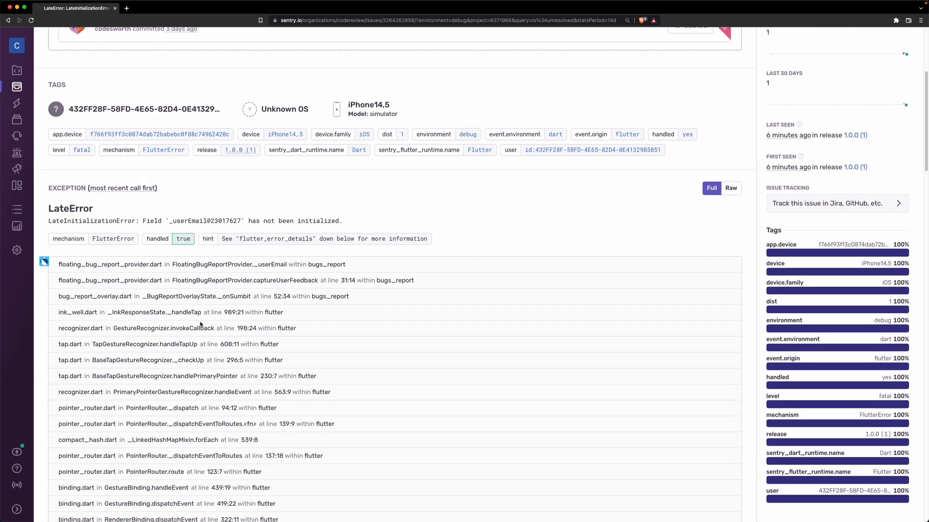
pyautogui.scroll(-3)
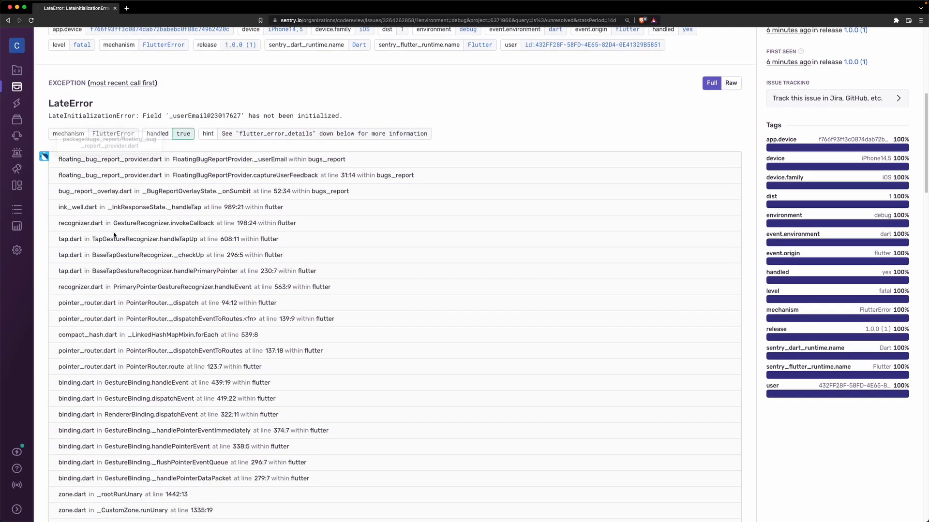
pyautogui.moveTo(87, 233)
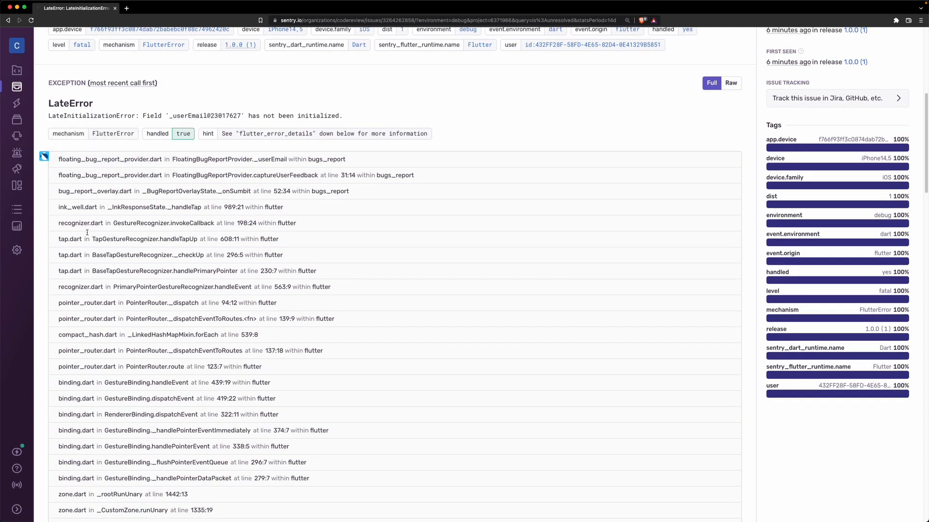
pyautogui.scroll(-3)
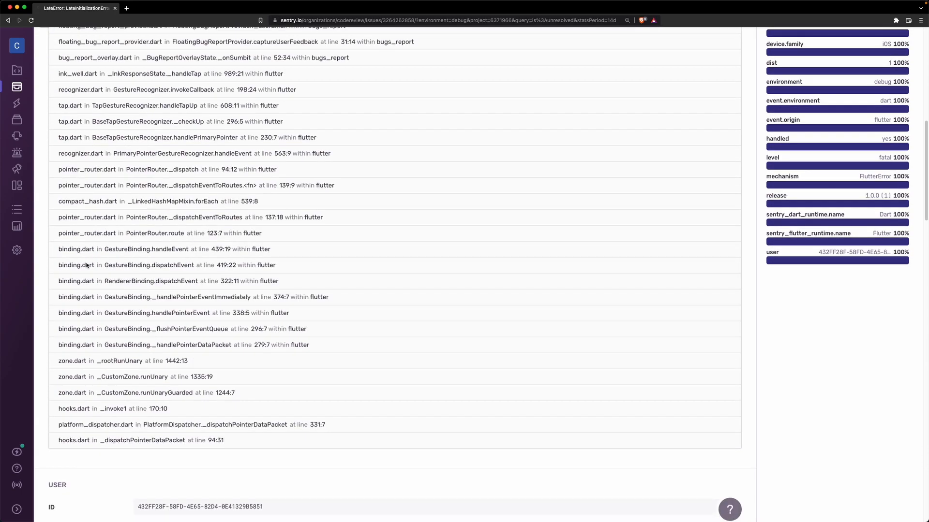
pyautogui.click(7, 20)
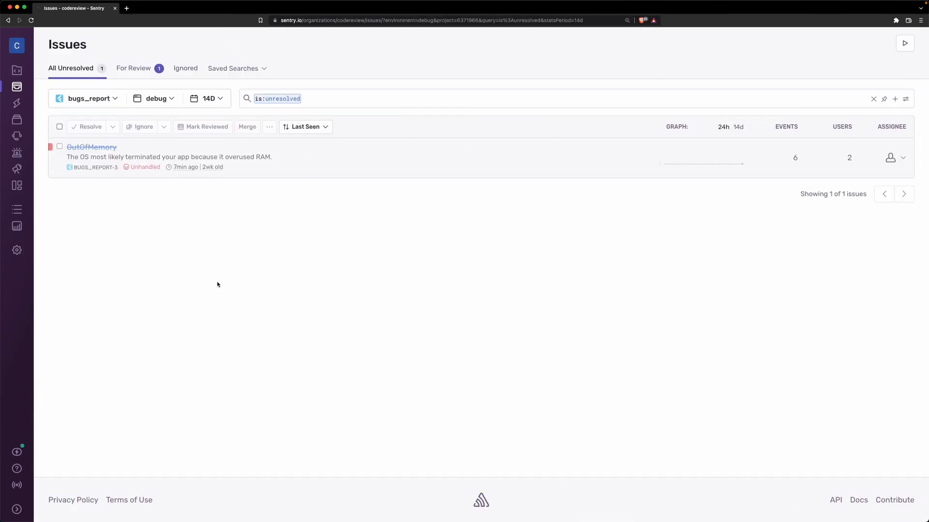